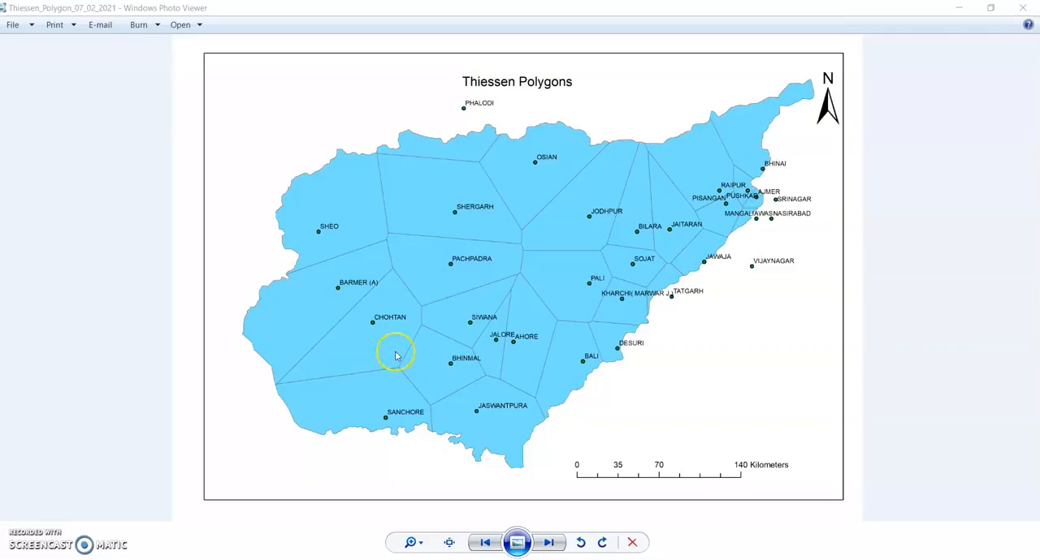
mouse_move(847, 65)
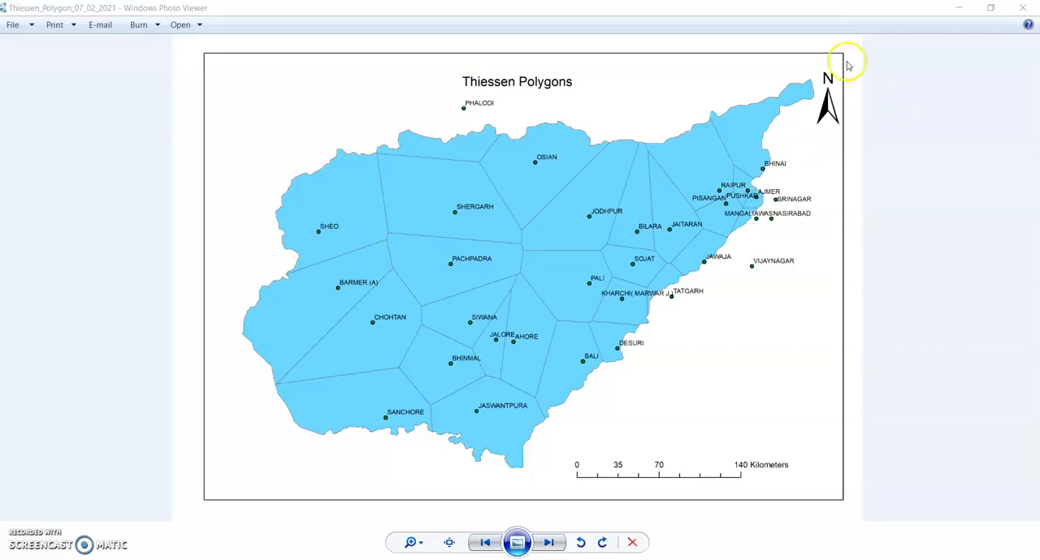
mouse_move(654, 199)
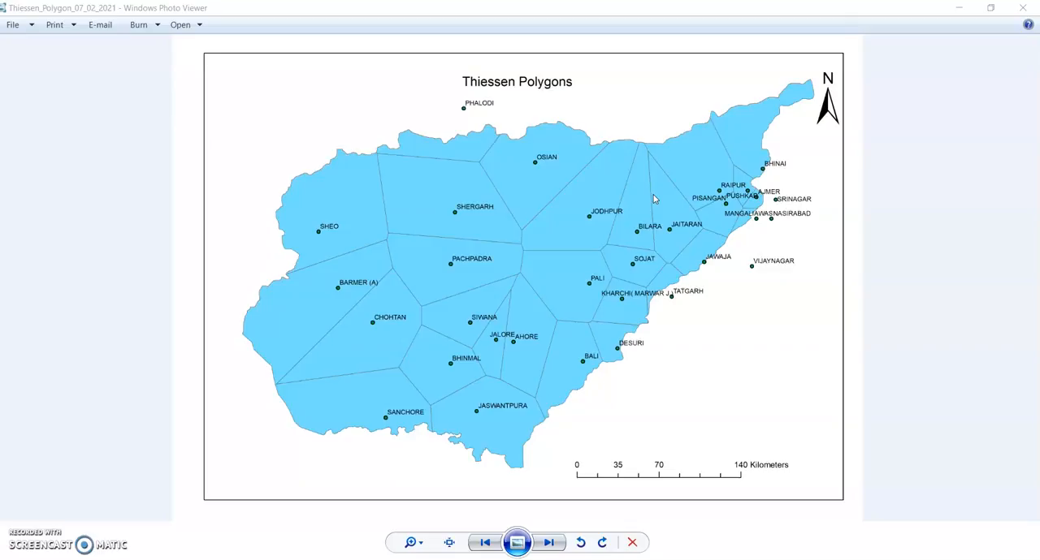
mouse_move(435, 220)
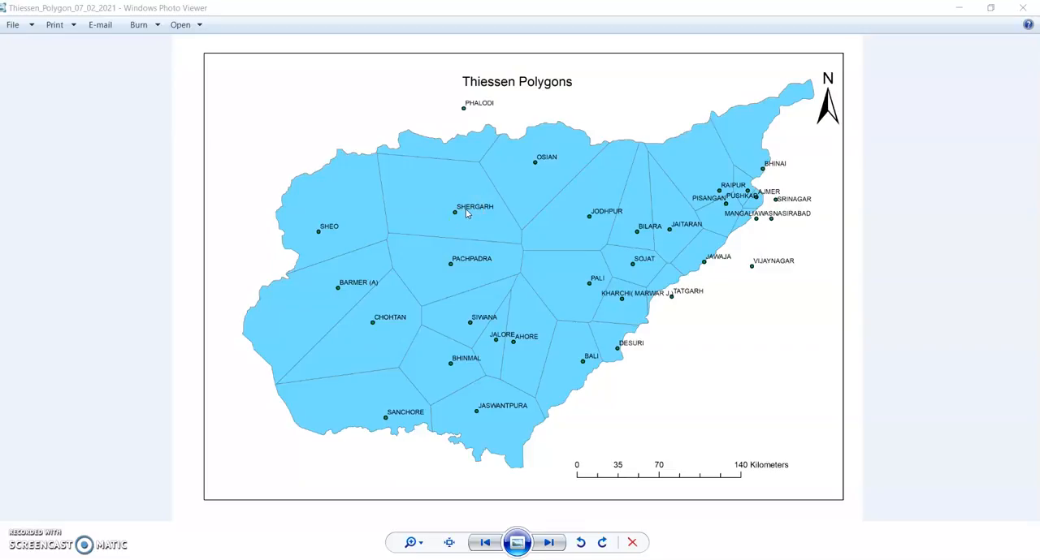
mouse_move(404, 218)
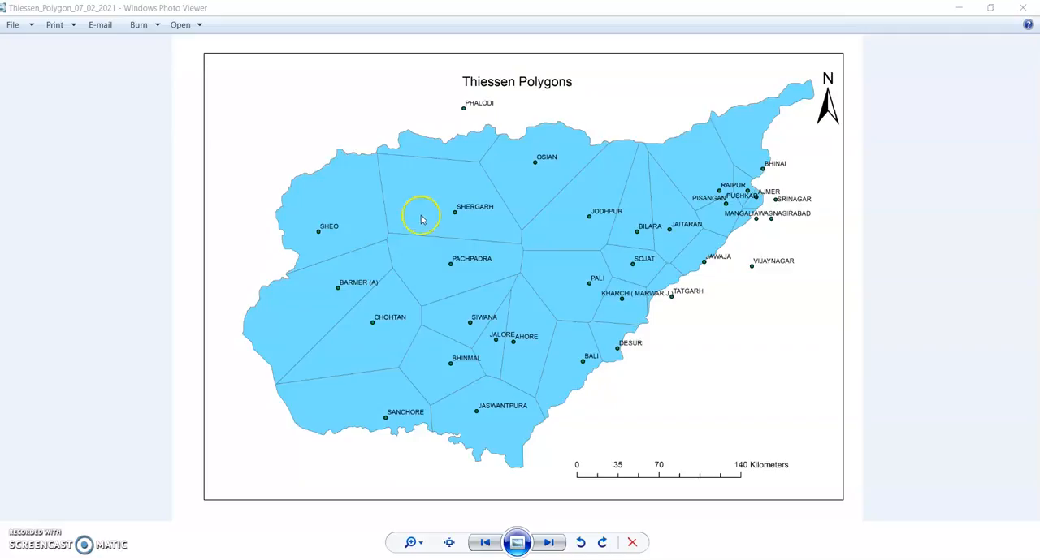
mouse_move(452, 218)
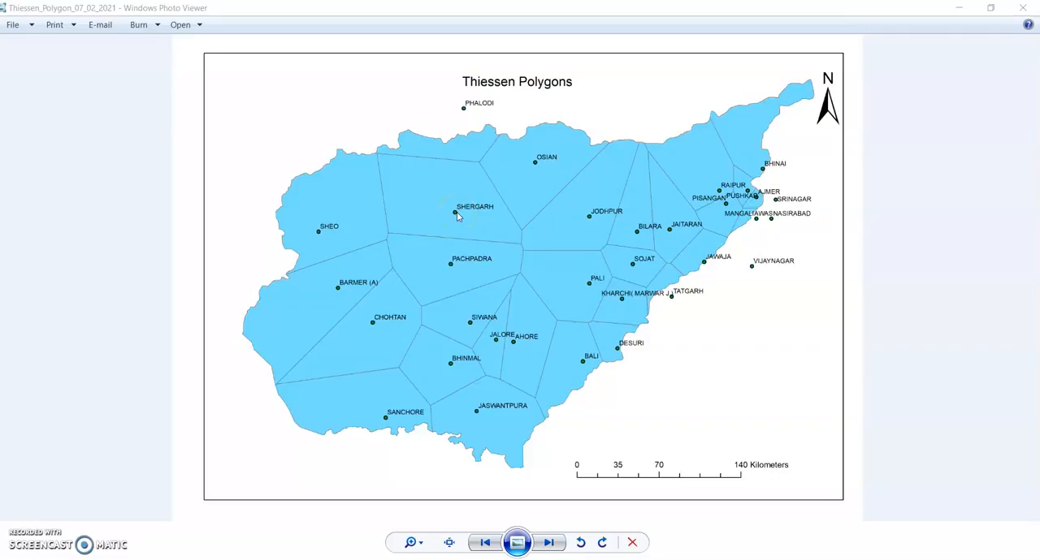
Add the Export_Output_3 basin boundary shapefile from the Luni_Shape_file folder to the map
click(457, 211)
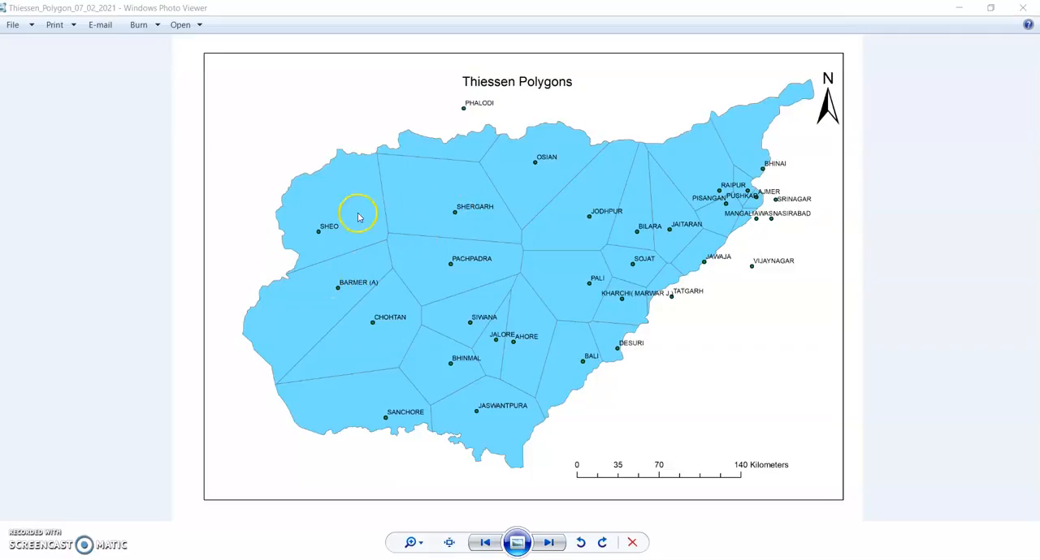
mouse_move(528, 160)
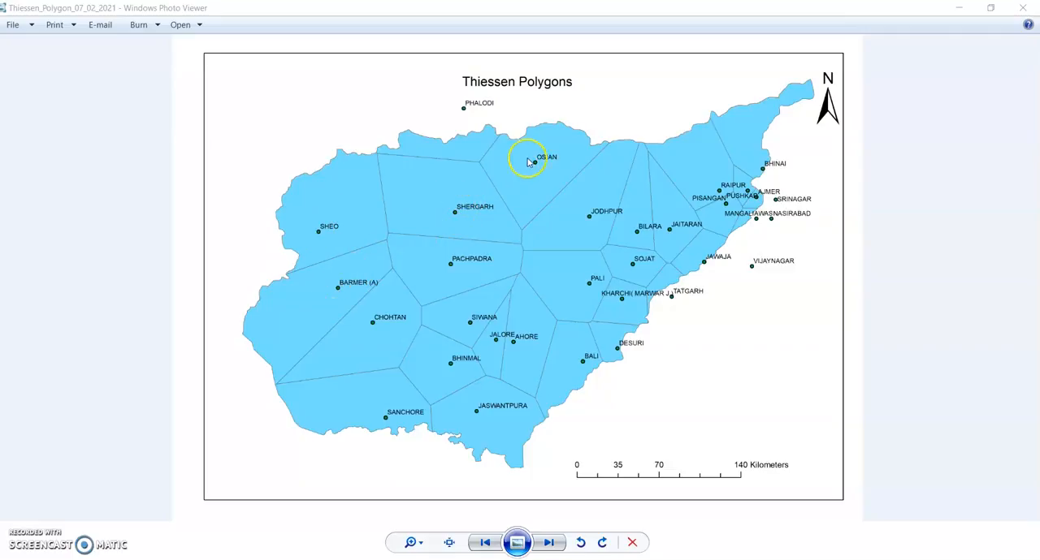
mouse_move(457, 228)
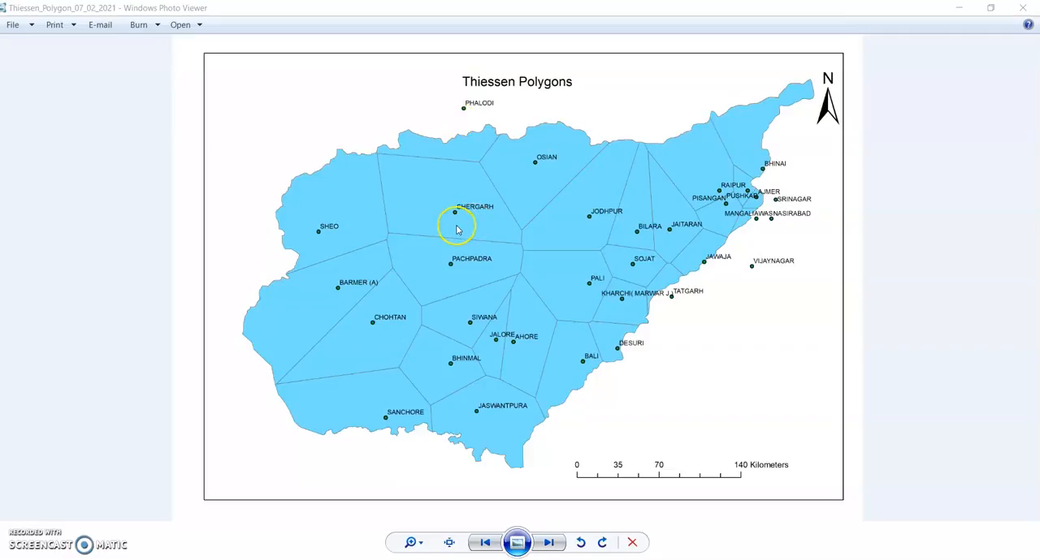
mouse_move(491, 232)
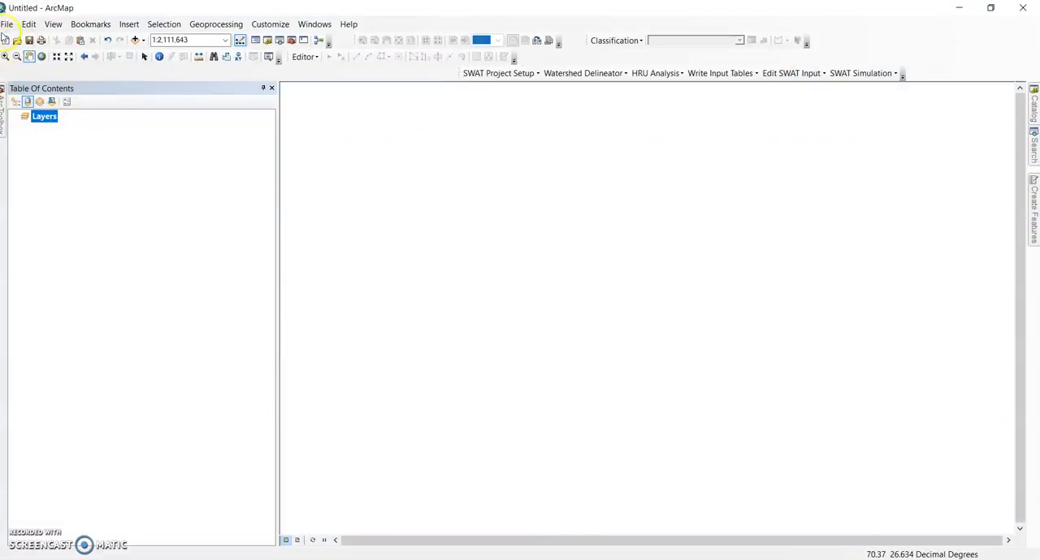
click(135, 40)
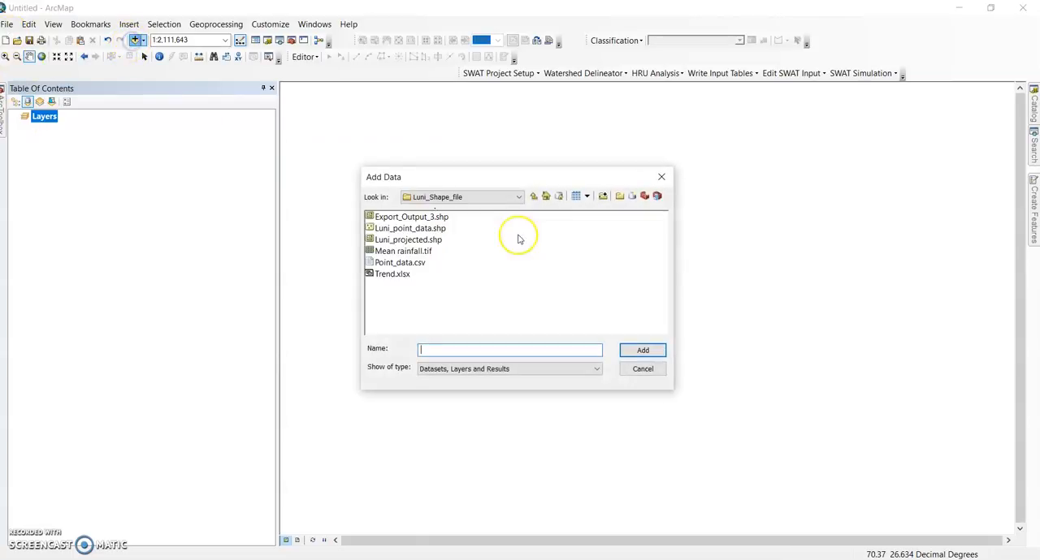
mouse_move(423, 221)
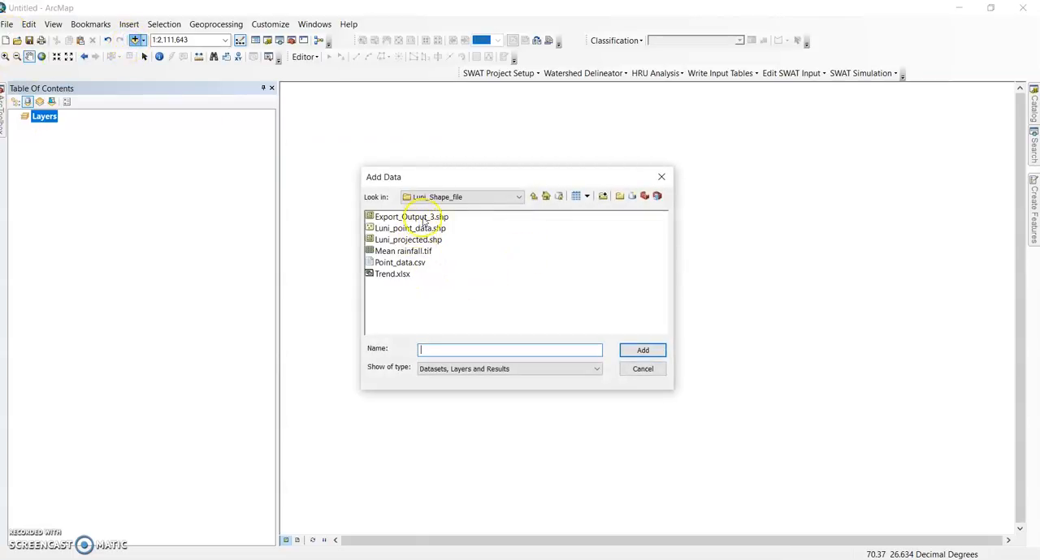
mouse_move(418, 222)
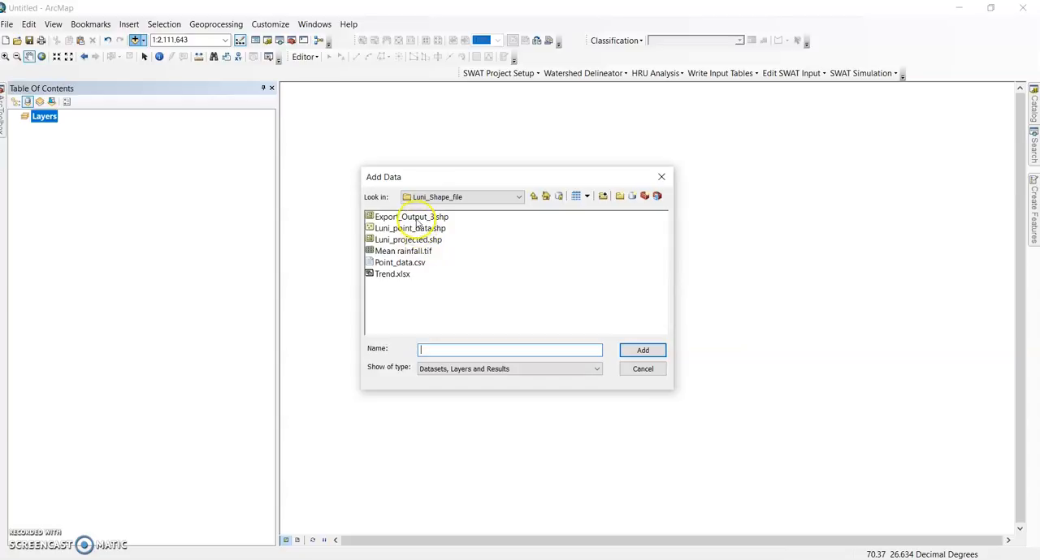
click(643, 350)
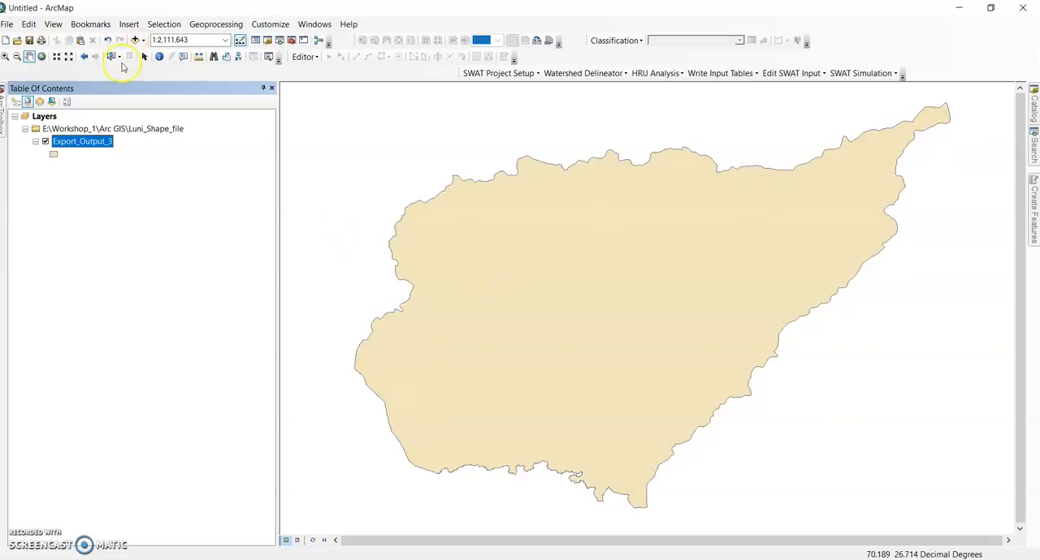
click(8, 24)
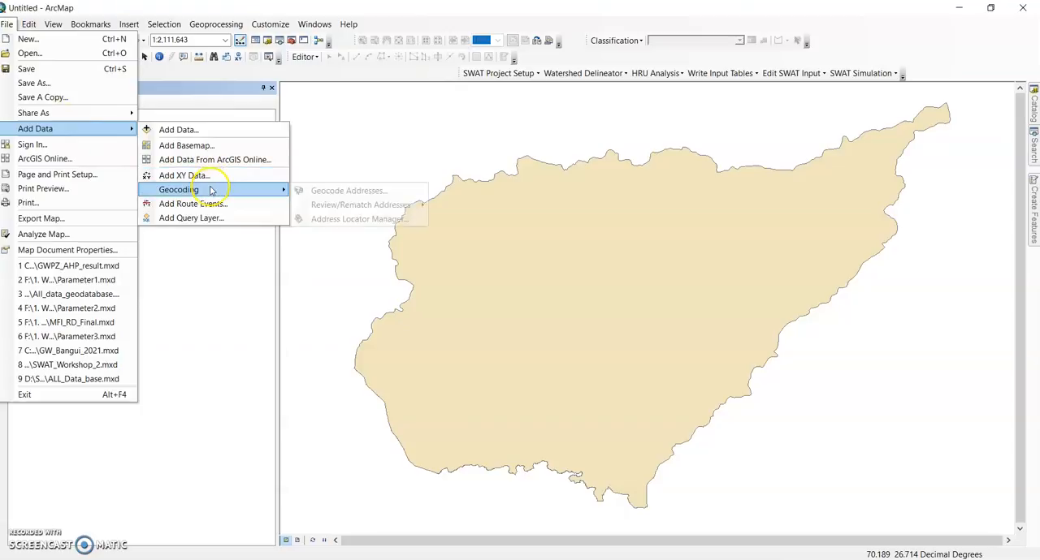
mouse_move(179, 189)
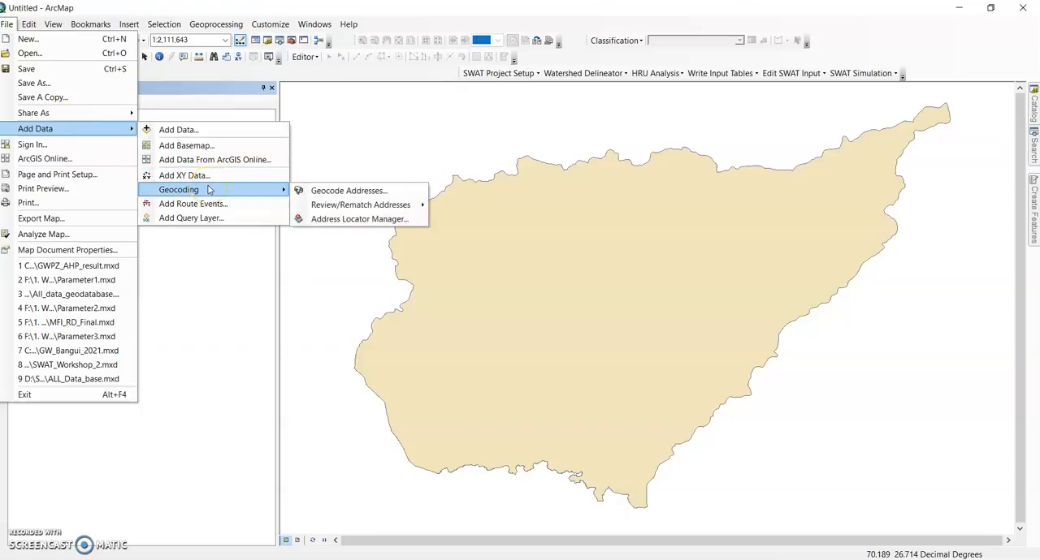
Plot Point_data.csv stations as an XY event layer using the Long/Lat fields
click(183, 175)
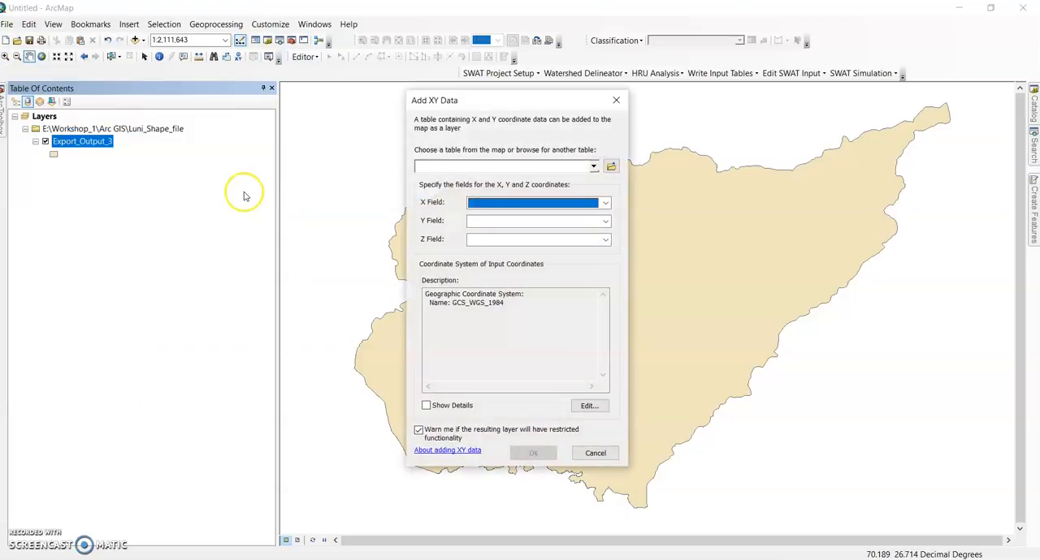
mouse_move(245, 197)
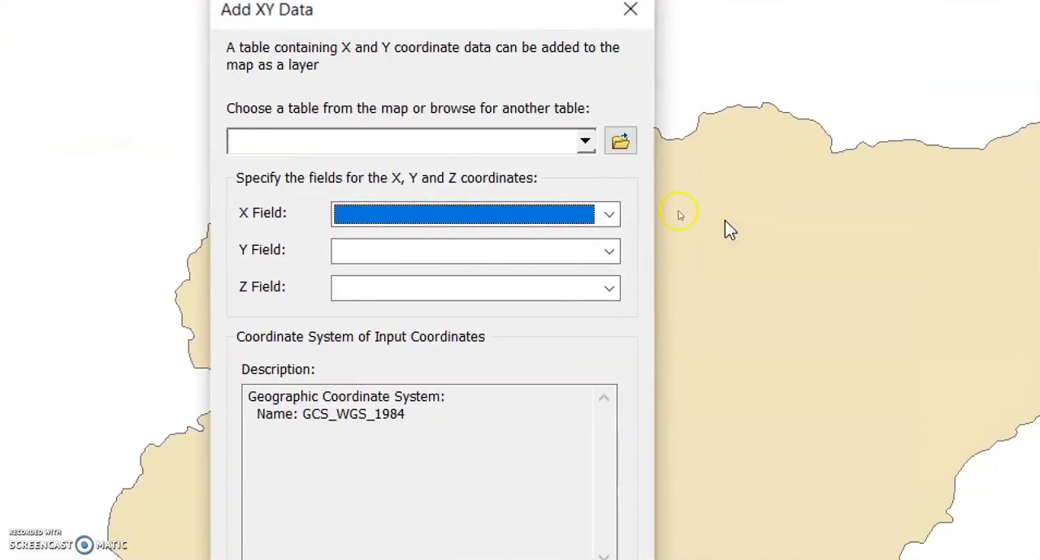
click(620, 140)
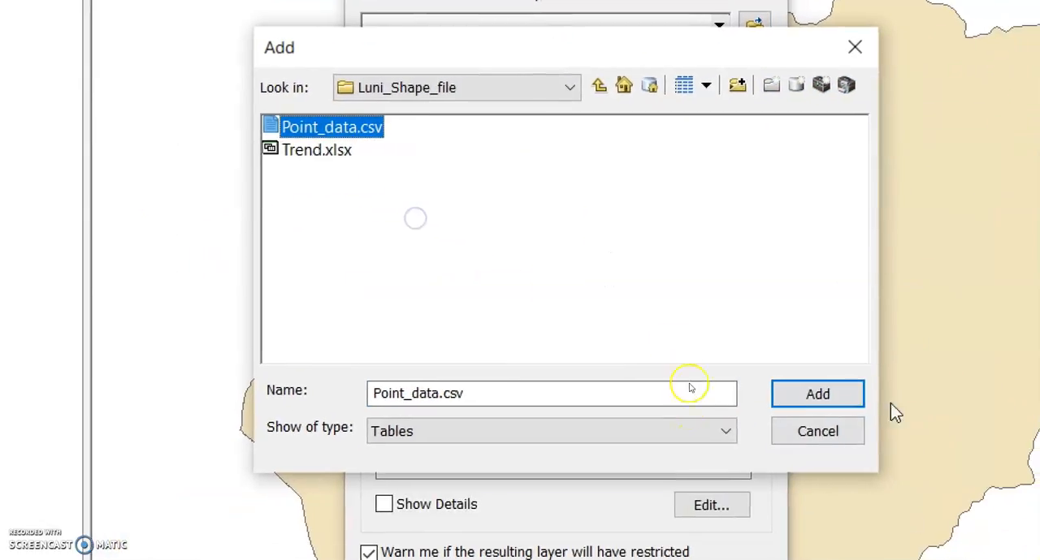
click(817, 394)
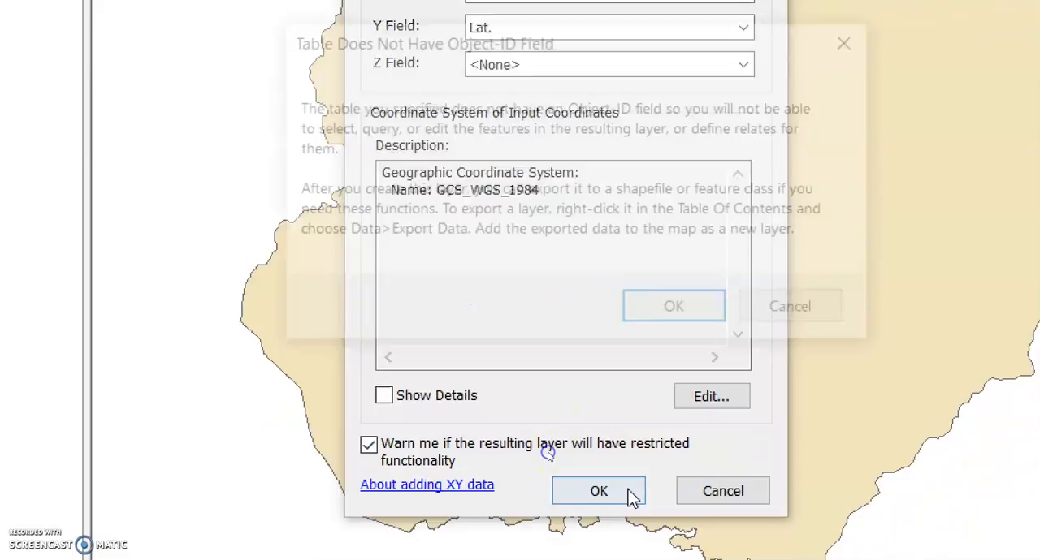
click(599, 490)
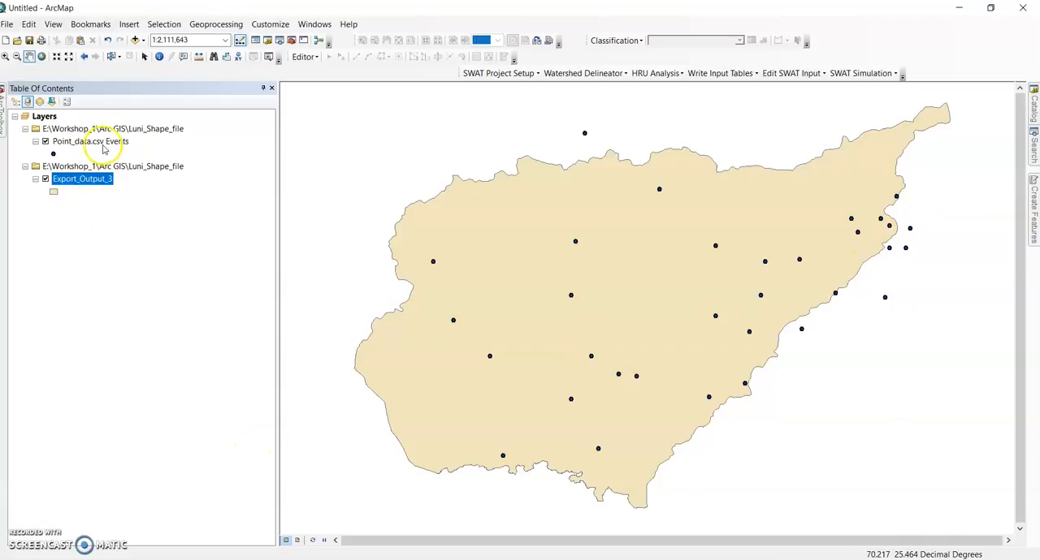
Export the CSV events layer to a Point_data shapefile in GWP and add it to the map
click(89, 141)
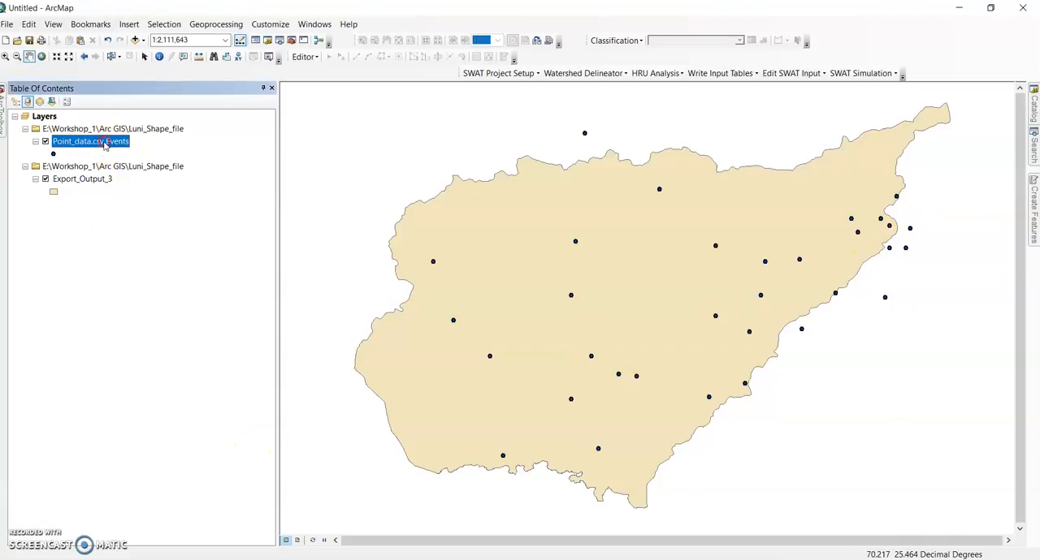
right_click(90, 140)
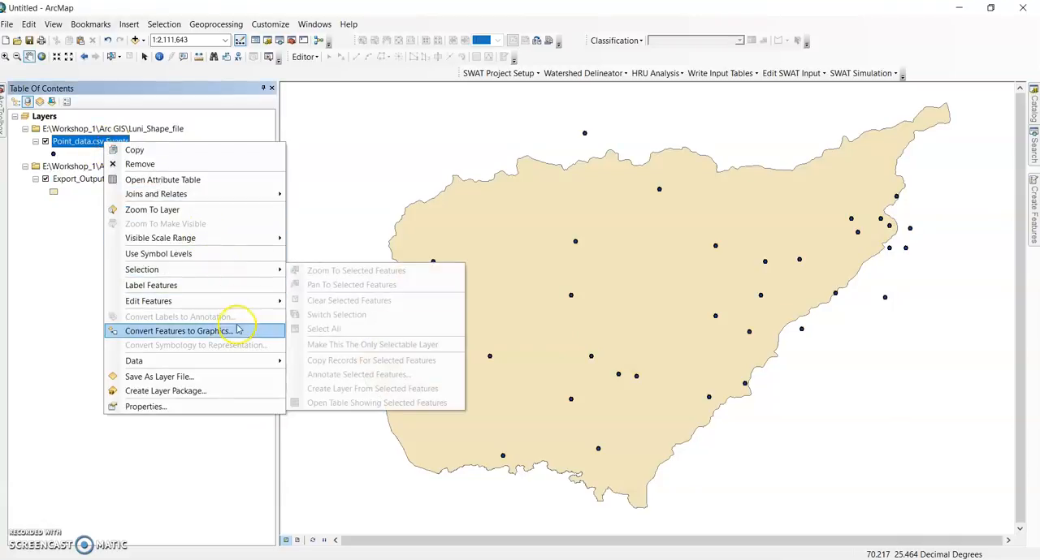
mouse_move(133, 360)
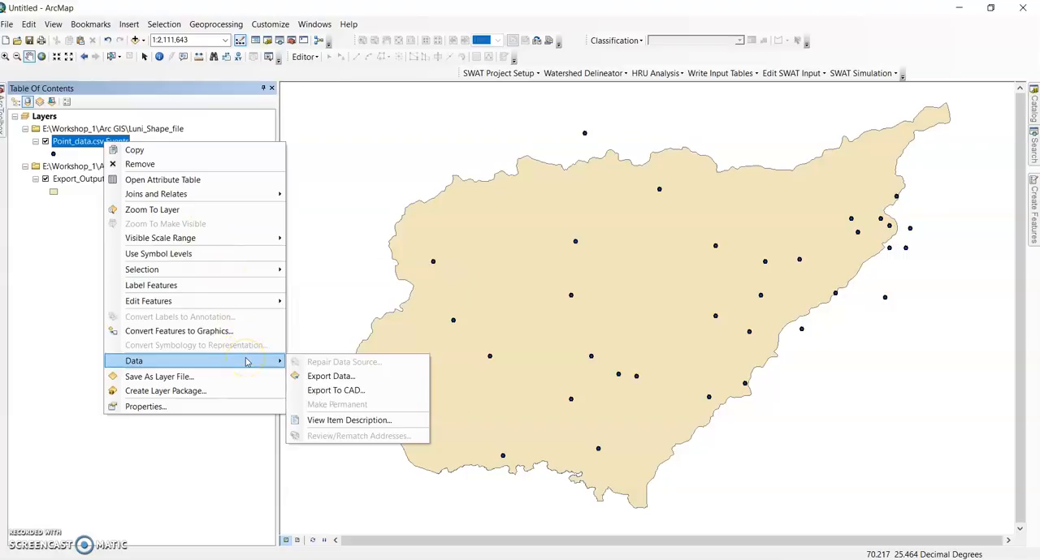
click(330, 376)
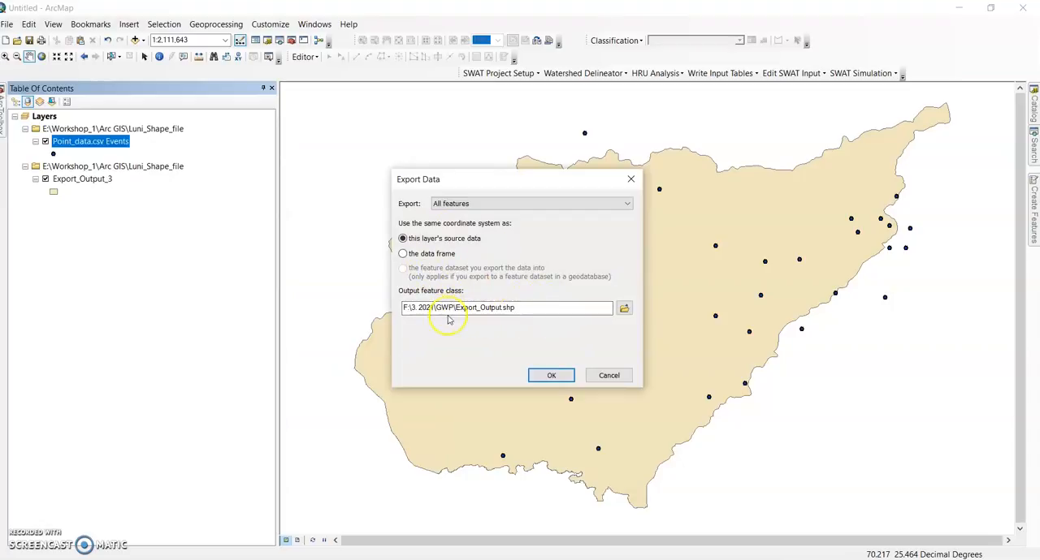
click(624, 308)
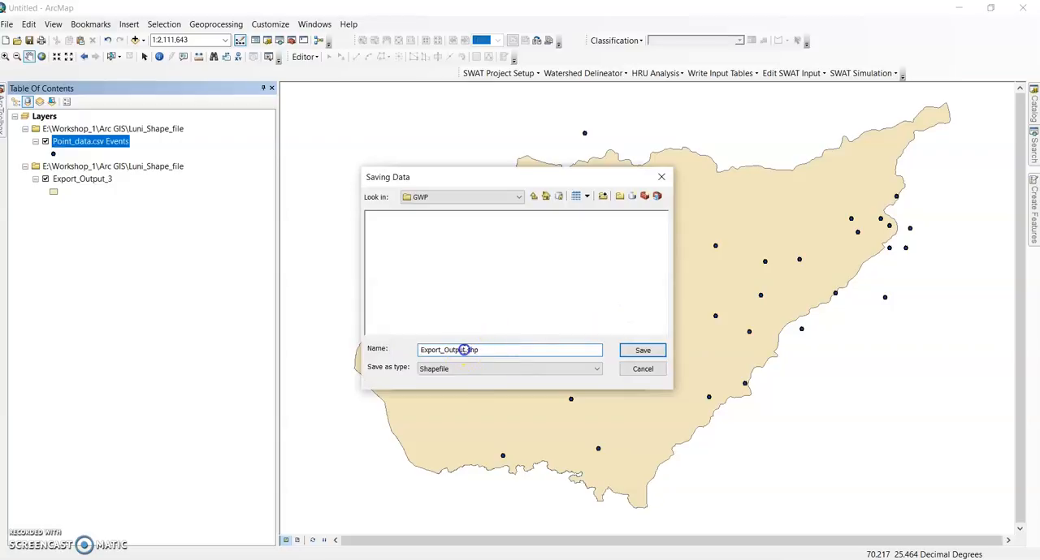
double_click(443, 349)
text(Point_data)
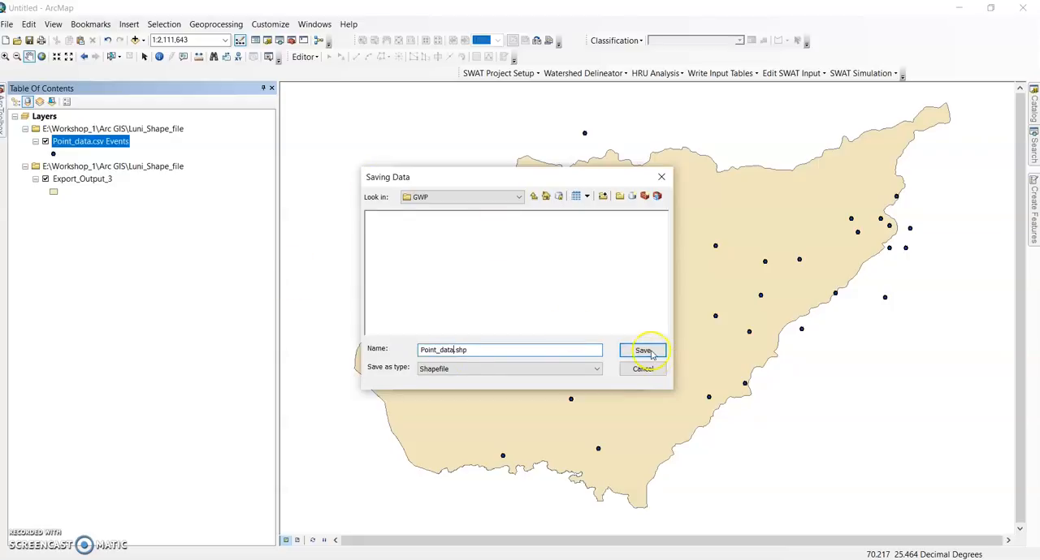
click(643, 350)
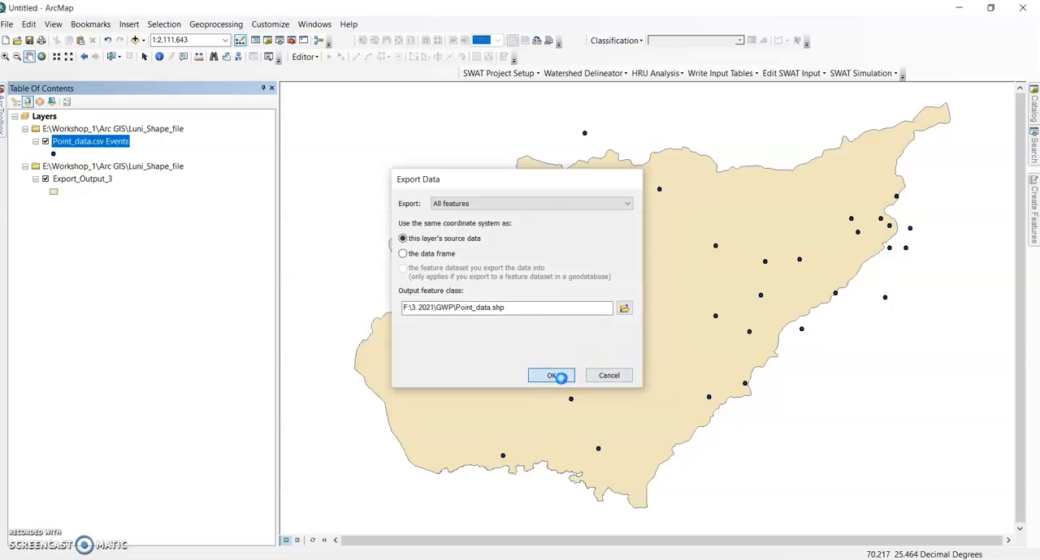
click(551, 375)
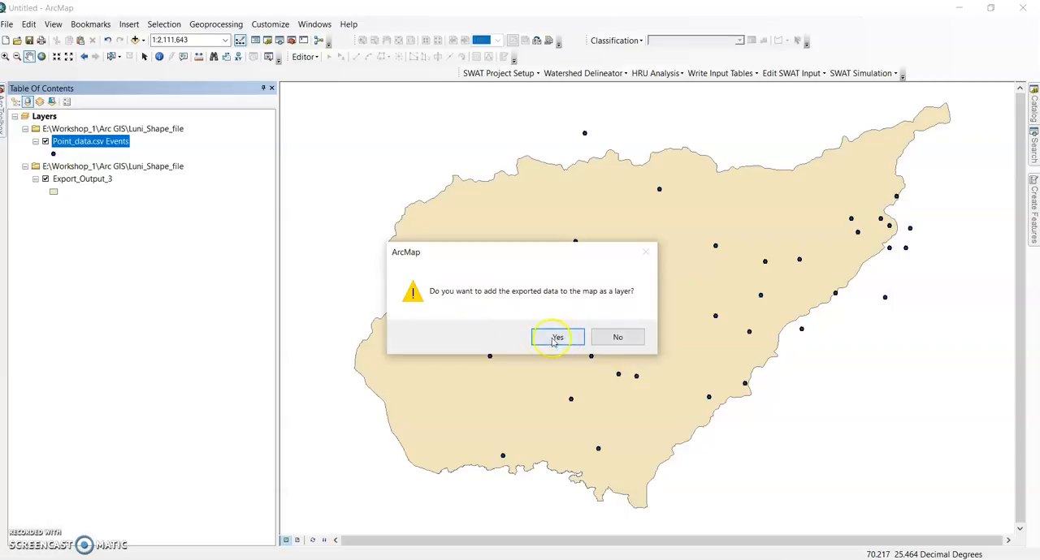
click(558, 337)
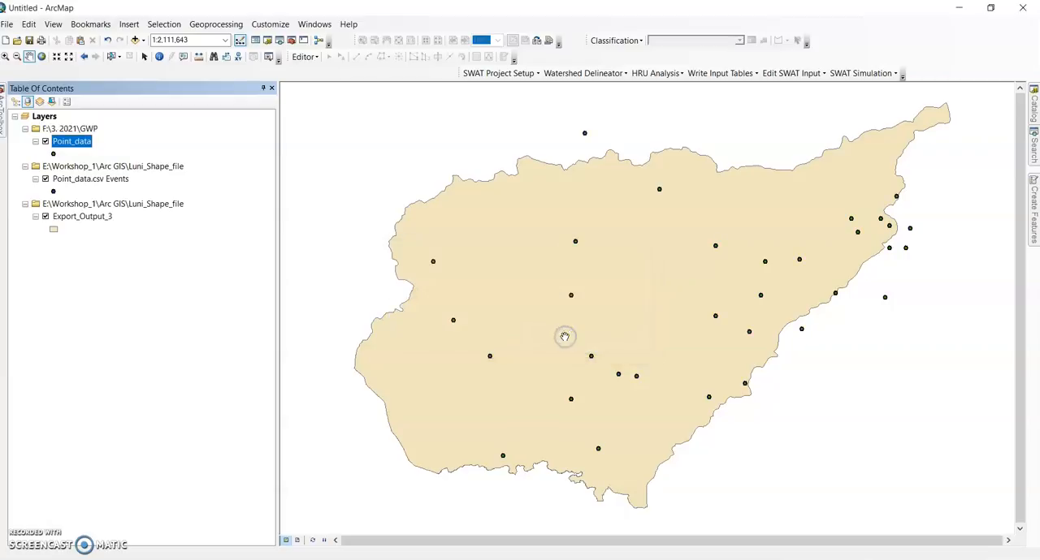
right_click(90, 178)
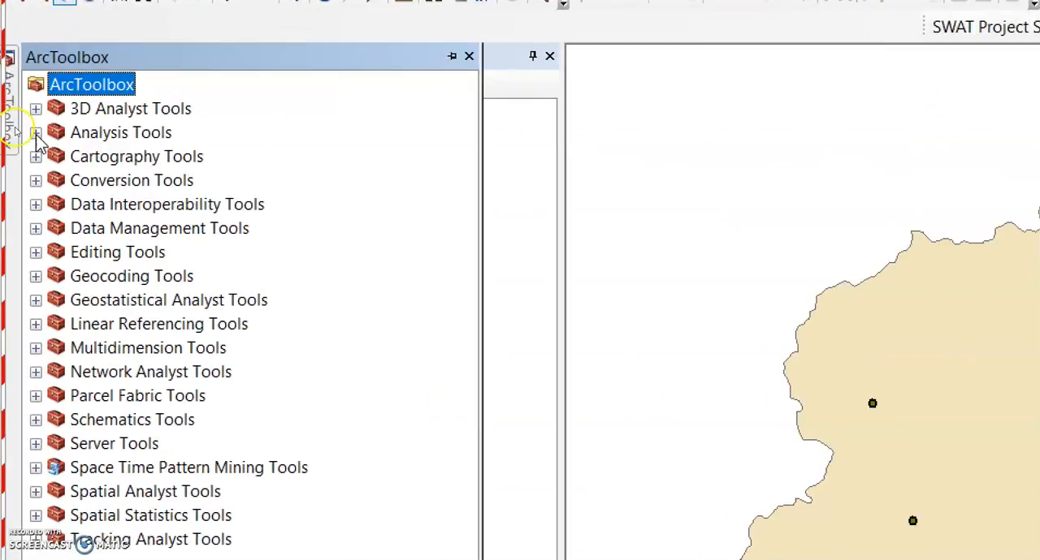
Run Create Thiessen Polygons on Point_data to produce Point_data_CreateThiessenPol
click(35, 133)
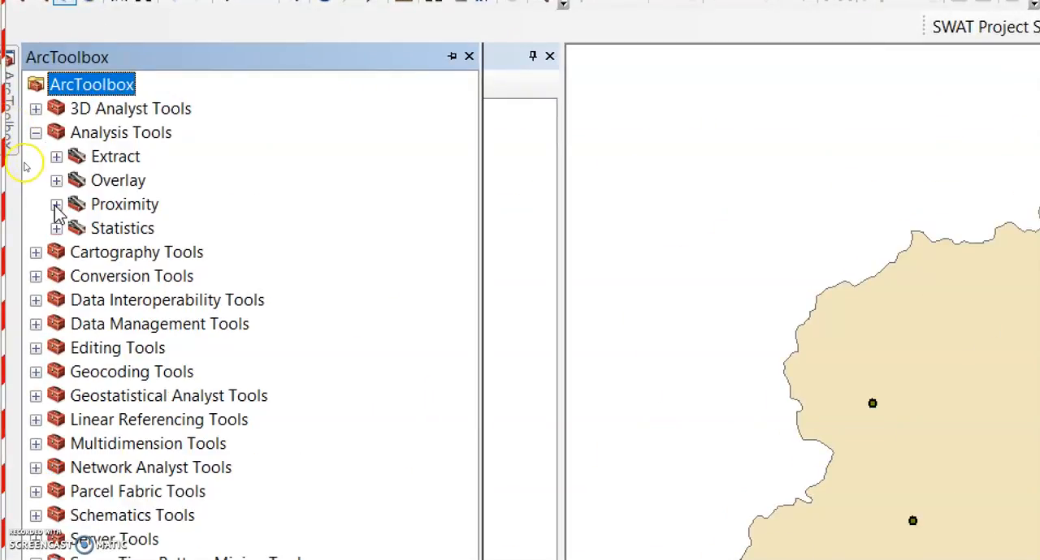
click(56, 204)
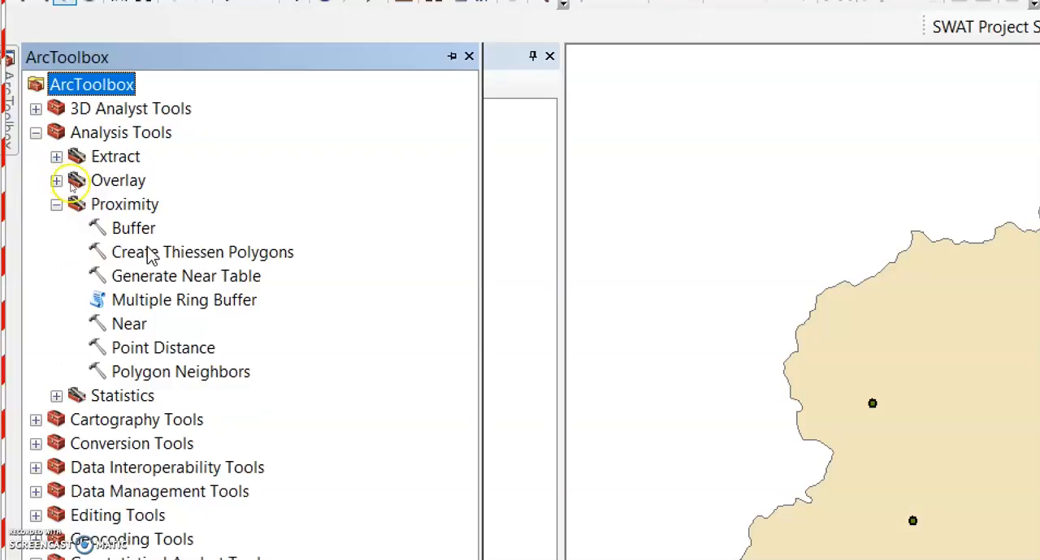
double_click(202, 252)
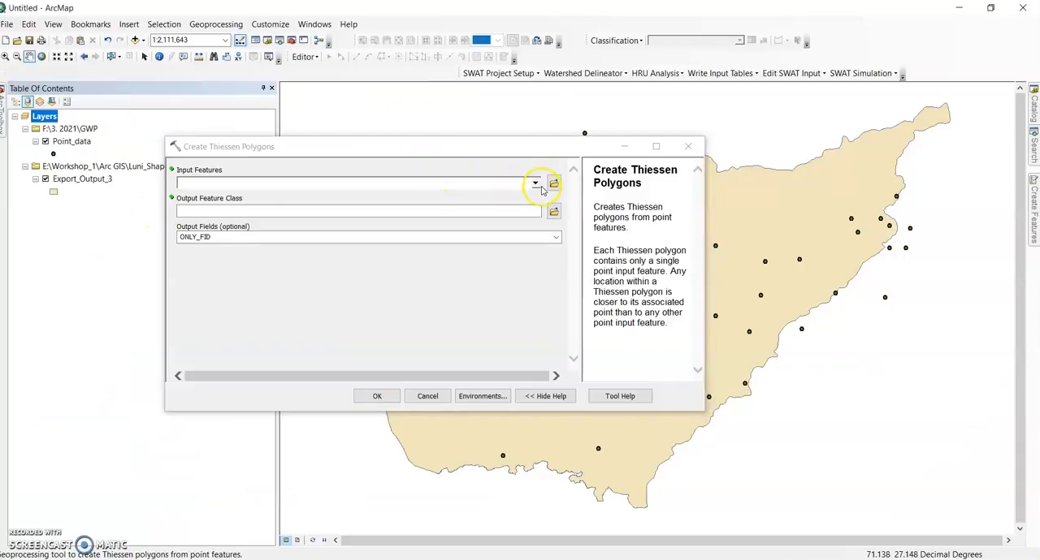
click(535, 182)
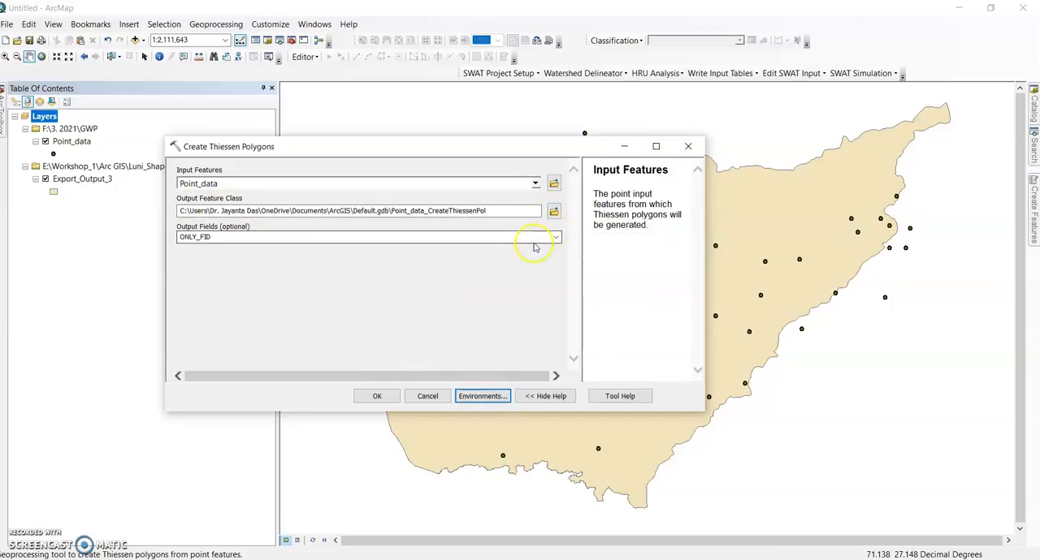
click(377, 397)
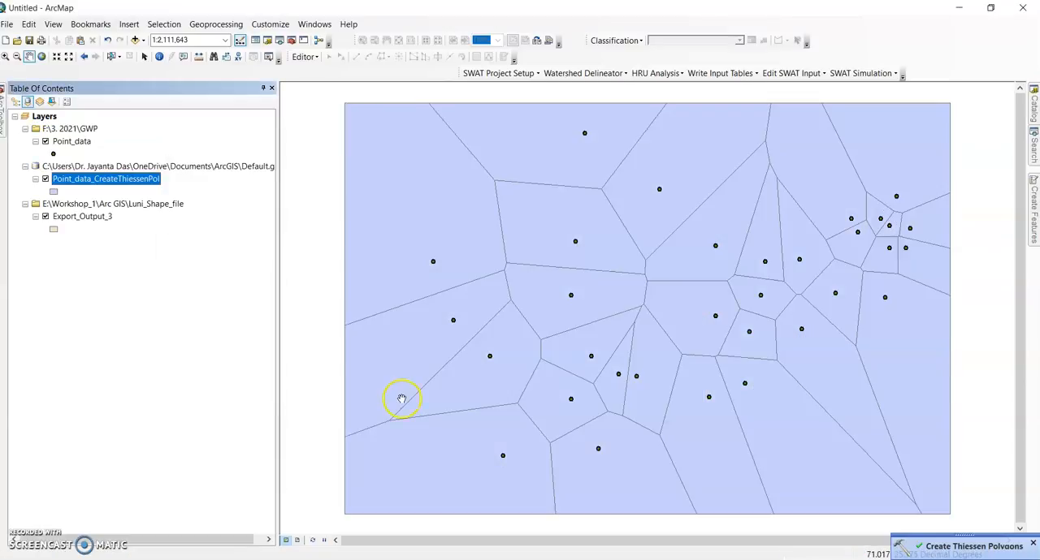
mouse_move(737, 216)
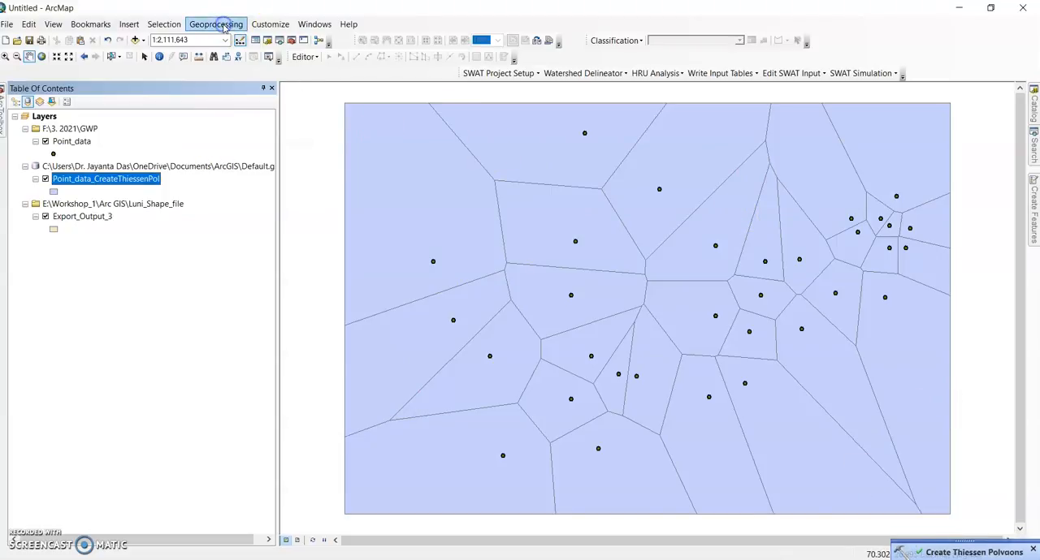
Clip the Thiessen polygons to Export_Output_3, creating Point_data_CreateThiessenPol1
click(216, 24)
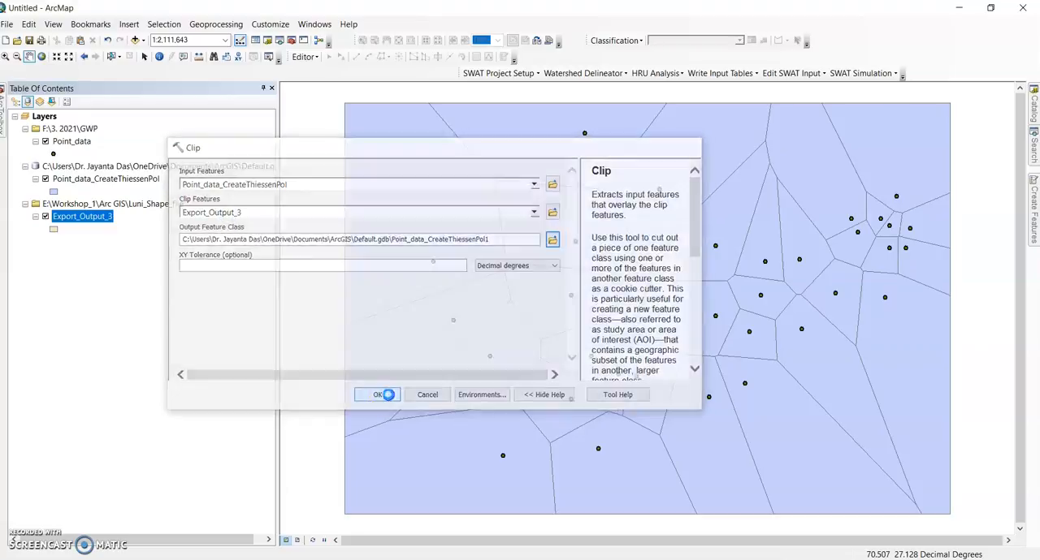
click(376, 395)
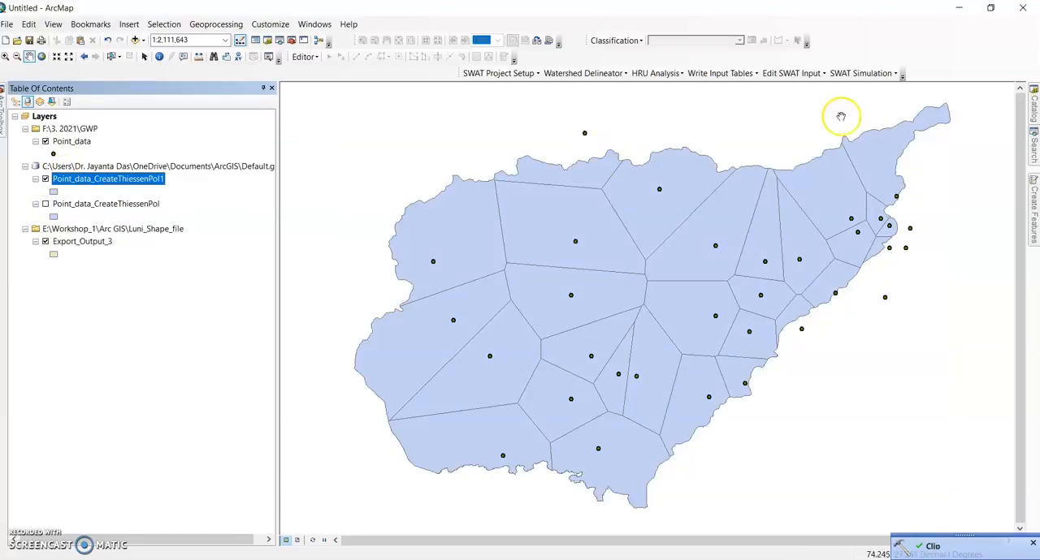
mouse_move(759, 238)
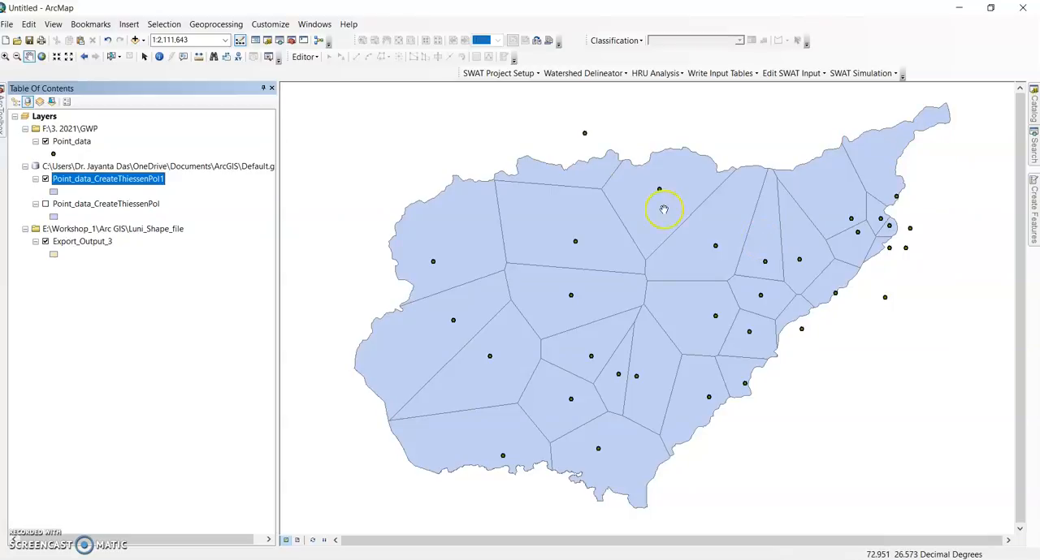
mouse_move(298, 540)
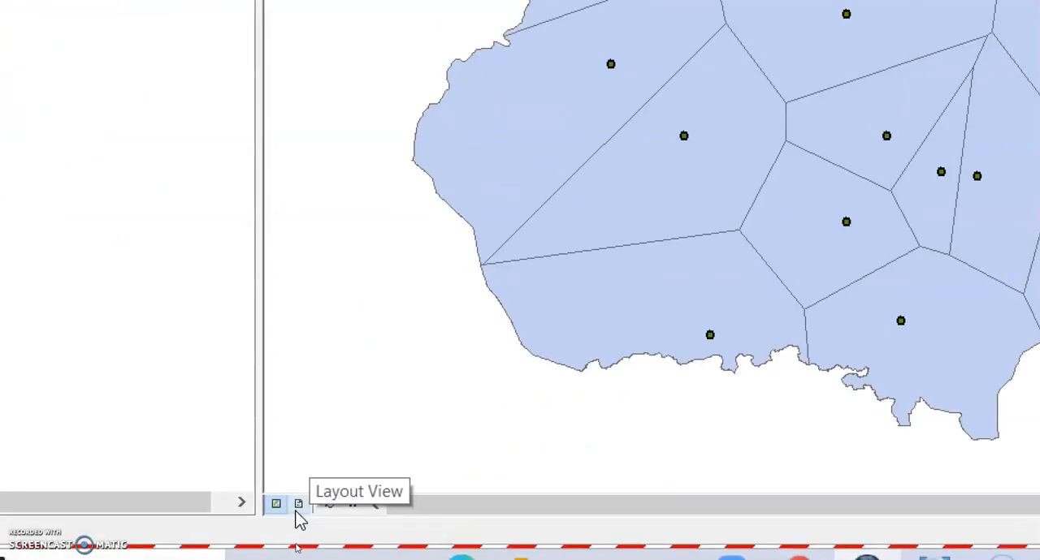
Switch to Layout View to show the clipped Thiessen map on a portrait page
click(299, 505)
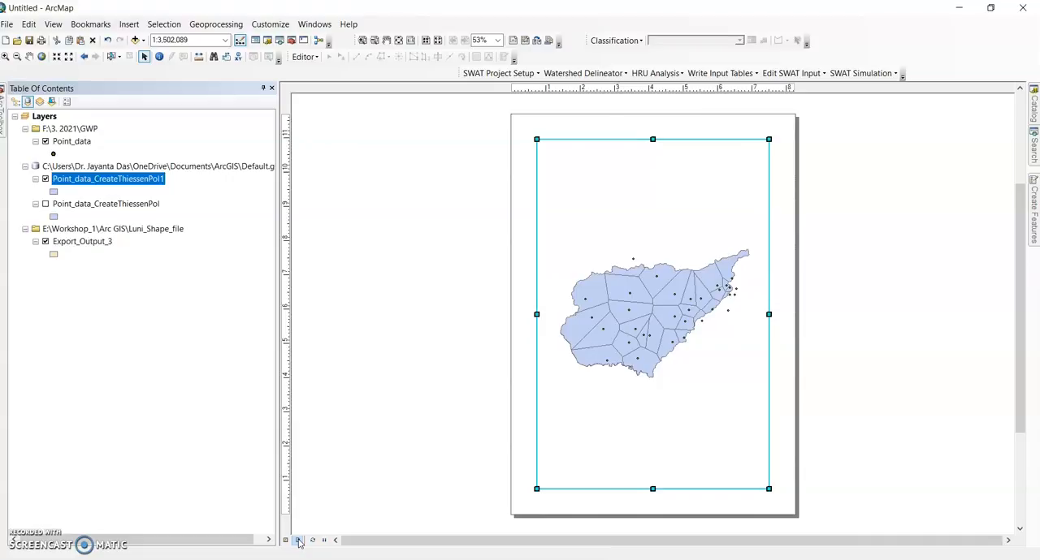
mouse_move(354, 420)
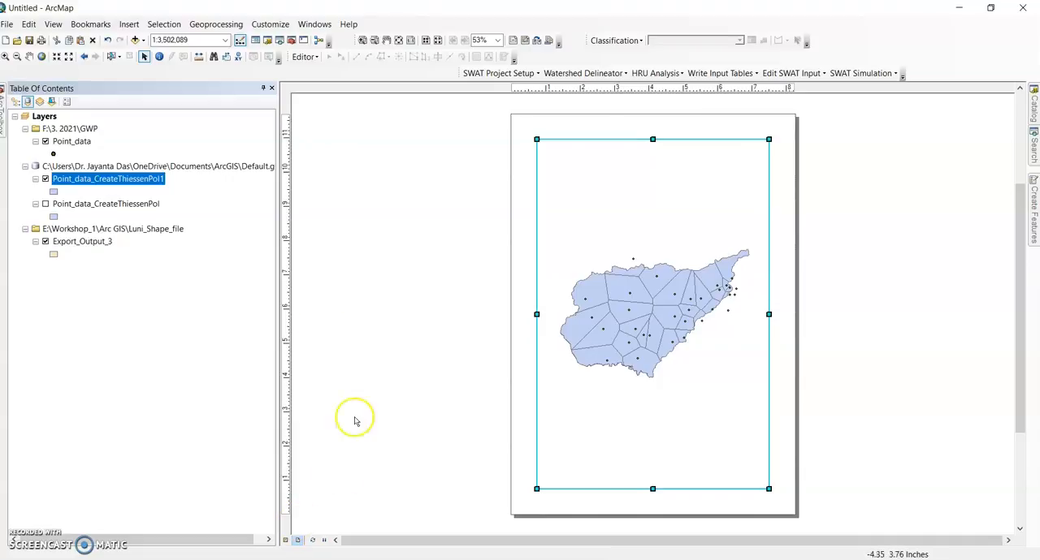
mouse_move(676, 308)
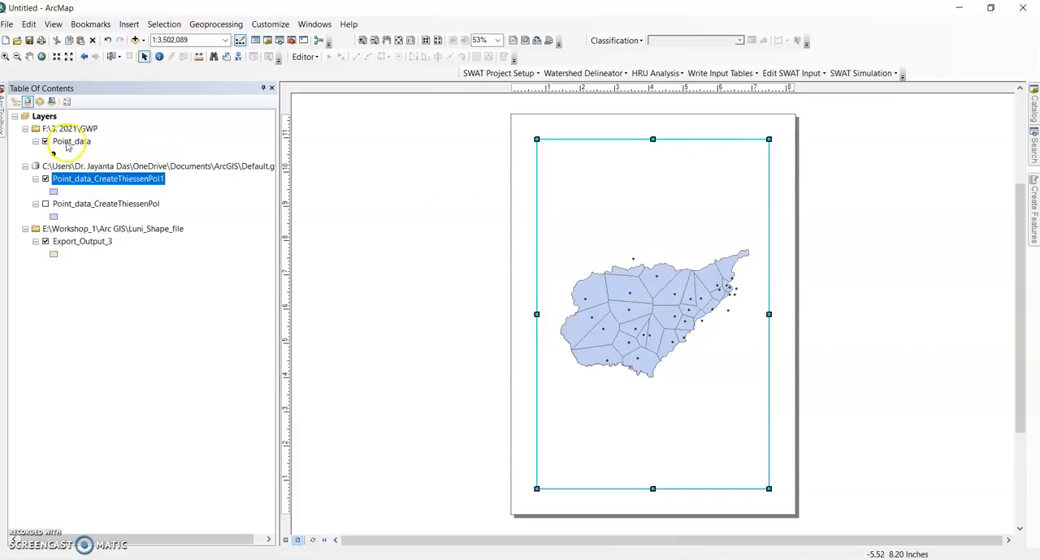
right_click(70, 141)
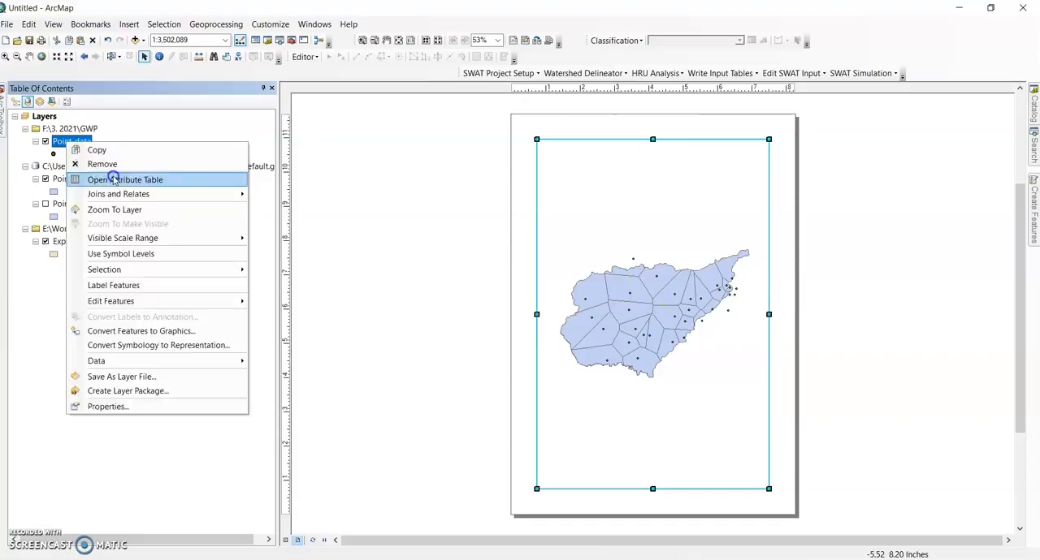
click(125, 180)
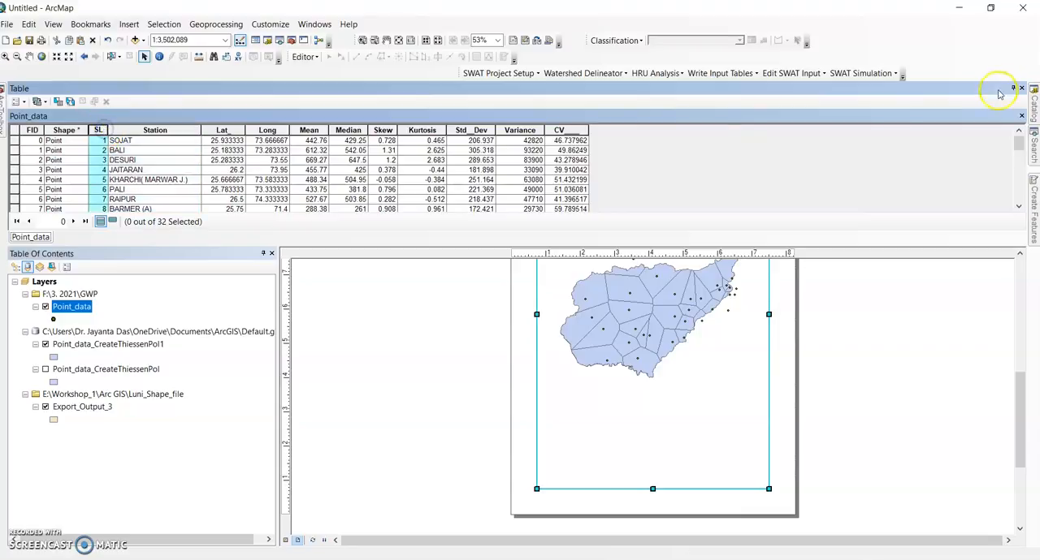
click(1021, 88)
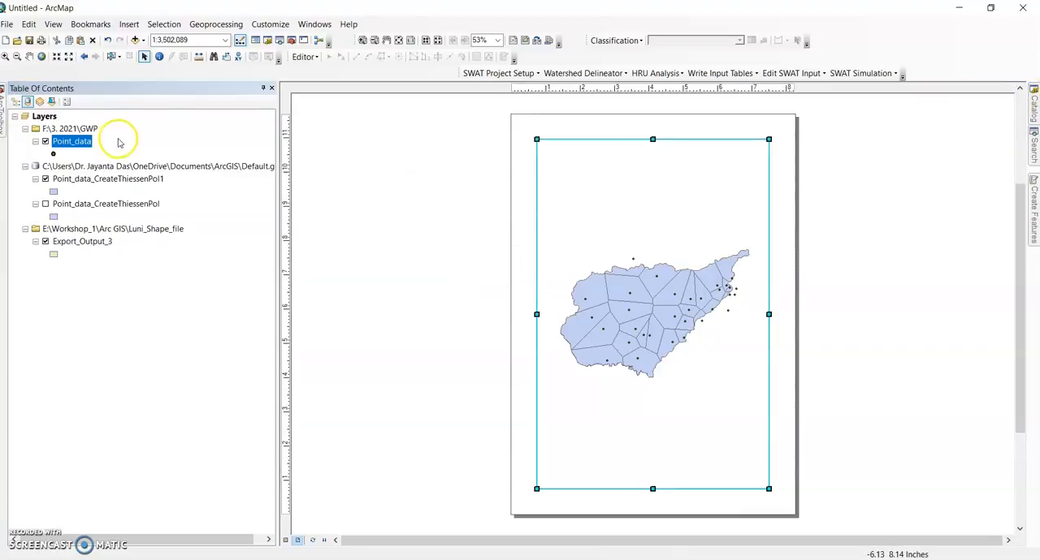
right_click(72, 140)
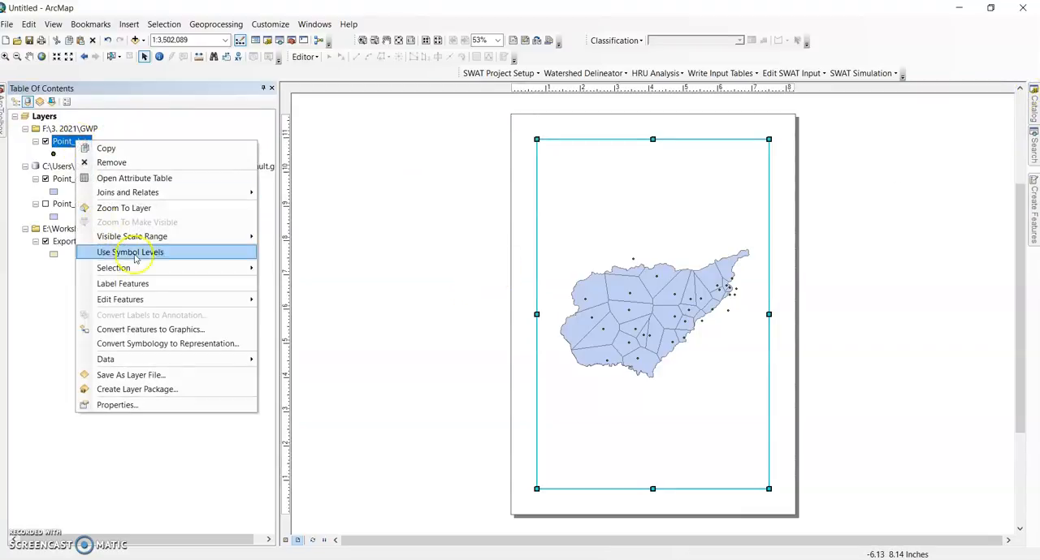
mouse_move(116, 404)
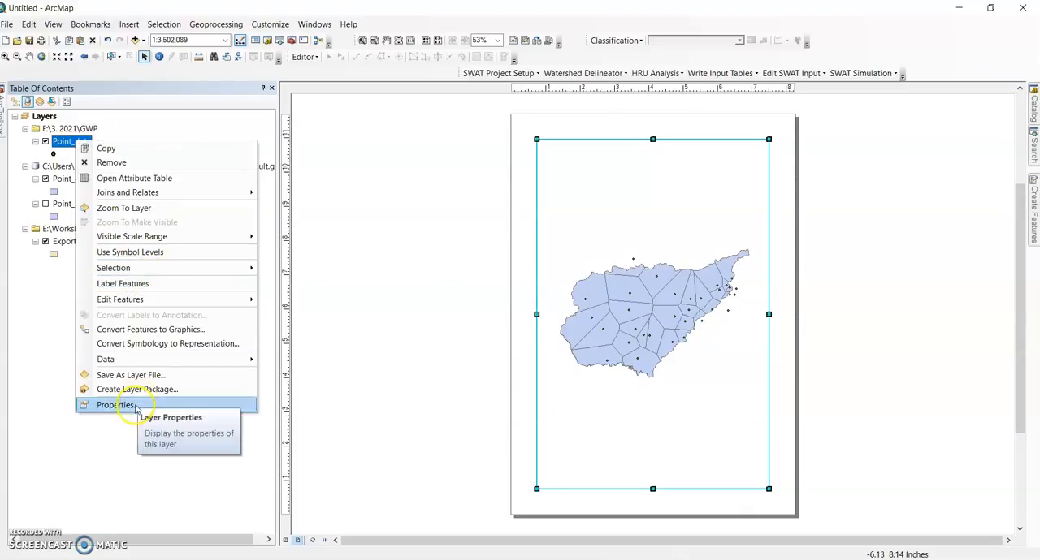
Label the Point_data points by the Station field in 14-pt Times New Roman
click(116, 406)
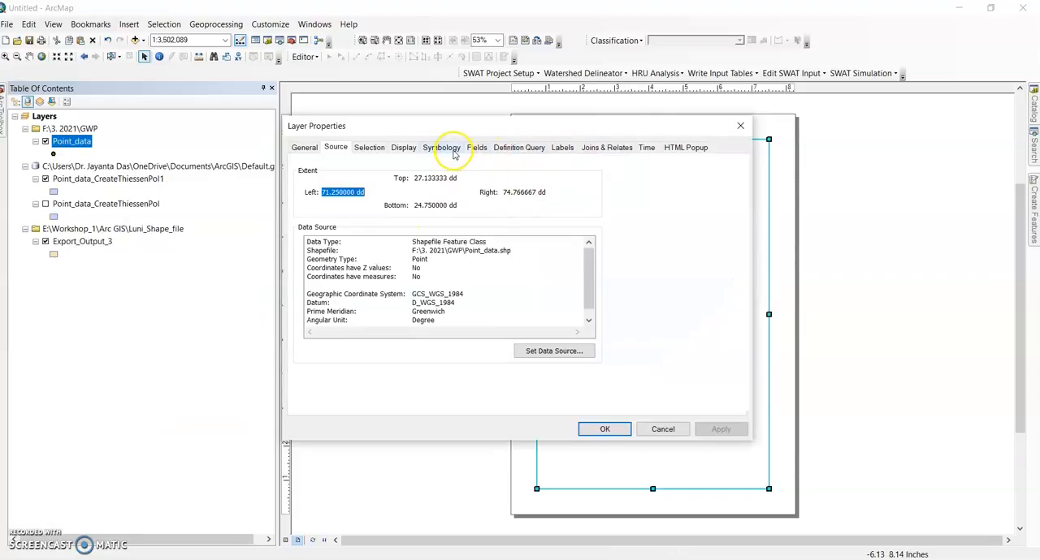
click(562, 147)
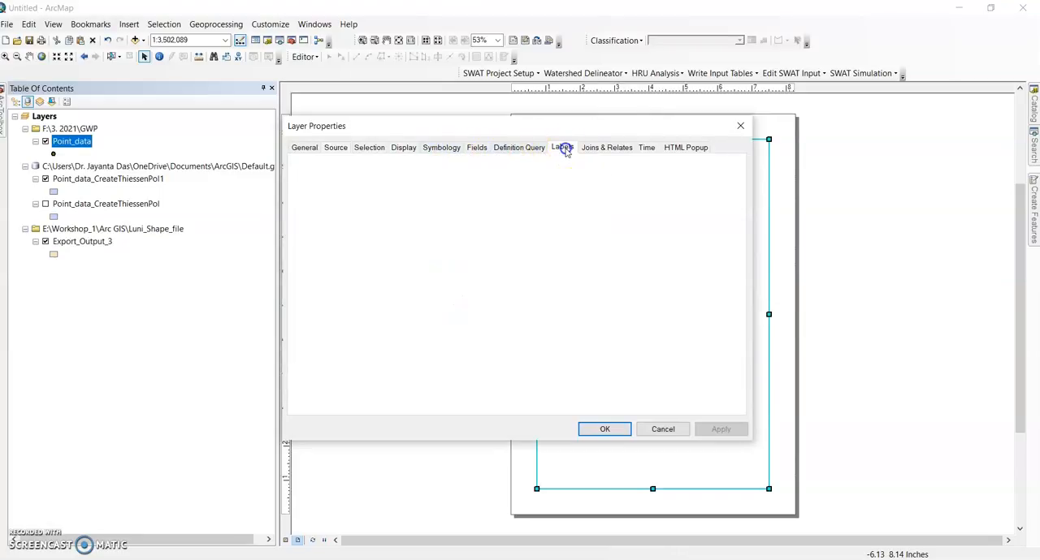
click(562, 147)
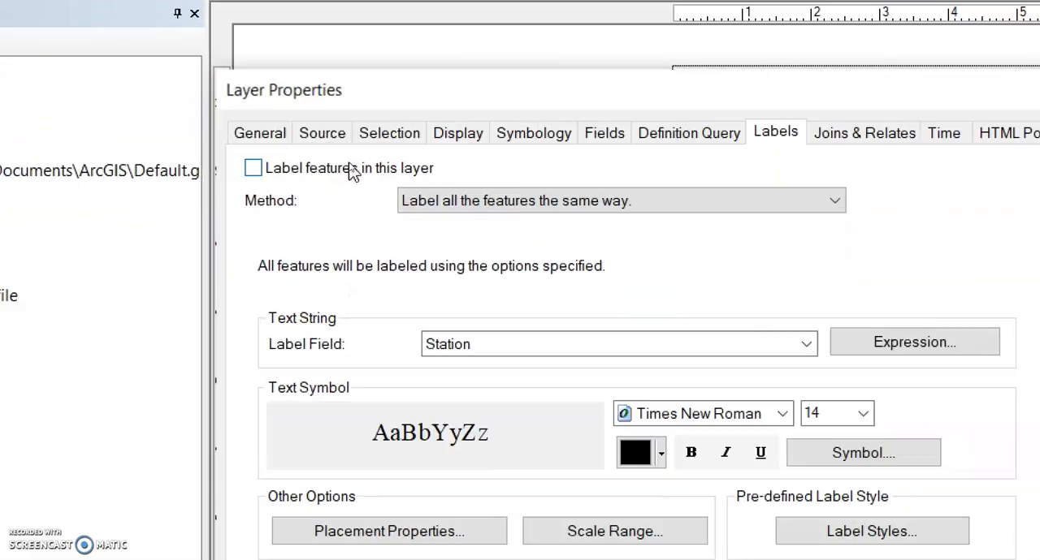
click(253, 167)
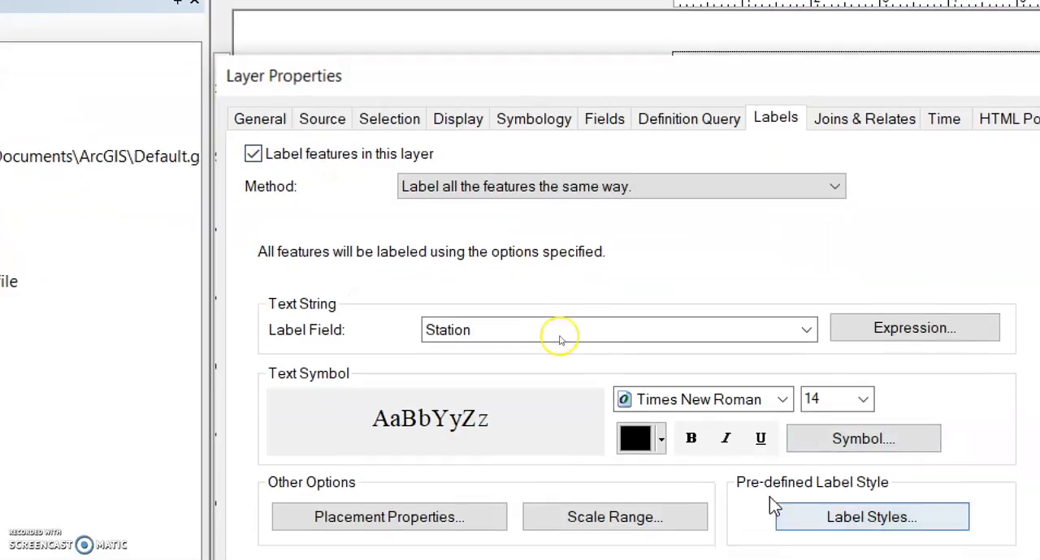
click(804, 329)
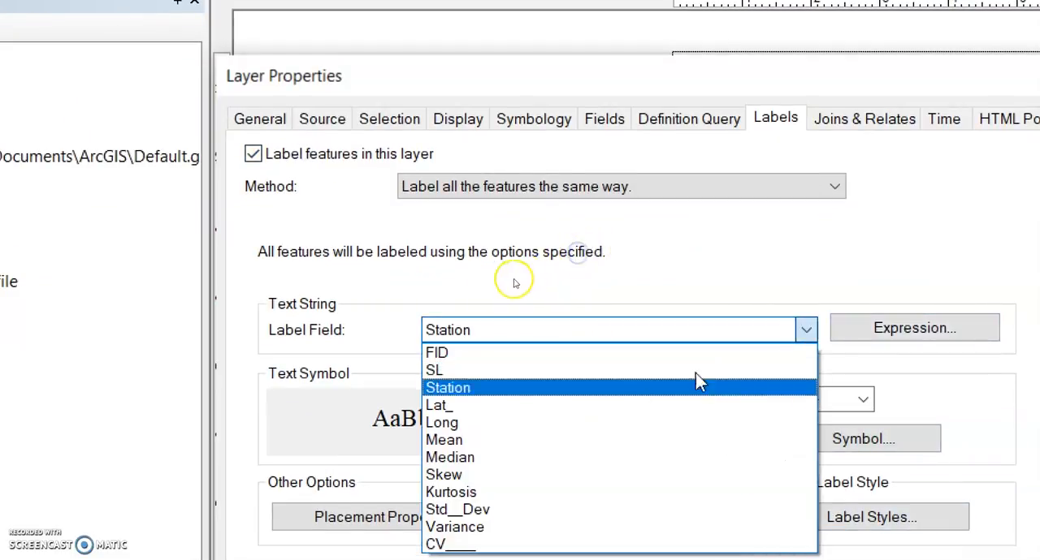
mouse_move(439, 390)
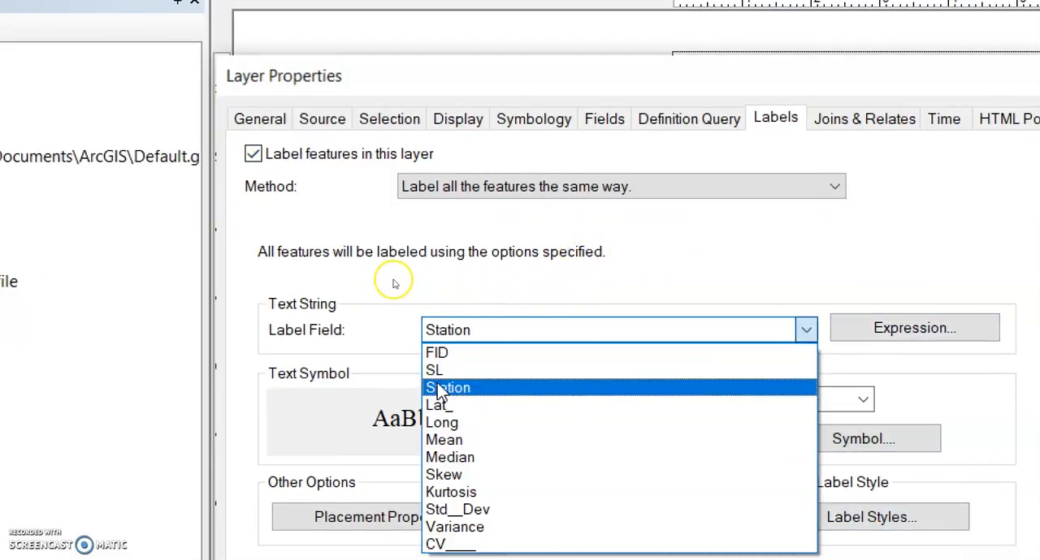
click(447, 388)
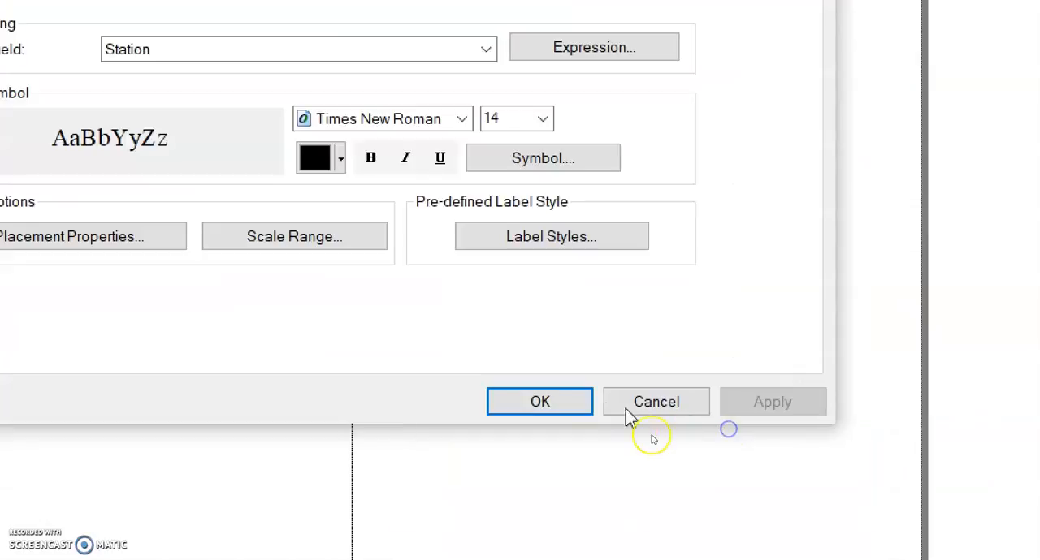
click(540, 401)
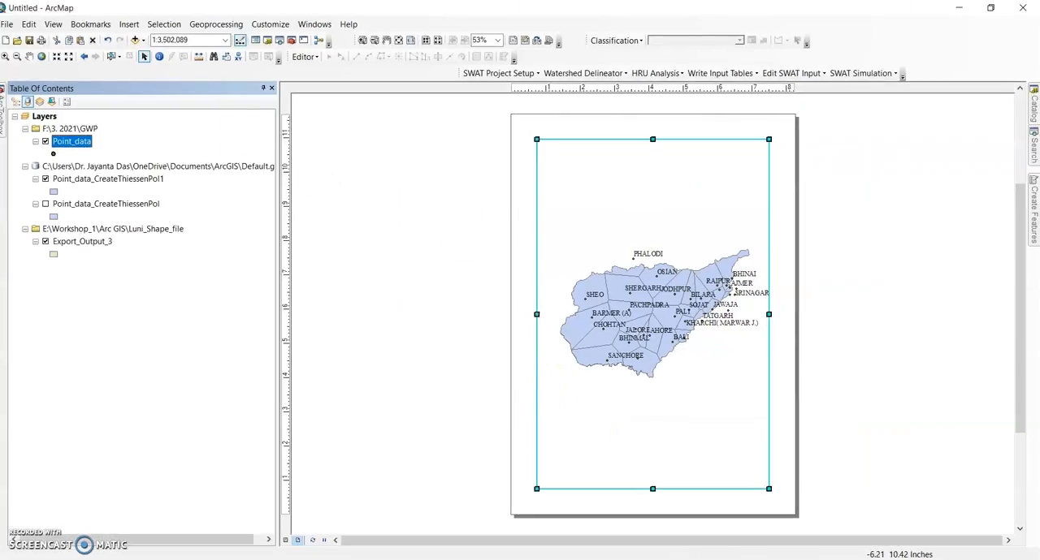
Make the page landscape with proportionally scaled elements, then zoom to full extent
click(7, 24)
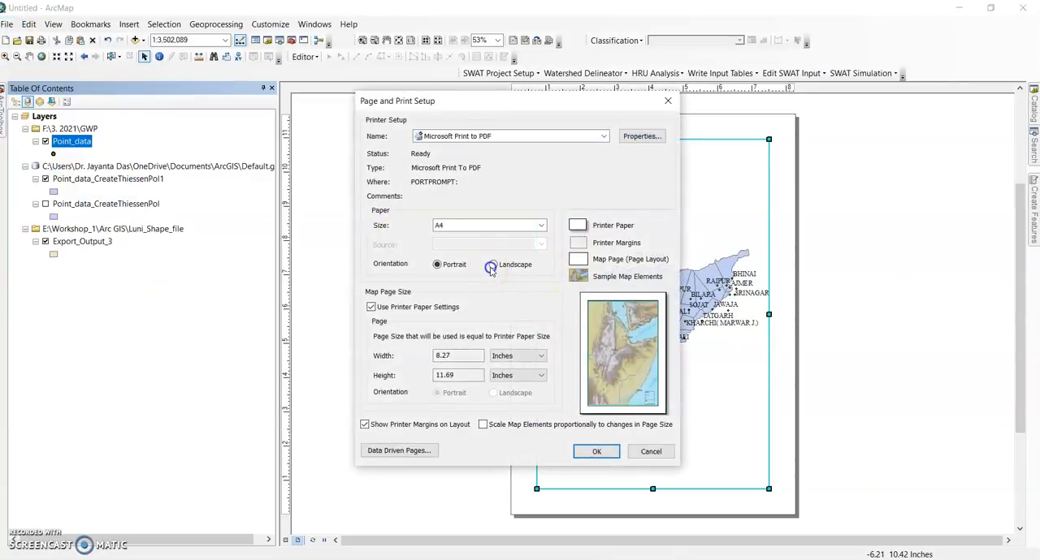
click(493, 264)
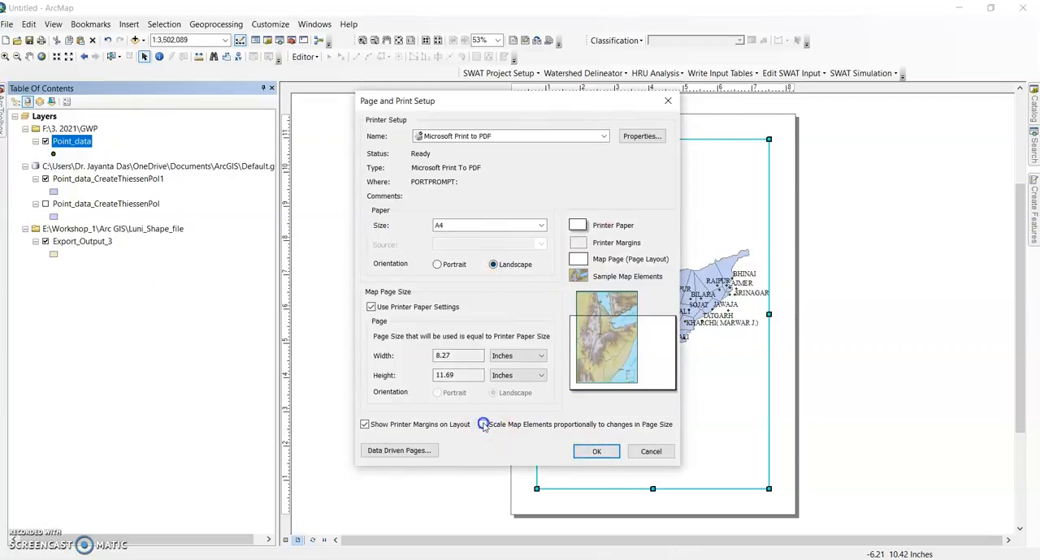
click(483, 424)
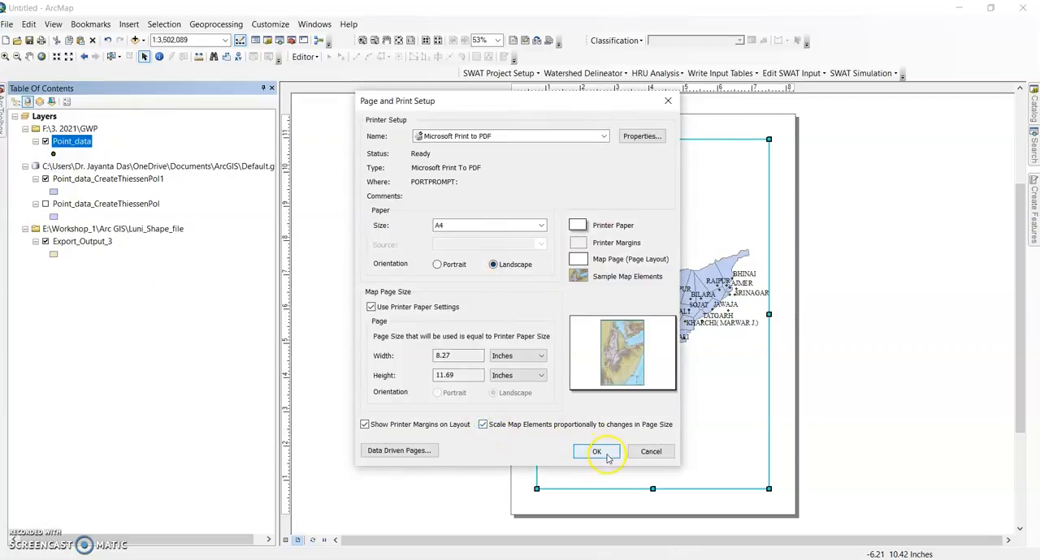
click(596, 451)
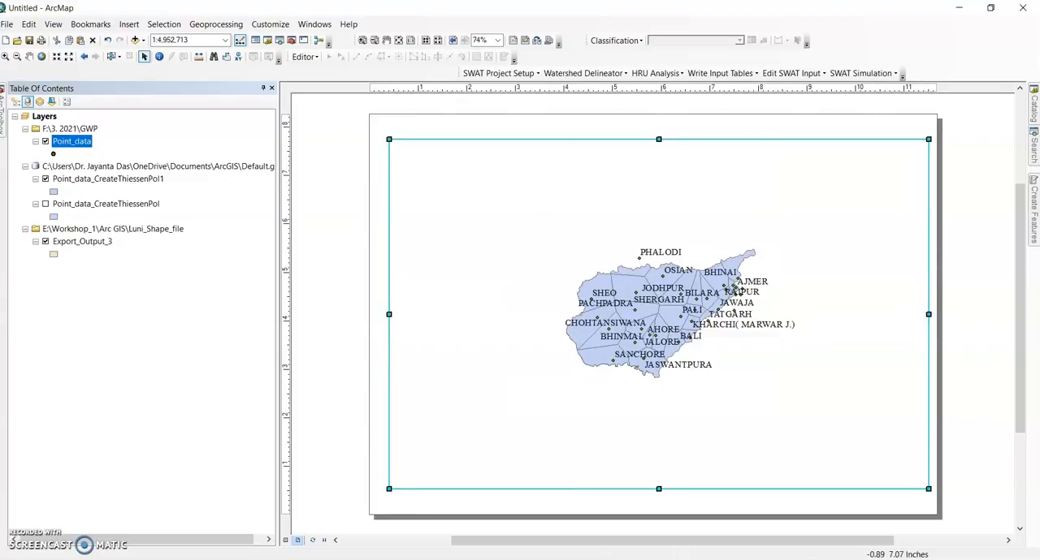
mouse_move(42, 56)
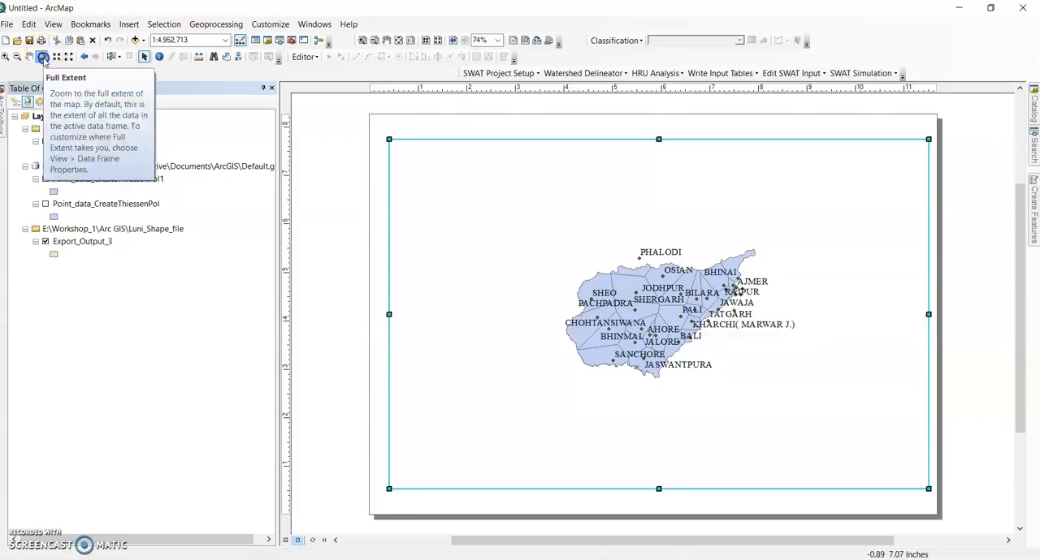
click(42, 56)
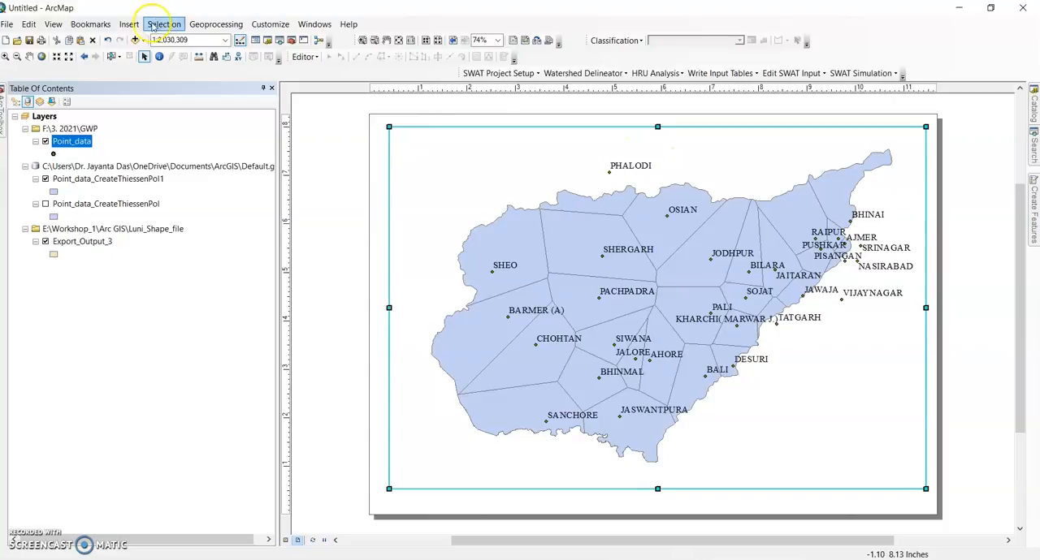
Insert a Scale Line 1 Metric kilometre scale bar and a north arrow into the layout
click(128, 24)
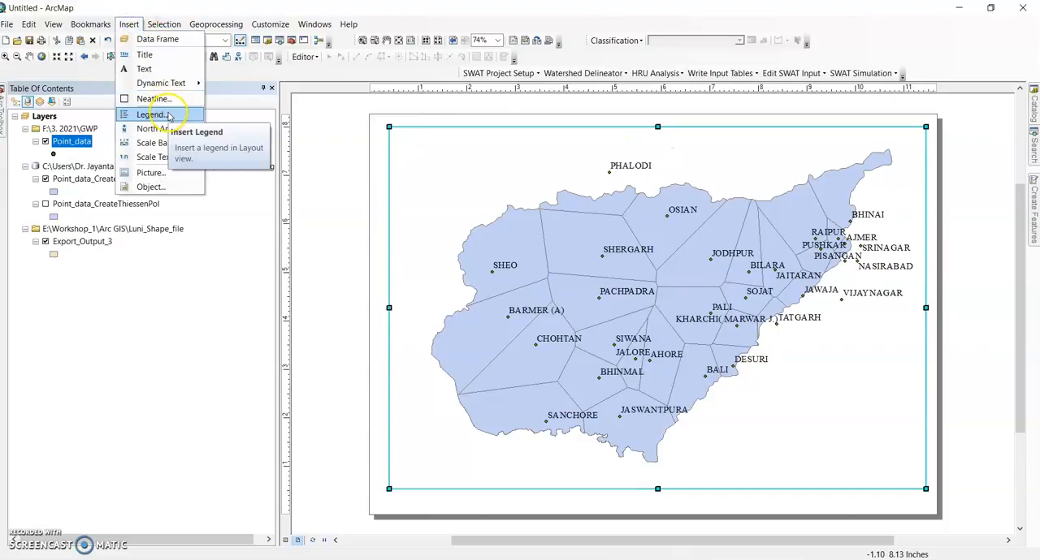
click(152, 143)
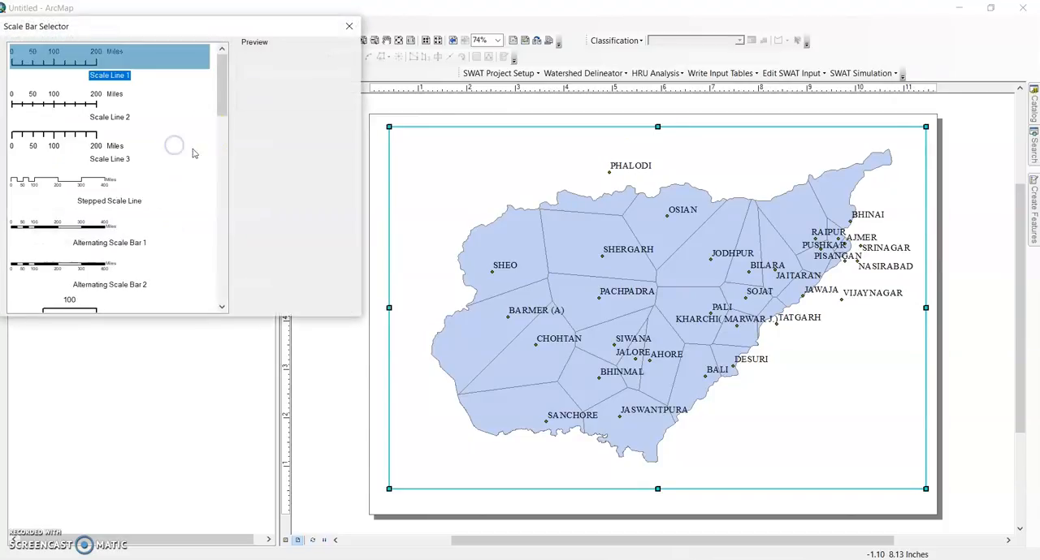
scroll(down, 3)
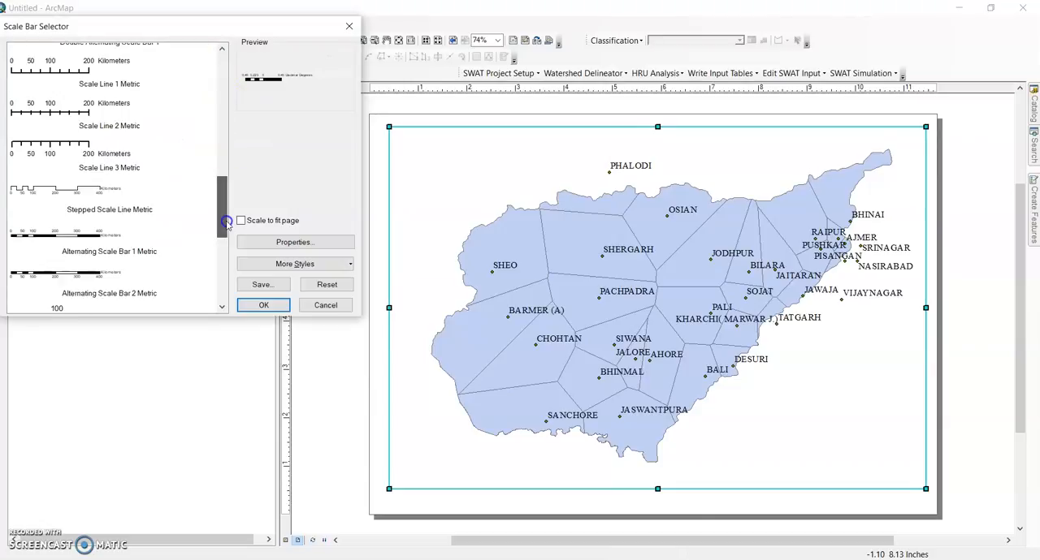
click(109, 60)
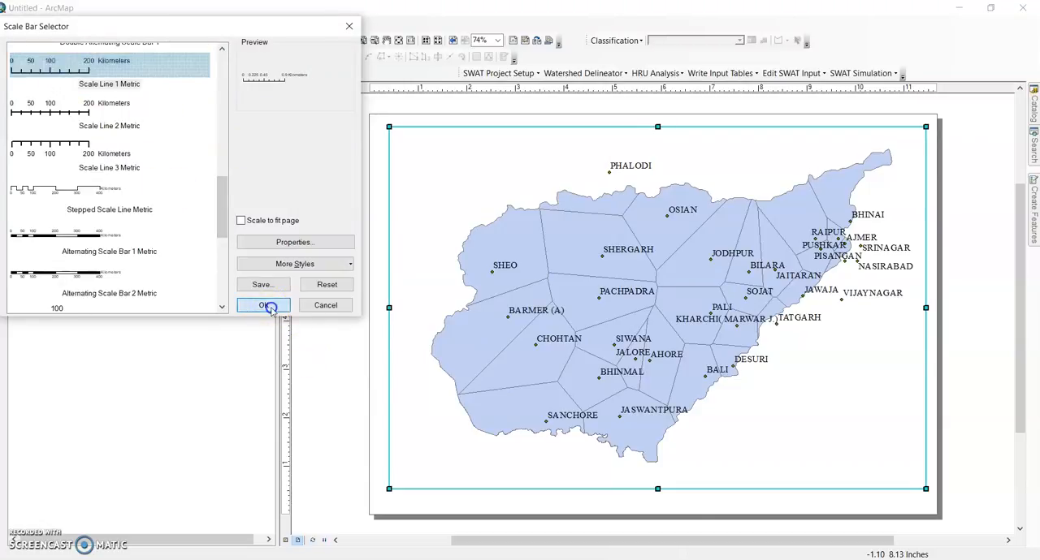
click(262, 305)
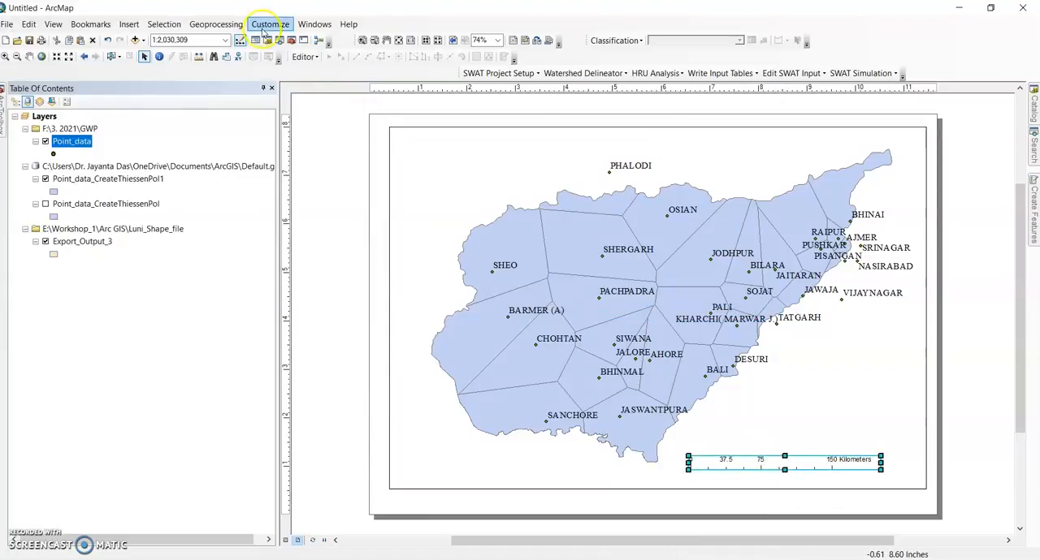
click(128, 24)
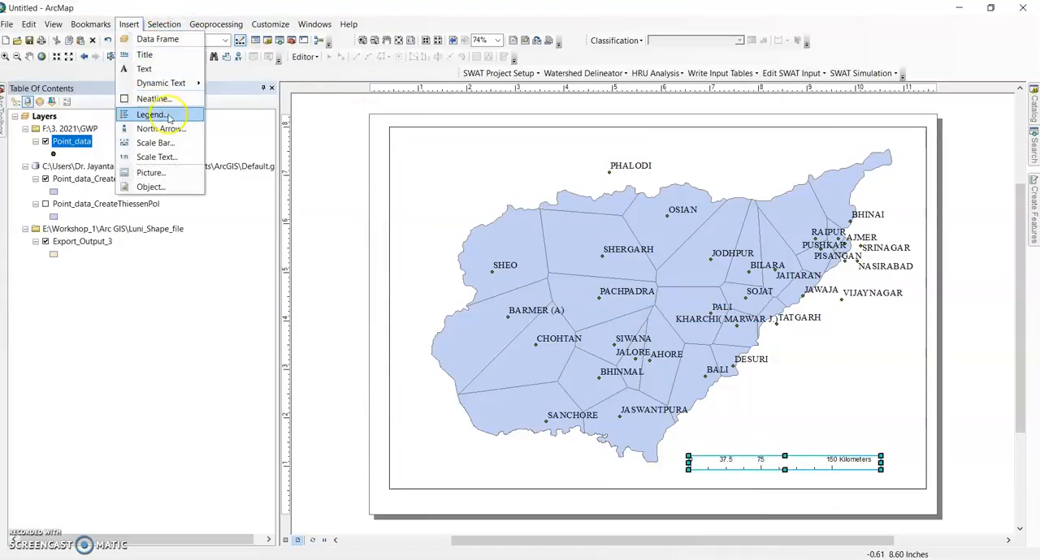
click(160, 129)
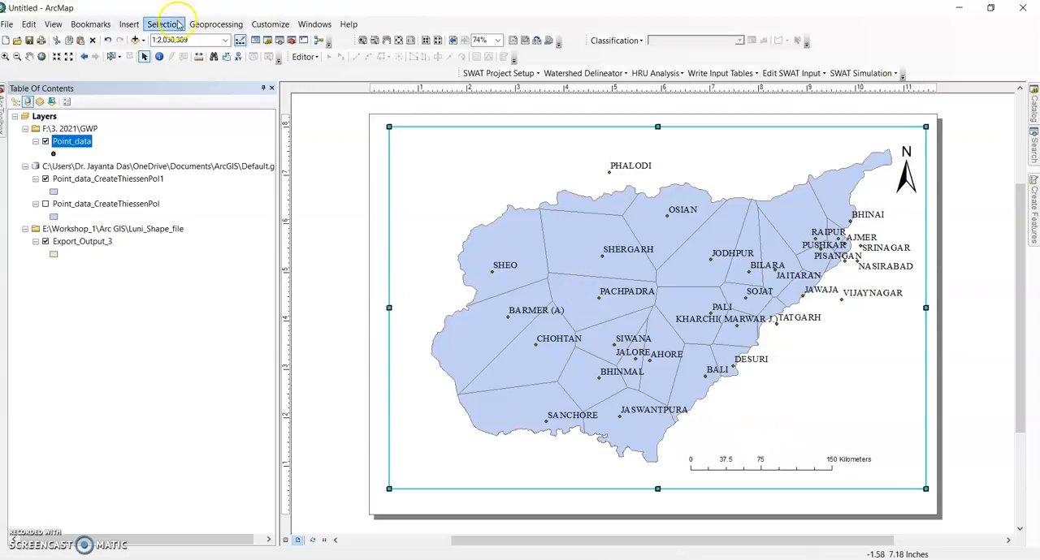
mouse_move(188, 40)
text(1:2,0)
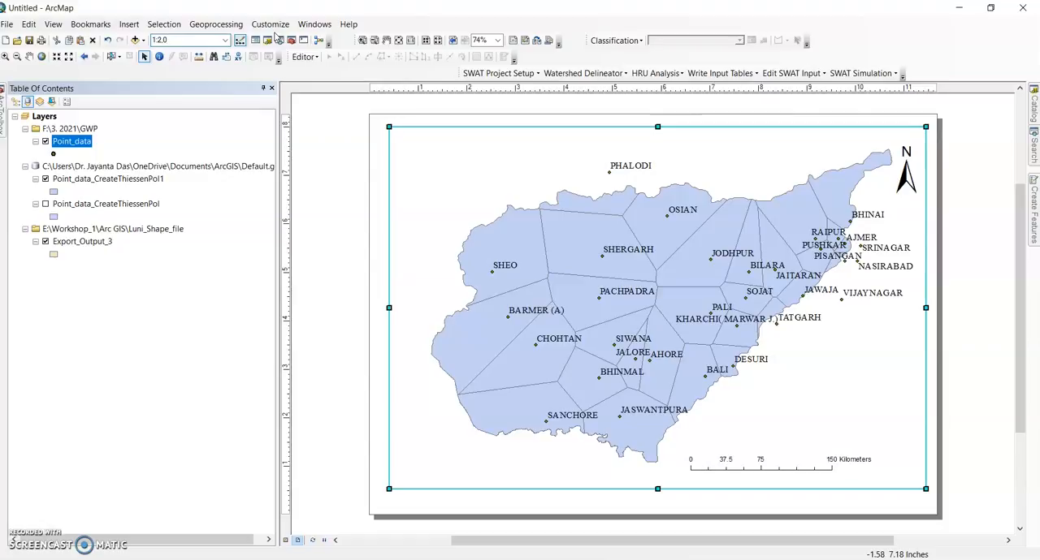
Set the map scale to 1:2,000,000, relabel scale bar units as Km, and resize it
text(12.000000)
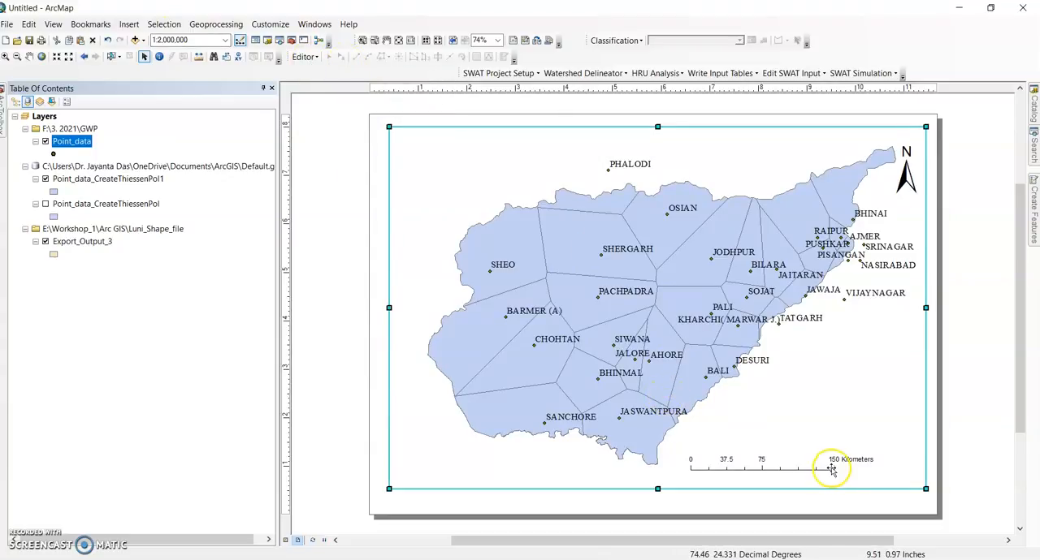
right_click(830, 465)
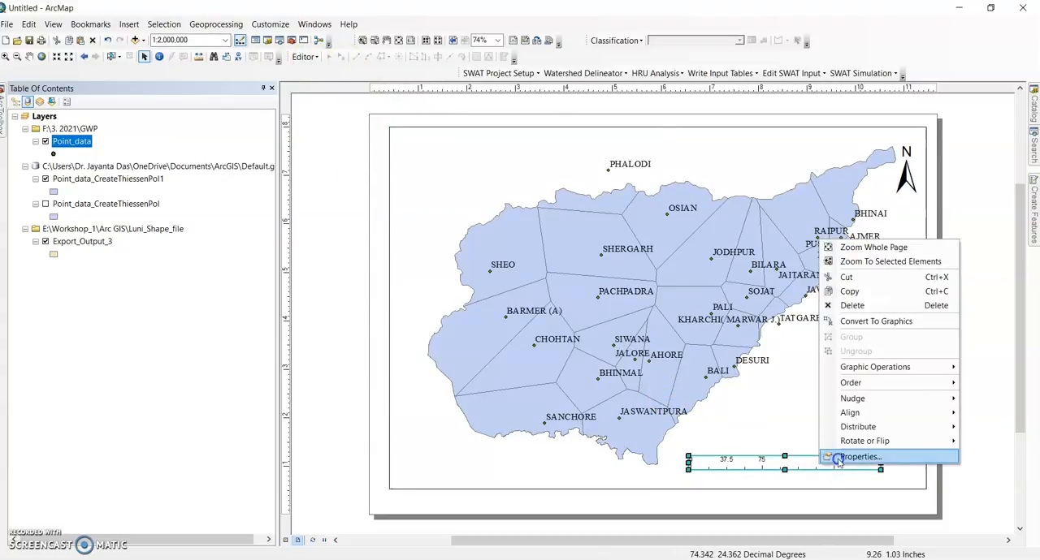
click(858, 456)
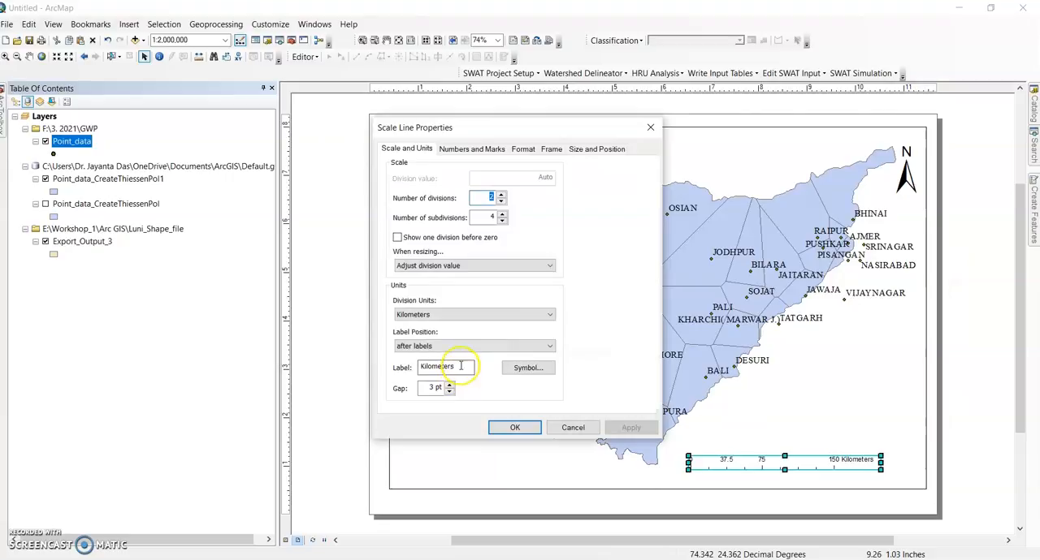
text(Ki)
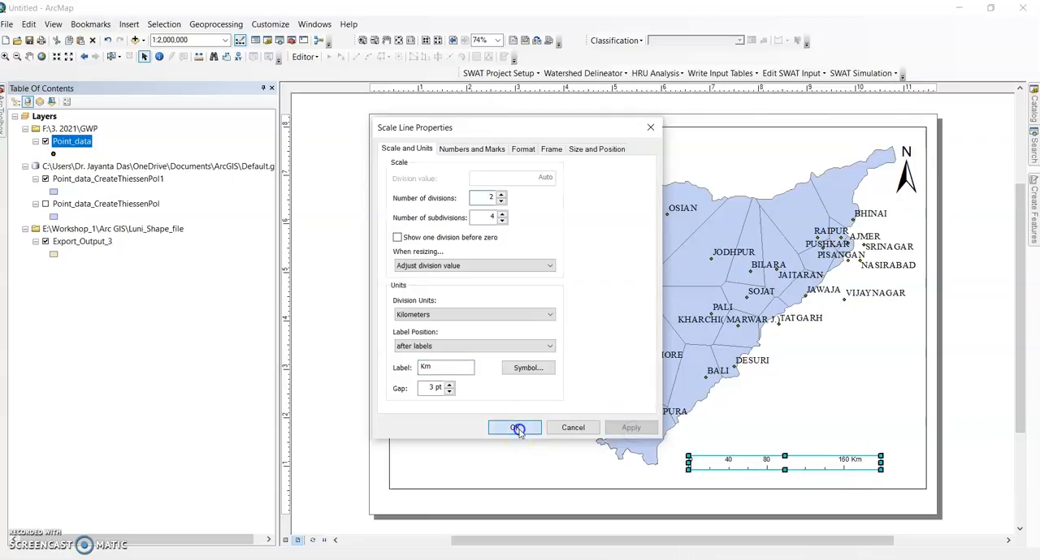
click(514, 428)
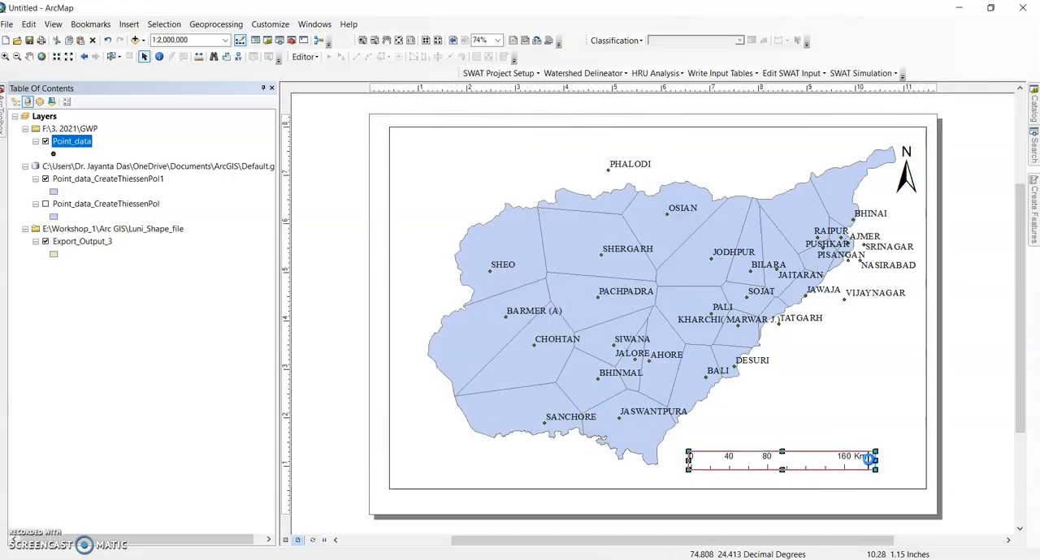
drag(875, 459, 856, 460)
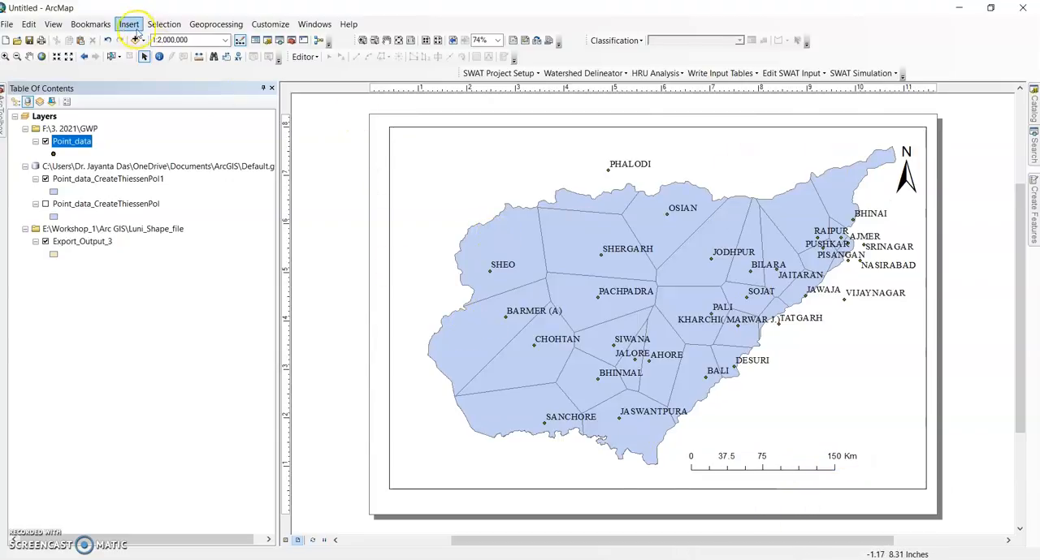
Insert a legend with Point_data added and Export_Output_3 removed, keeping default spacing
click(129, 24)
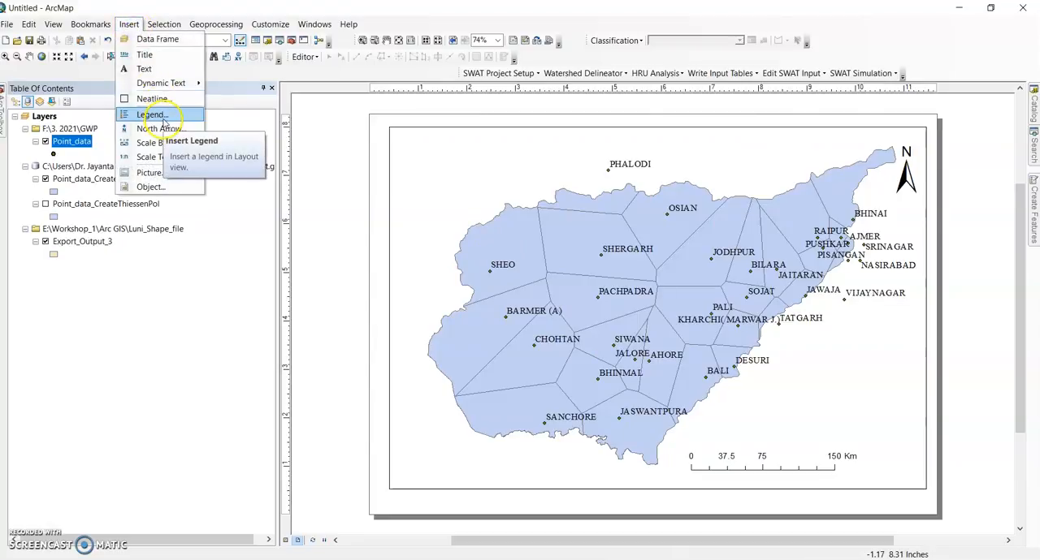
click(151, 114)
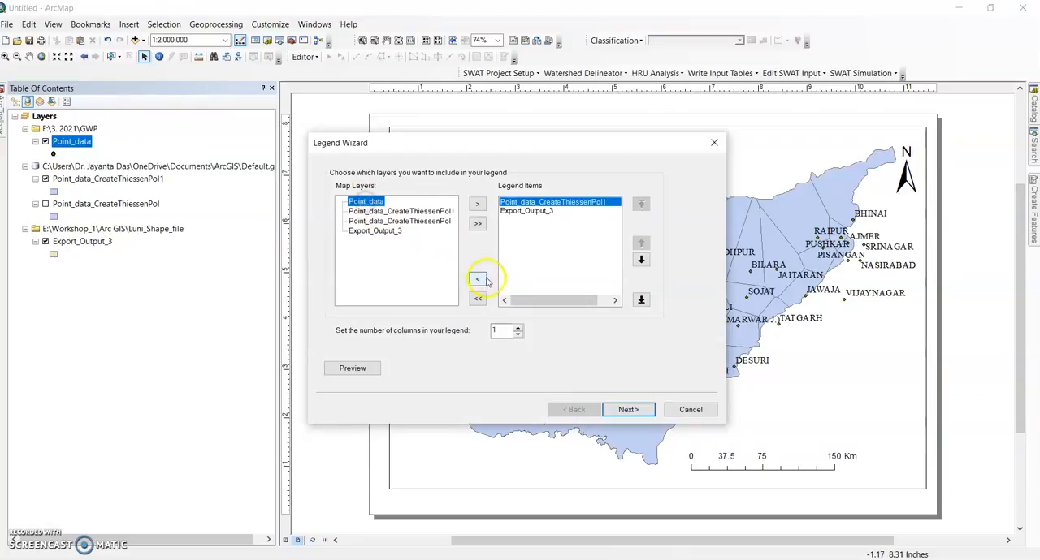
click(478, 203)
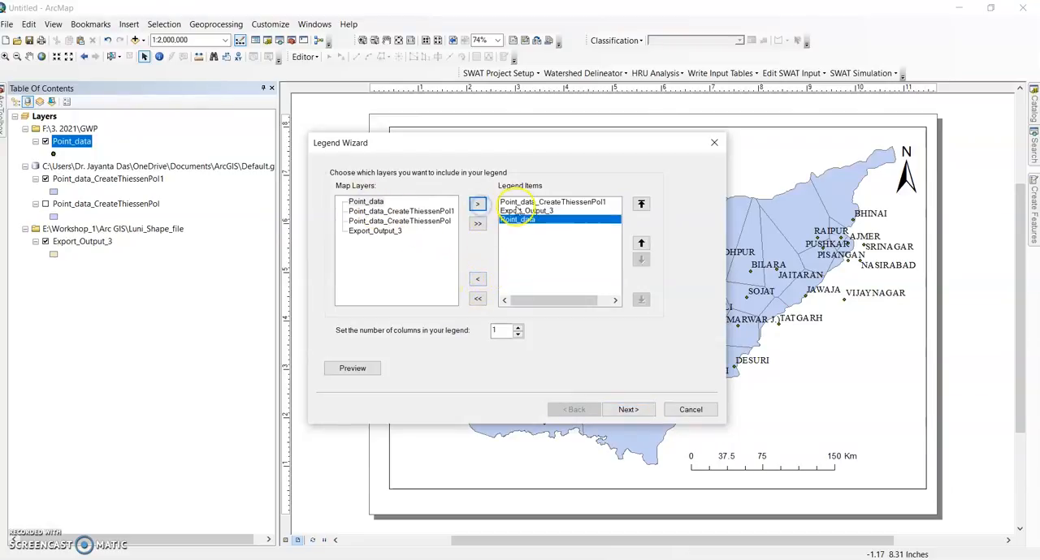
click(477, 278)
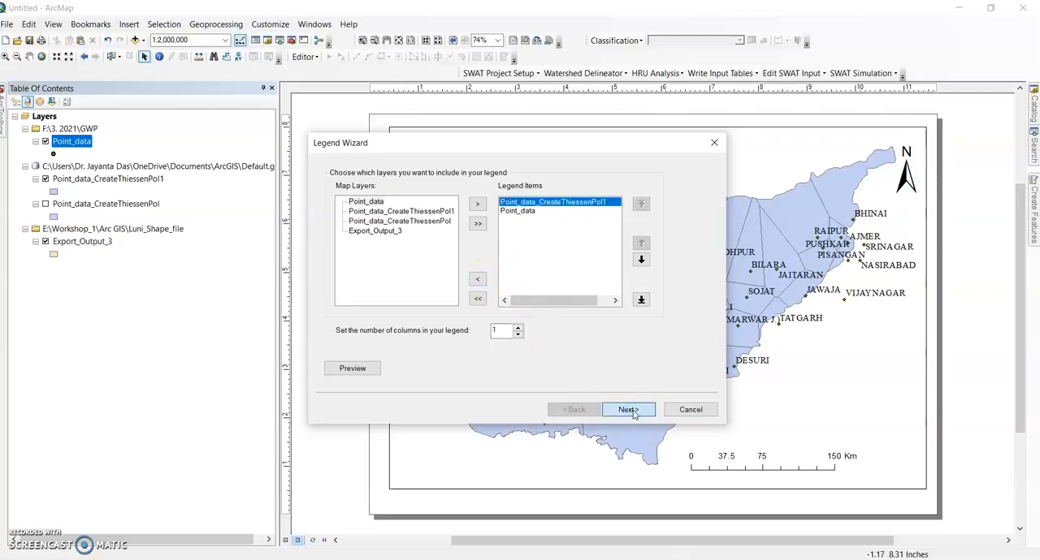
click(628, 410)
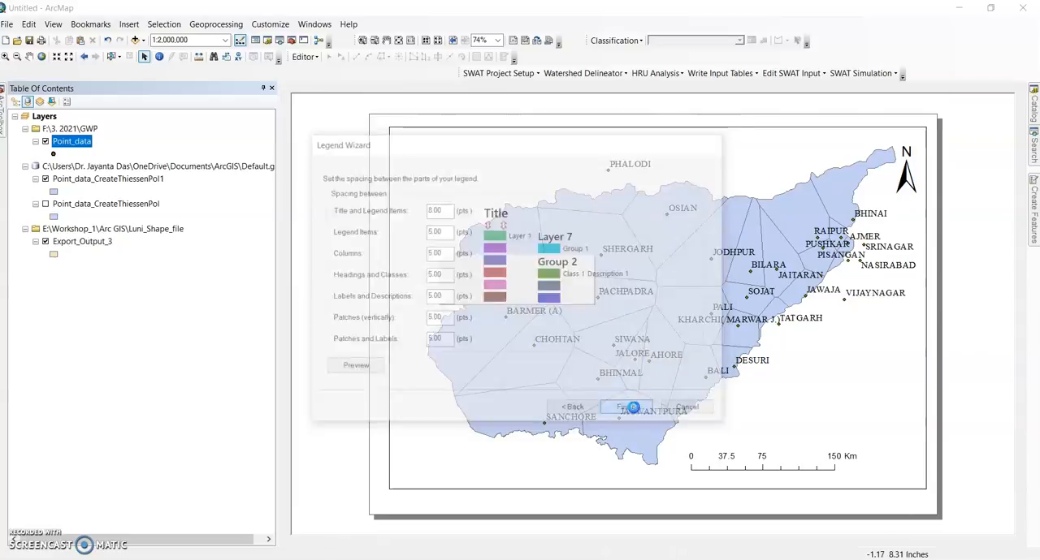
click(626, 407)
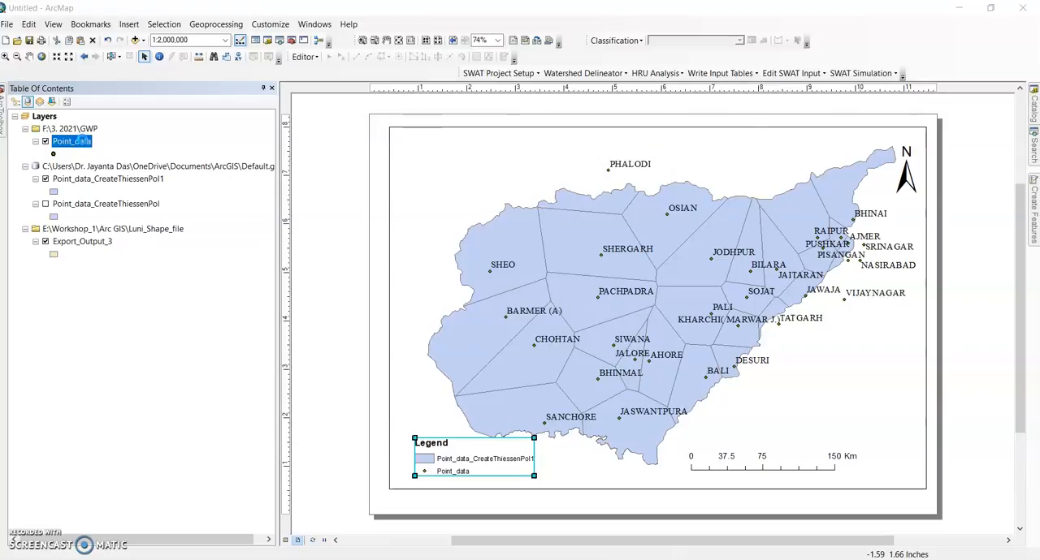
Rename the Point_data layer to Raingauge
double_click(72, 141)
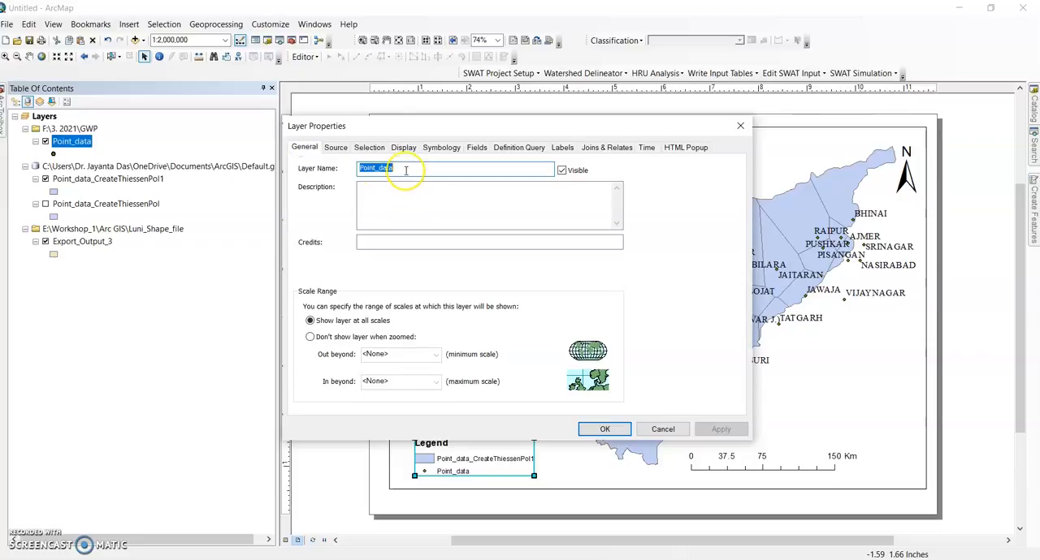
text(Raingauge)
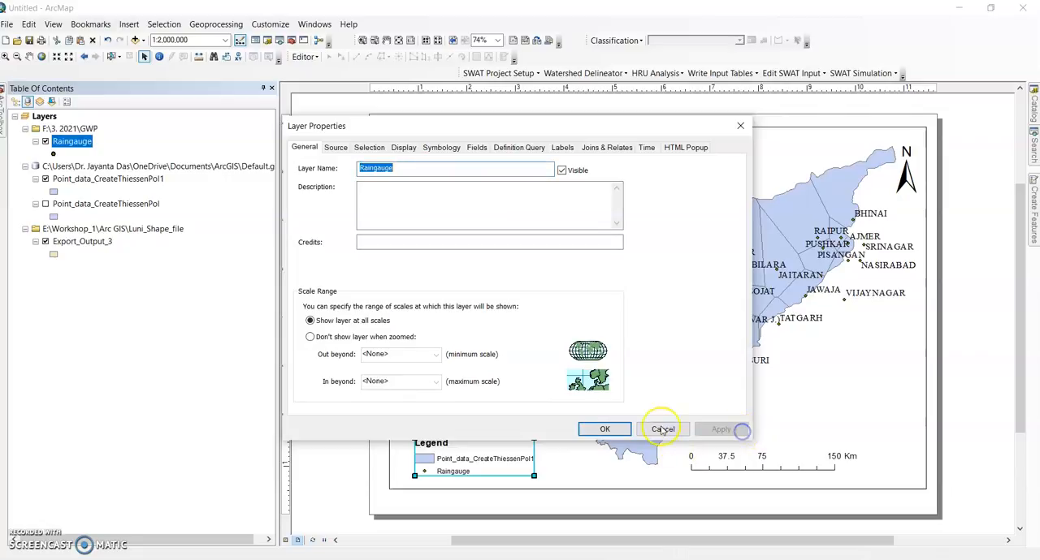
click(662, 429)
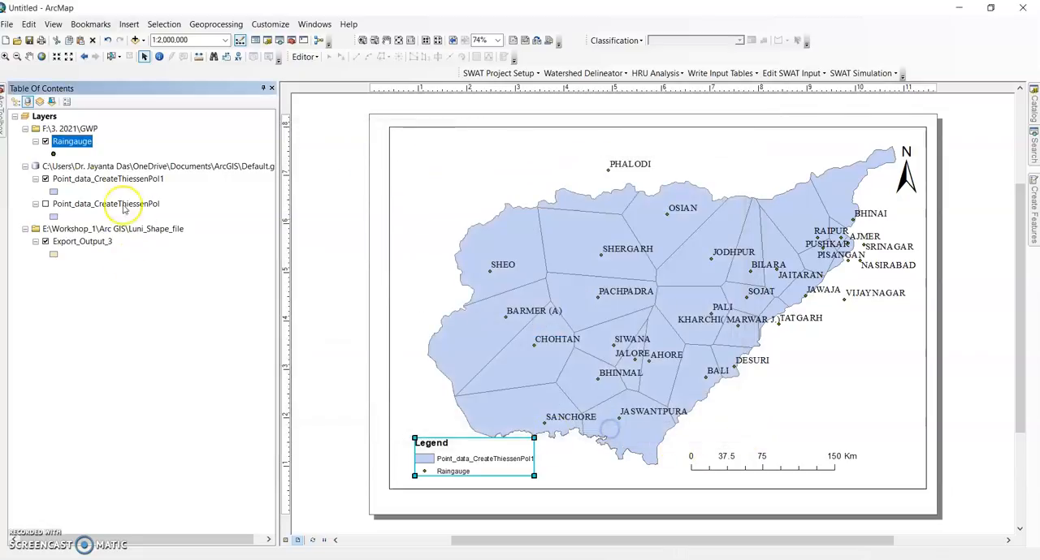
Rename the Thiessen polygon layer to 'Thiessen polygoon'
click(108, 179)
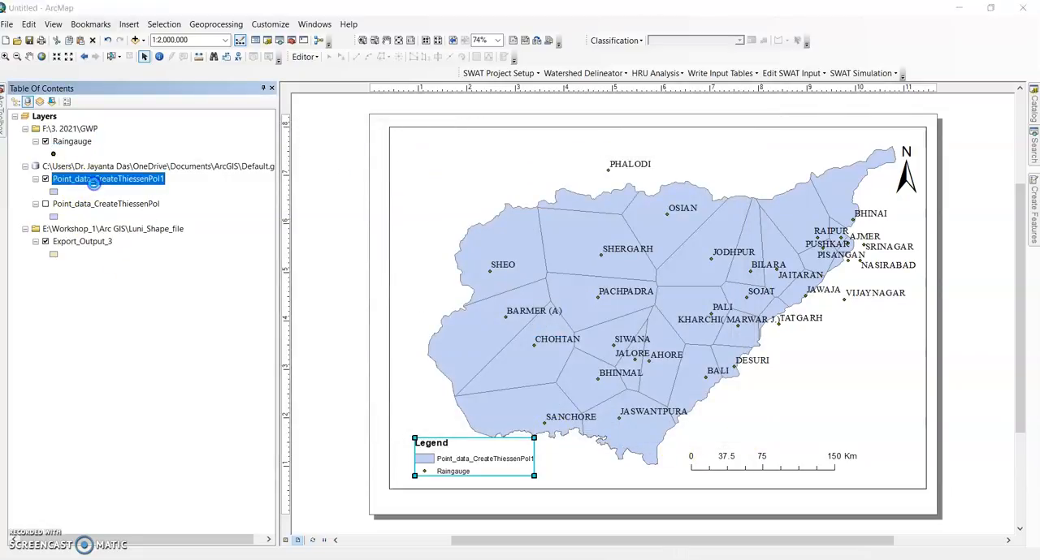
double_click(108, 178)
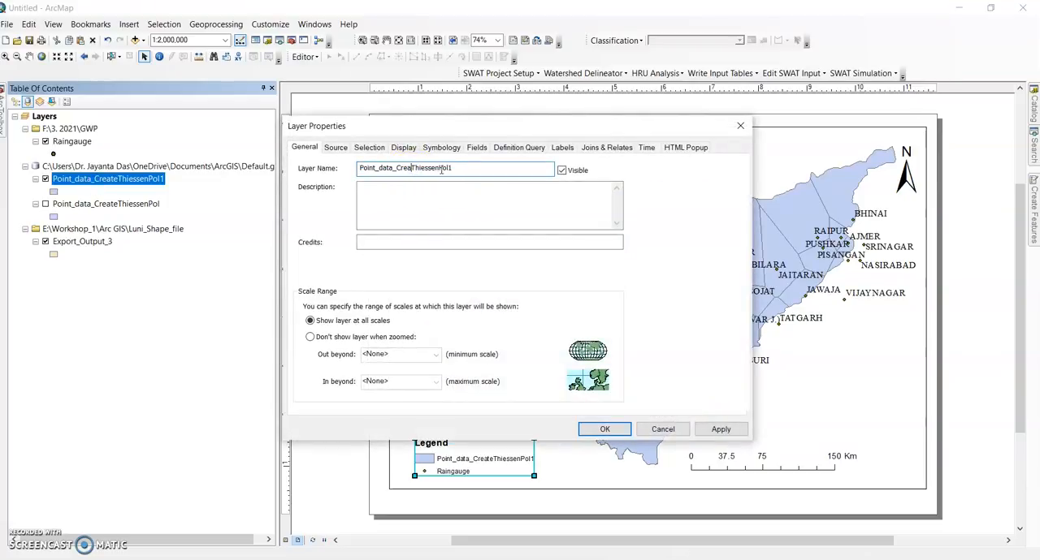
text(ThiessenPol1)
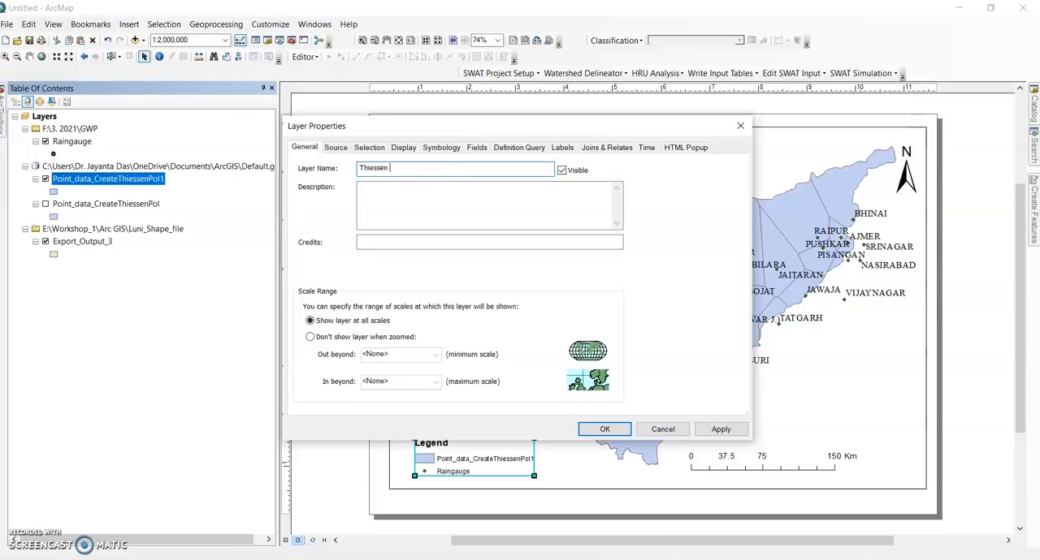
text(polygoon)
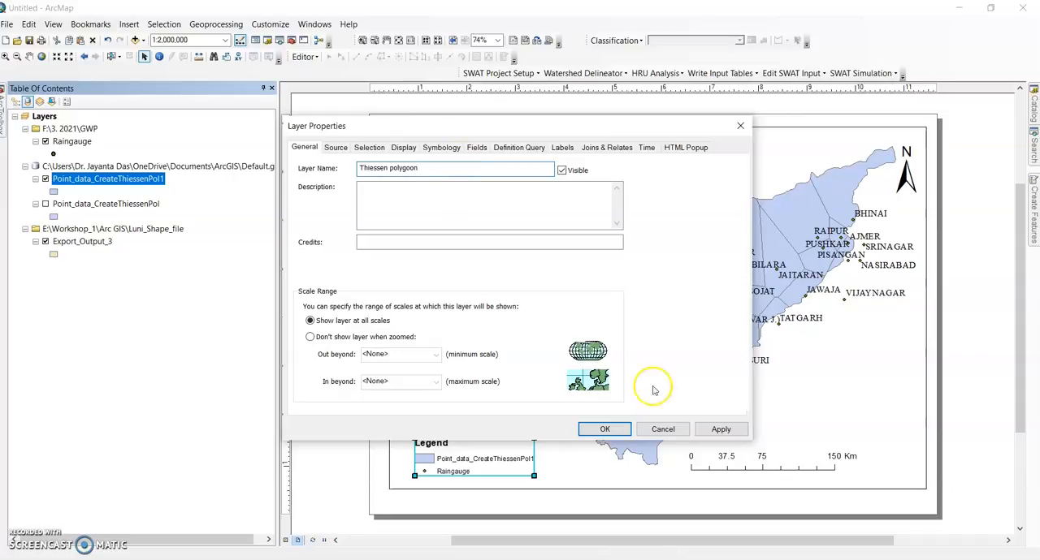
click(604, 429)
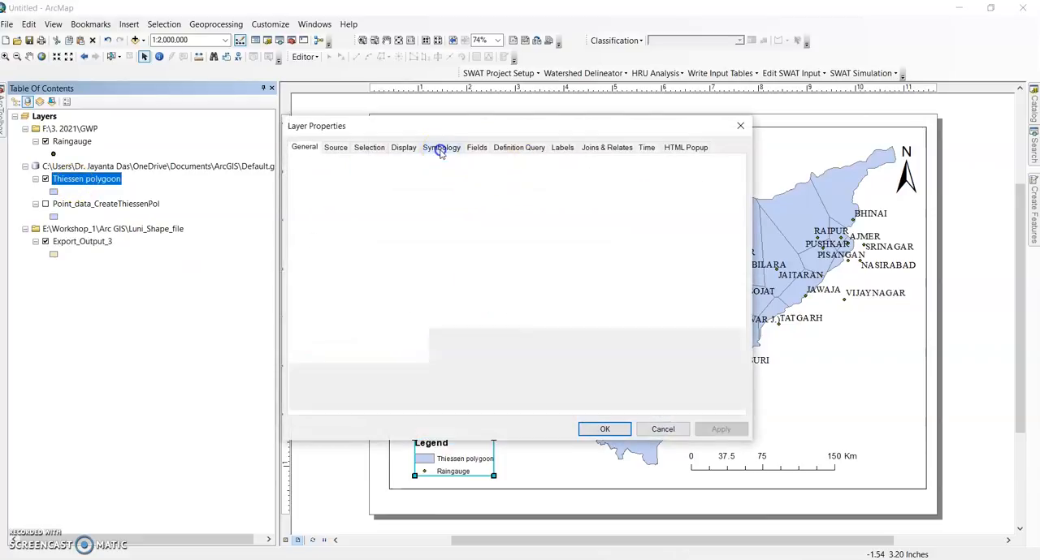
Symbolize Thiessen polygoon by unique values of Input_FID, adding all values 0–30
click(441, 147)
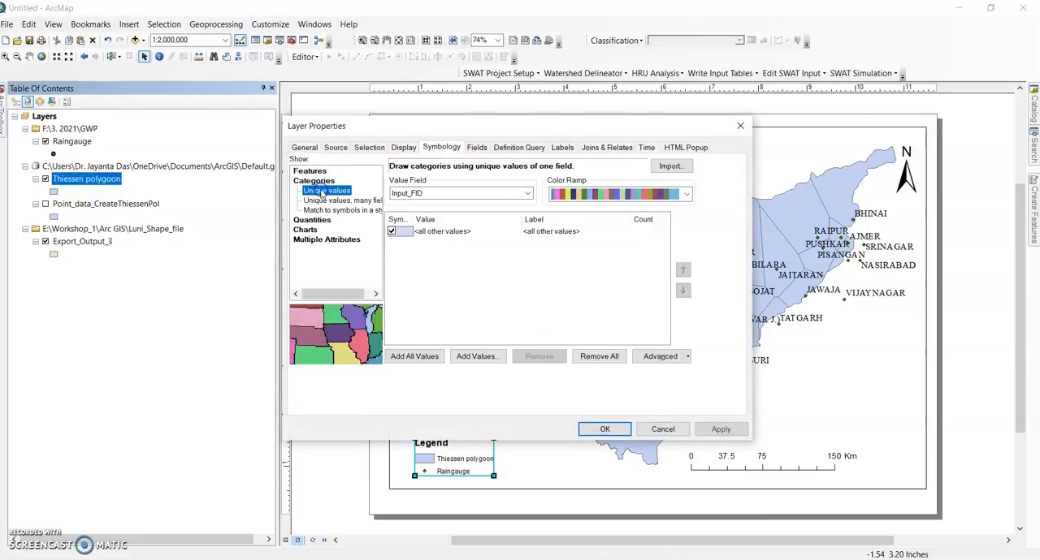
click(528, 193)
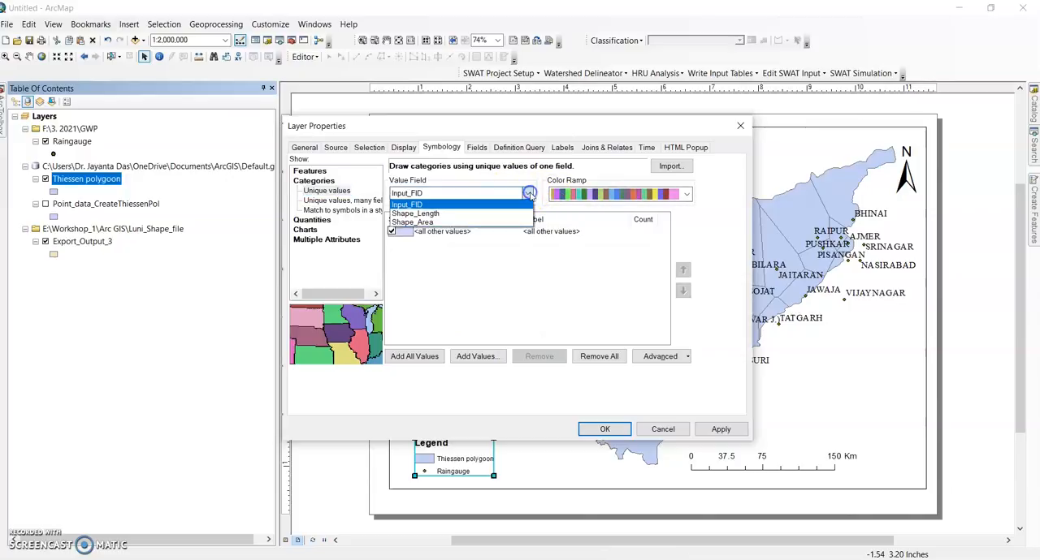
click(408, 192)
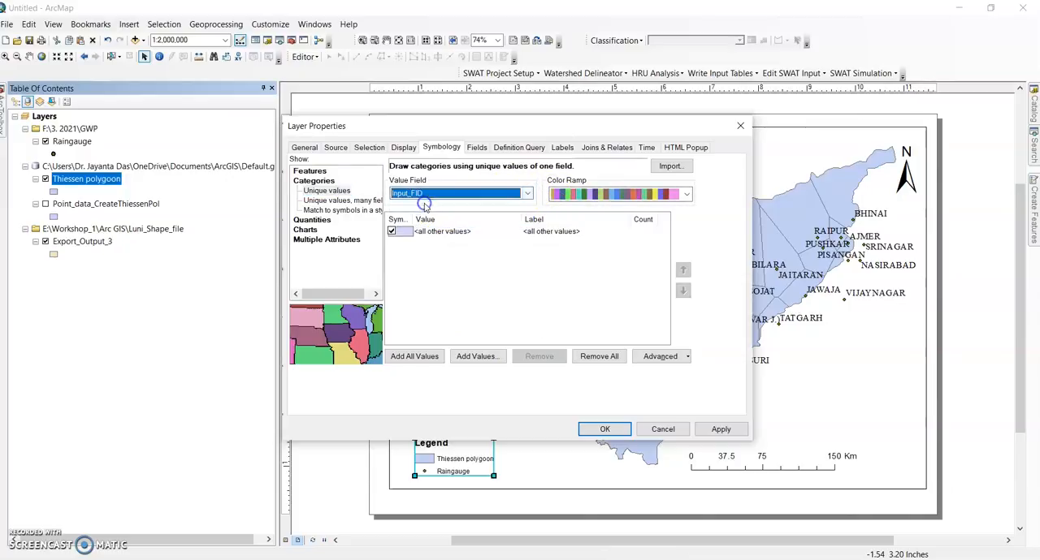
click(414, 355)
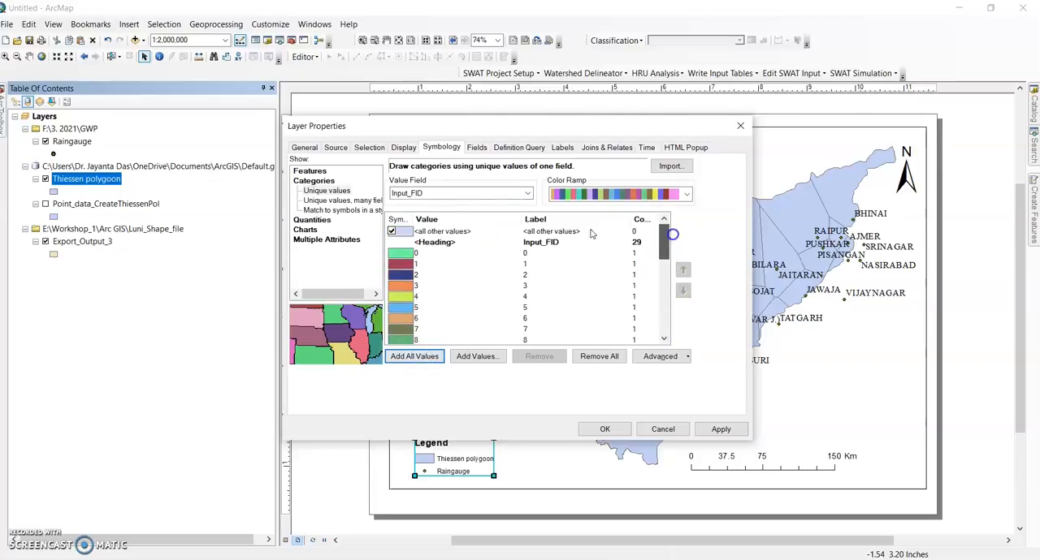
click(527, 194)
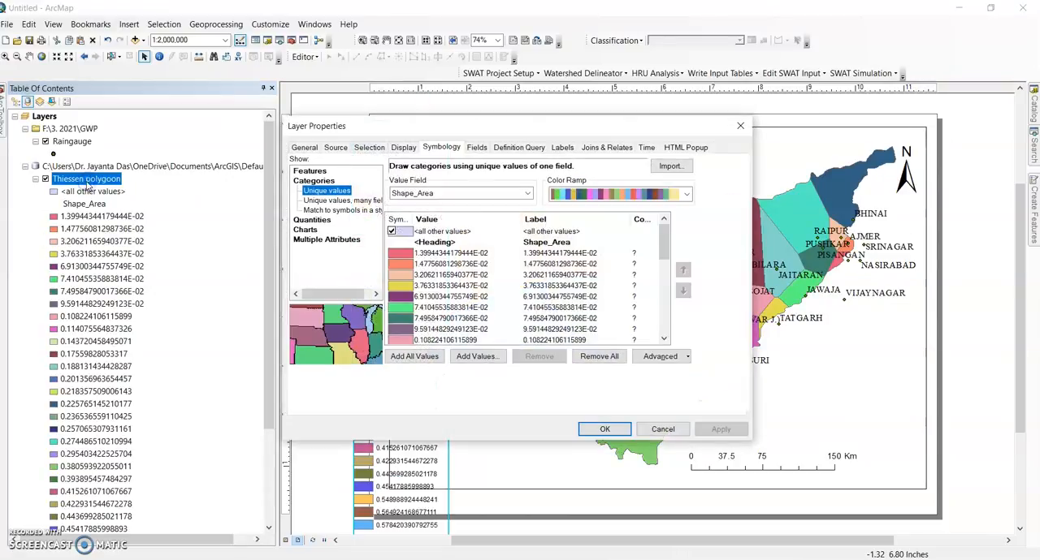
click(527, 193)
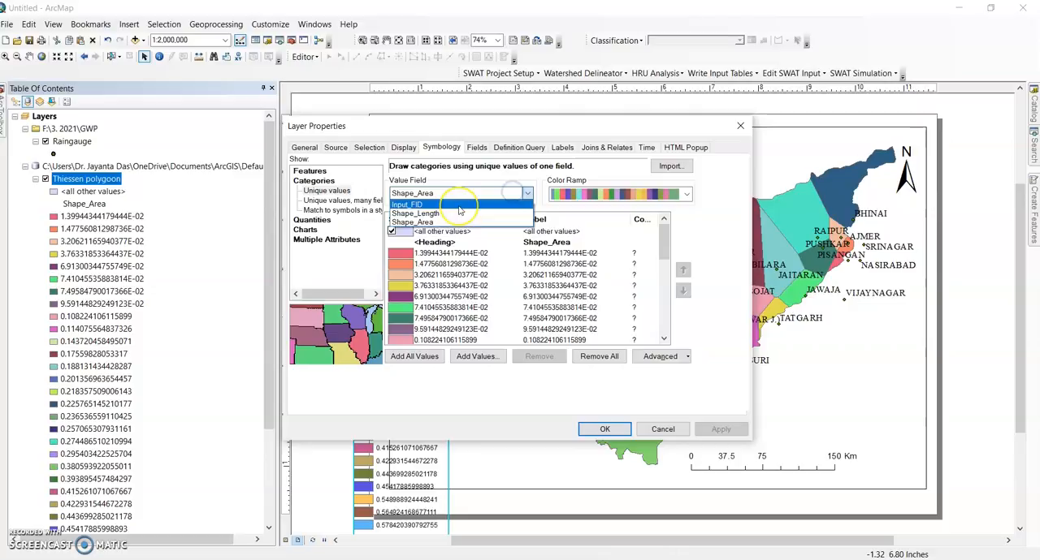
click(415, 204)
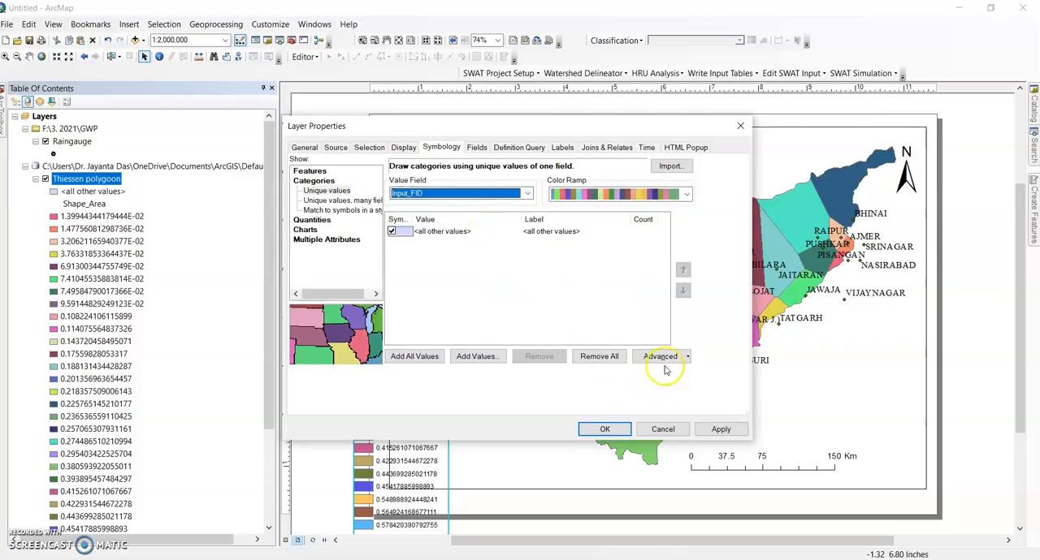
click(414, 356)
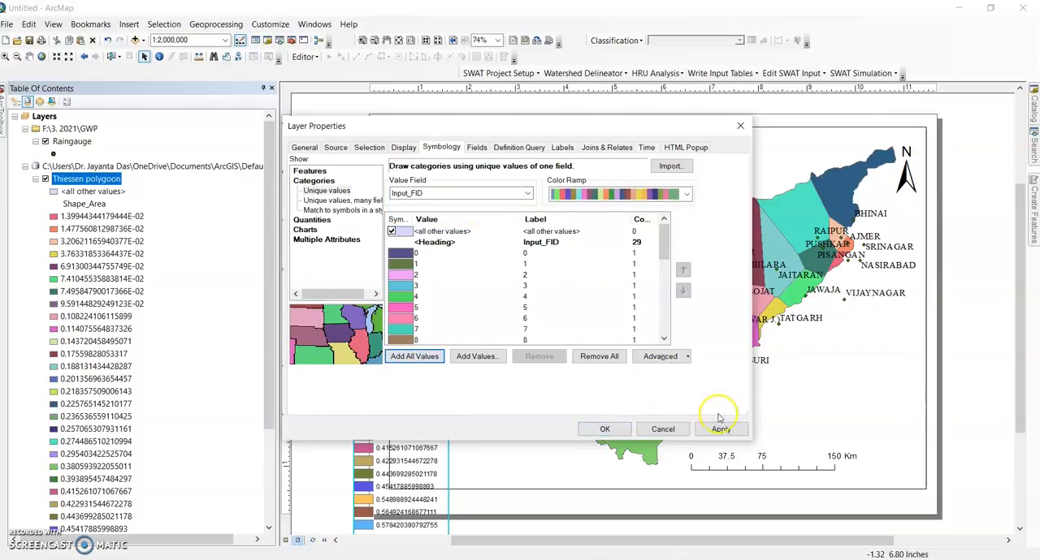
click(605, 429)
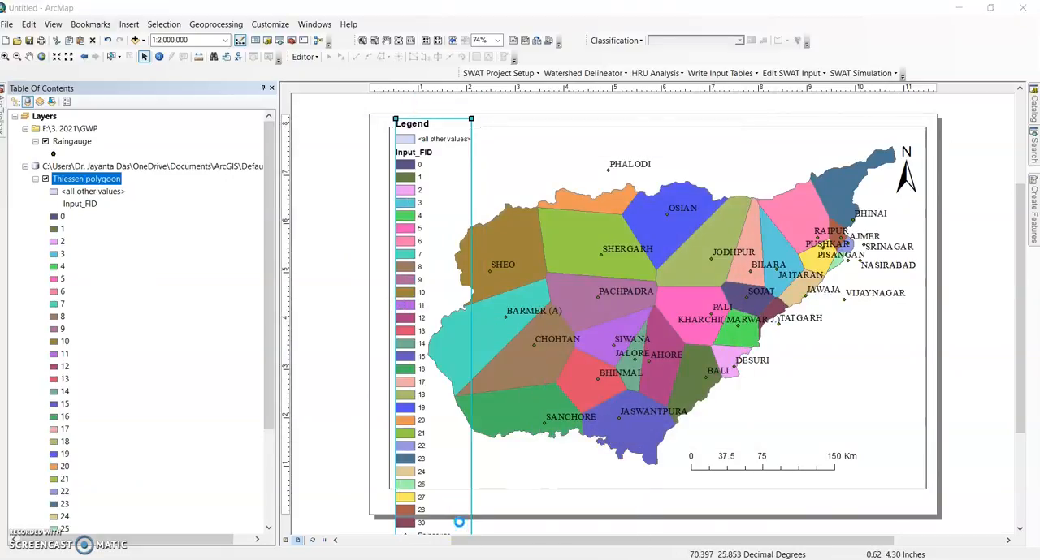
Make the legend list only classes 0–30 with wider patches, dropping <all other values>
double_click(412, 123)
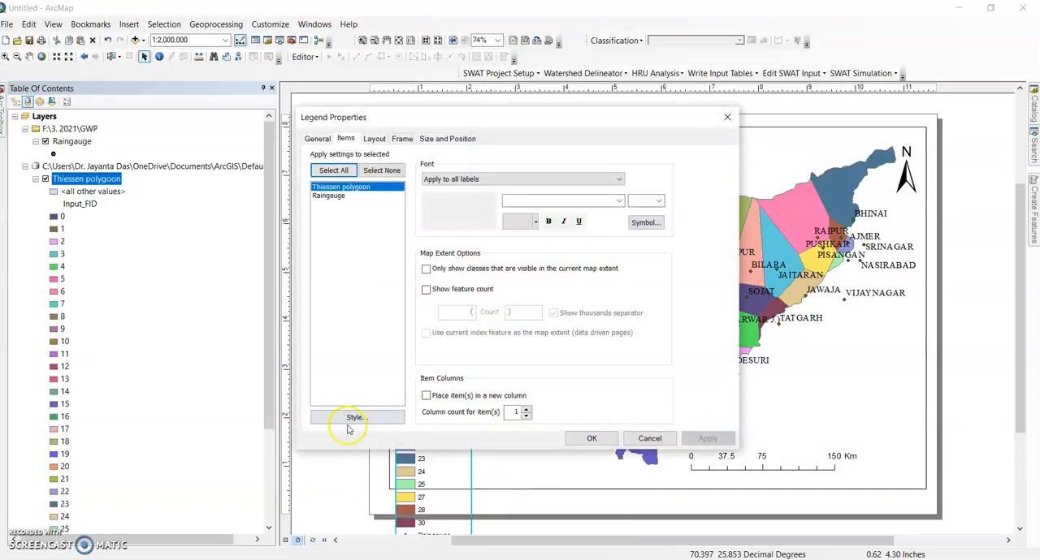
click(355, 416)
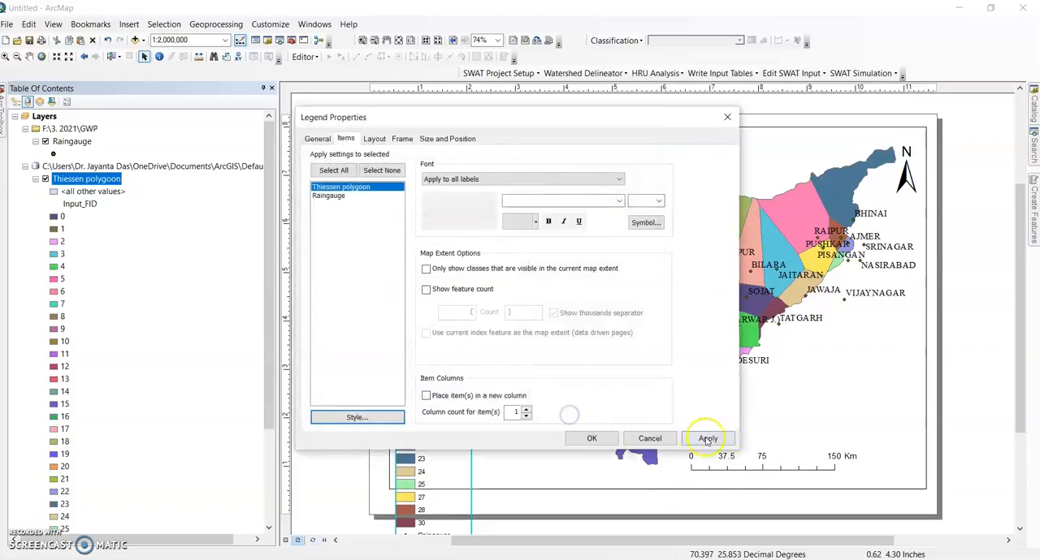
click(707, 438)
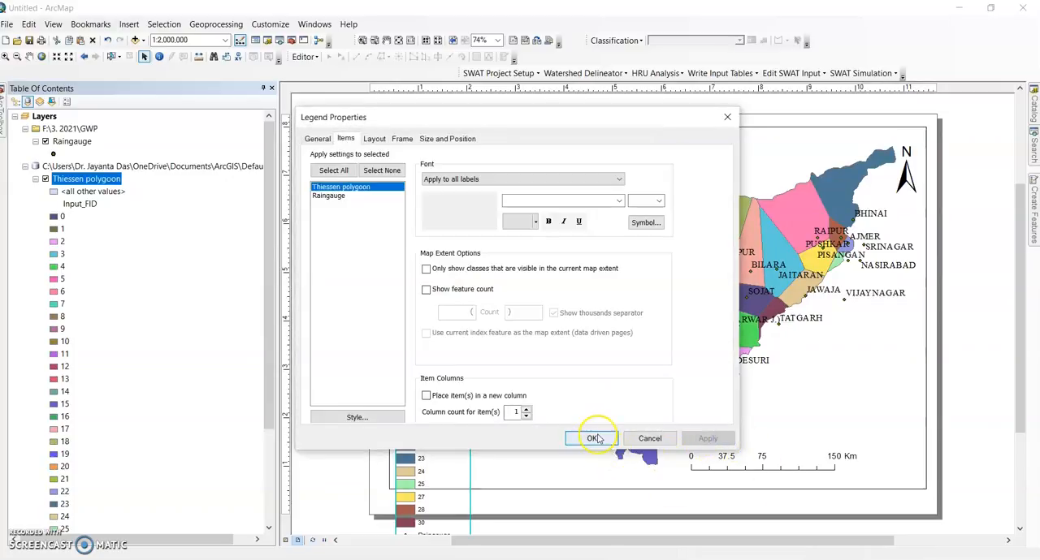
click(374, 138)
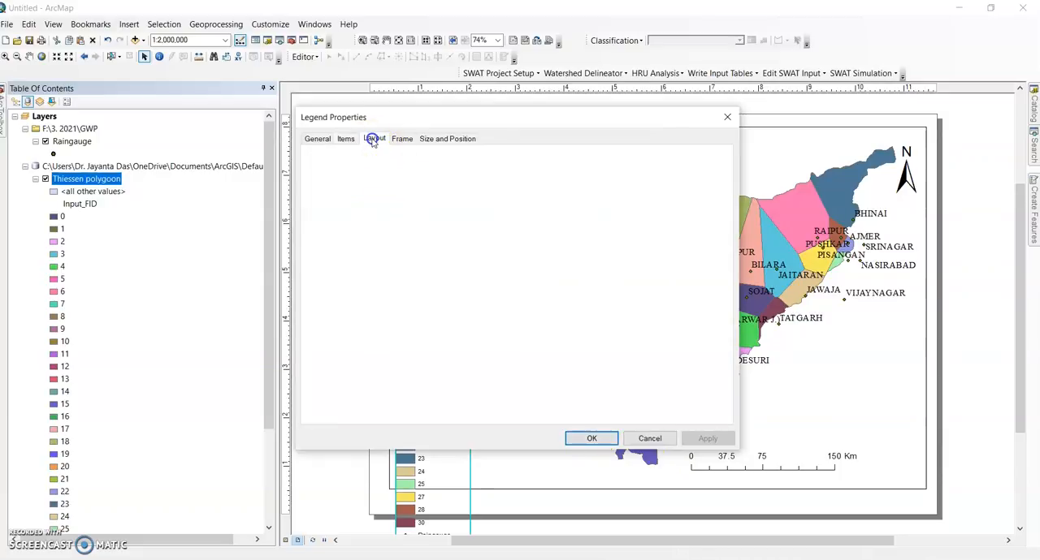
click(374, 138)
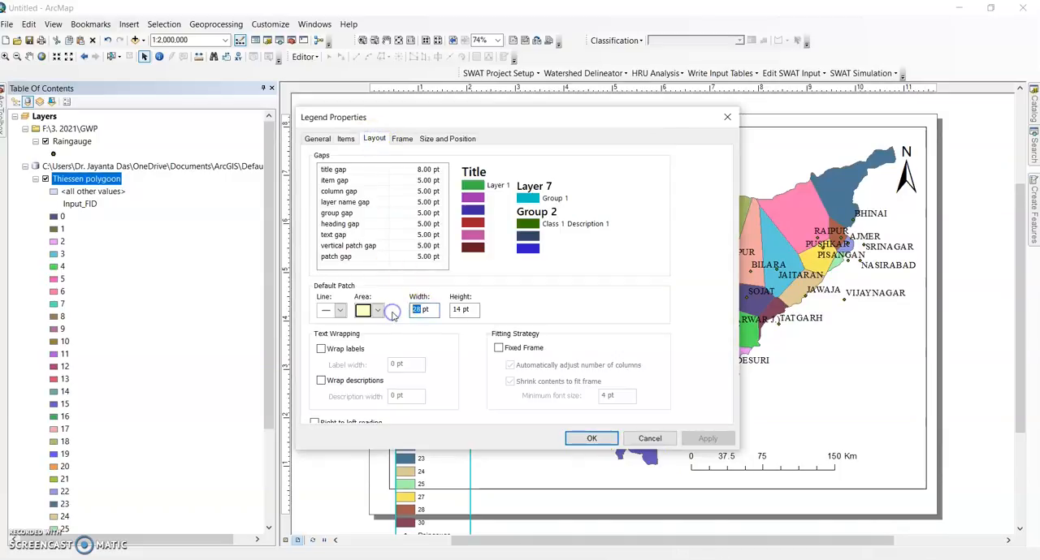
click(422, 310)
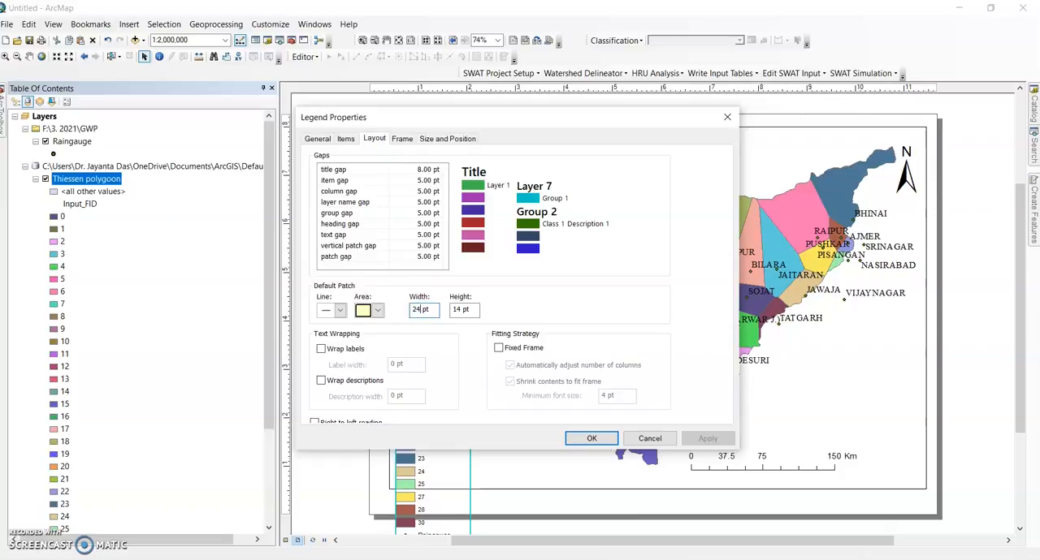
click(591, 438)
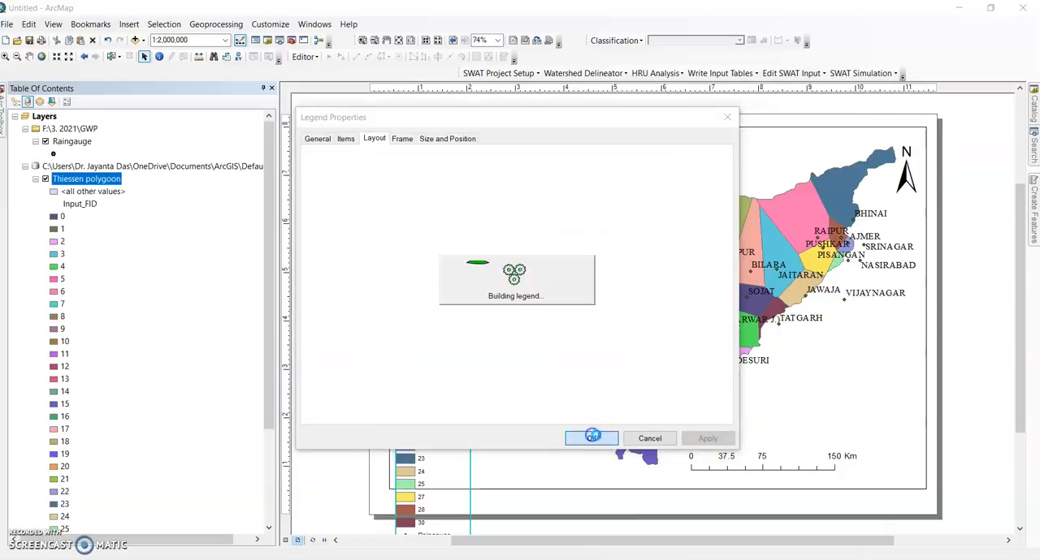
click(591, 438)
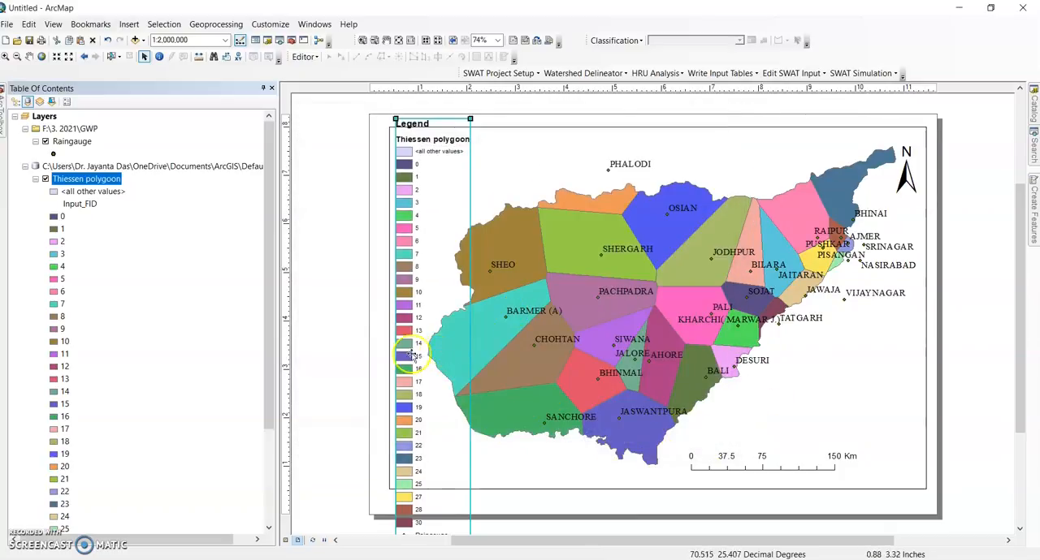
double_click(86, 179)
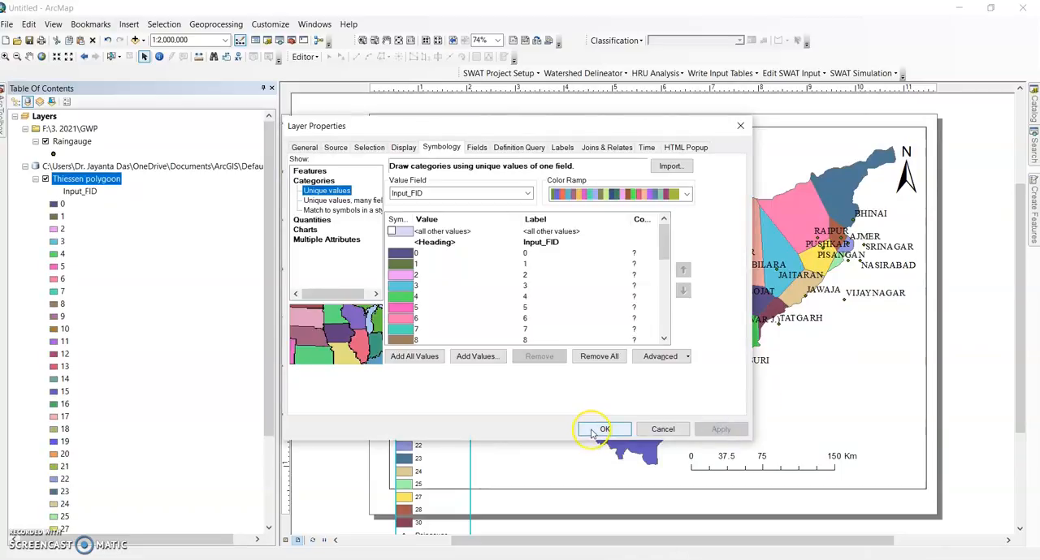
click(604, 429)
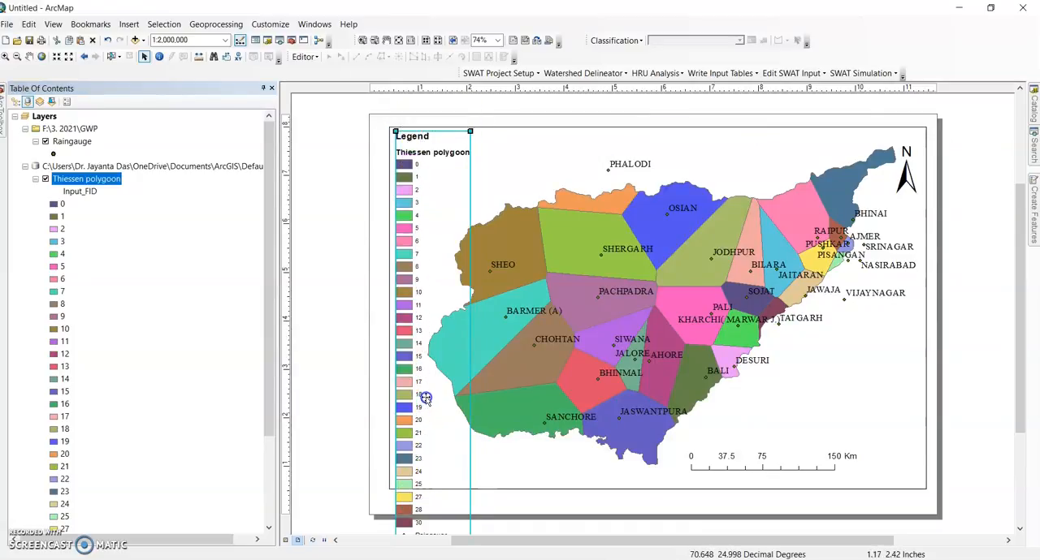
Set the legend's vertical patch gap to 0 pt so colour patches stack compactly
right_click(425, 398)
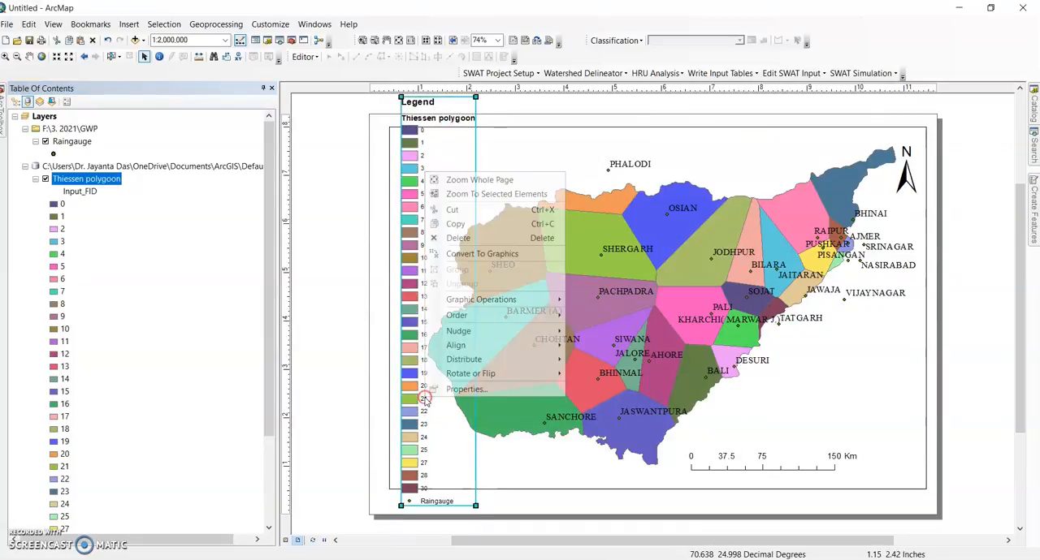
click(467, 389)
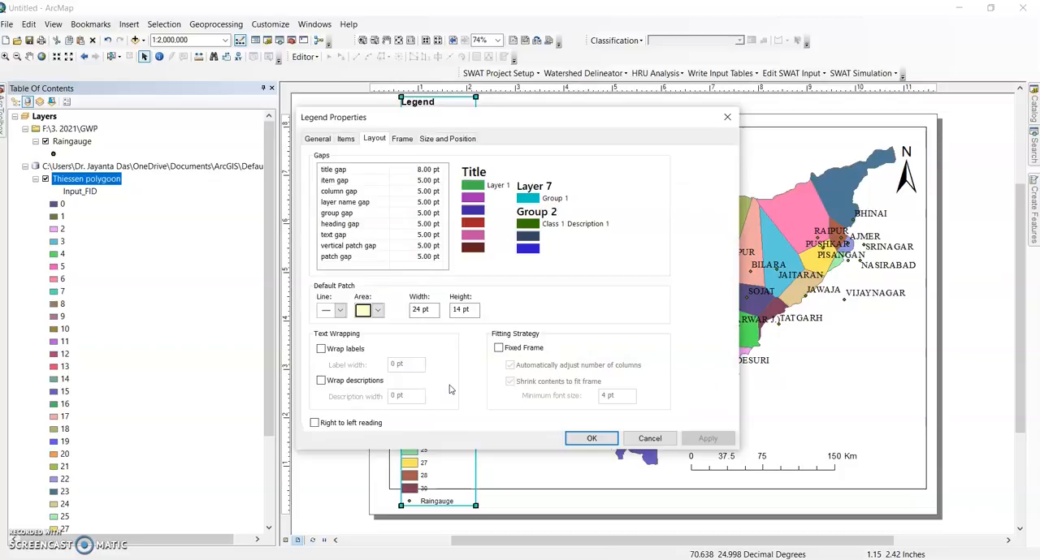
click(348, 245)
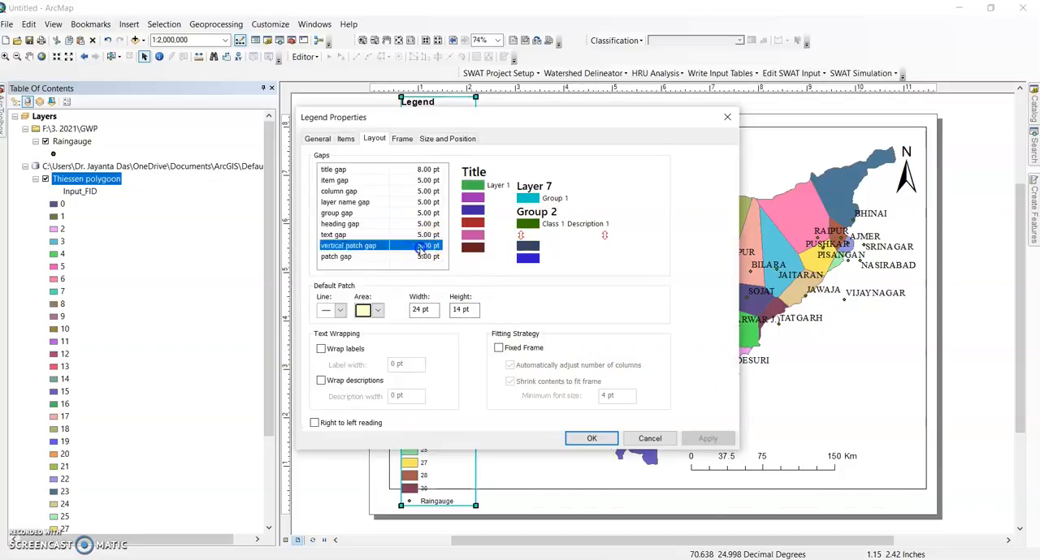
click(425, 245)
text(0)
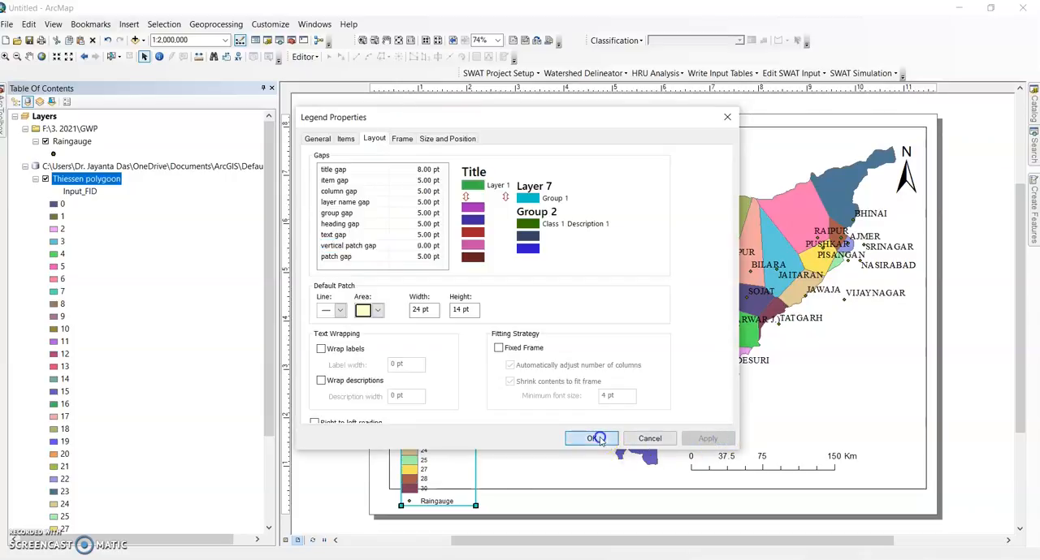
click(592, 439)
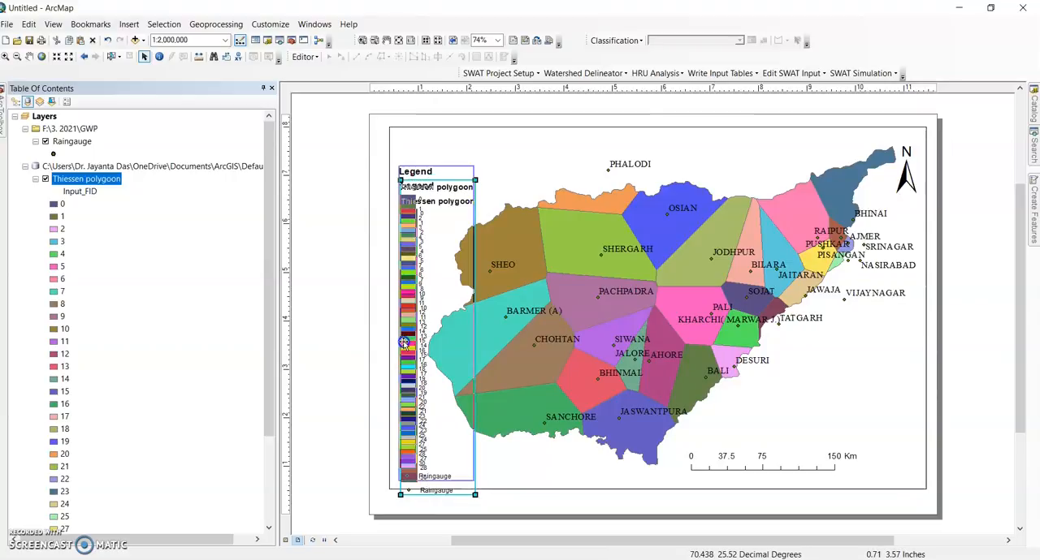
click(340, 373)
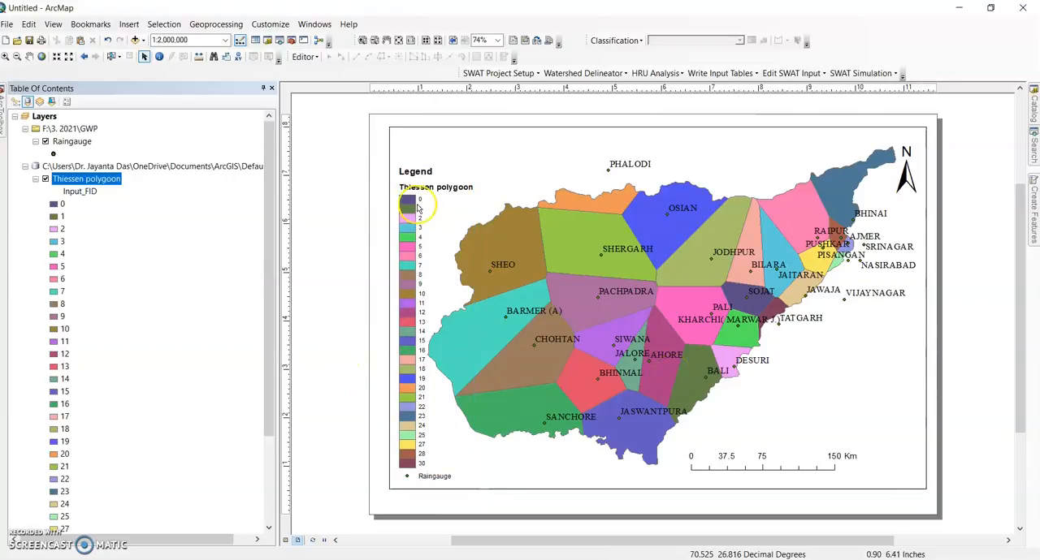
mouse_move(608, 415)
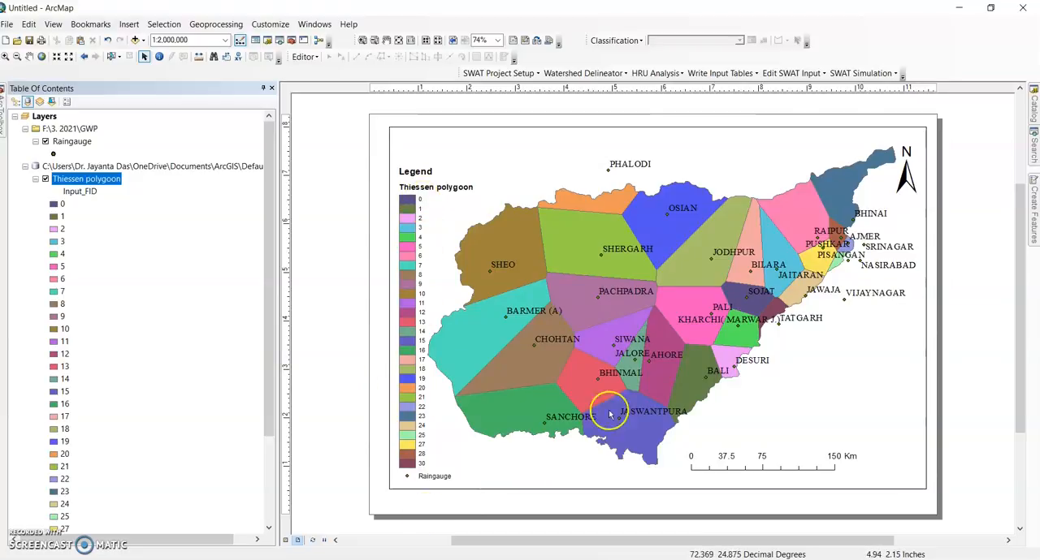
mouse_move(502, 228)
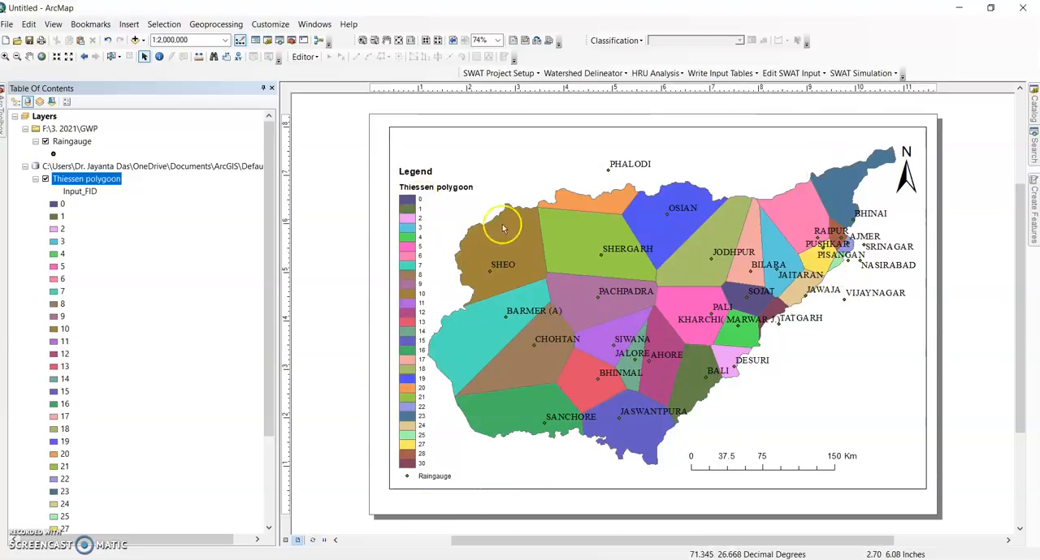
Add a new graticule with labels at 1° intervals to the data frame and apply it
right_click(487, 134)
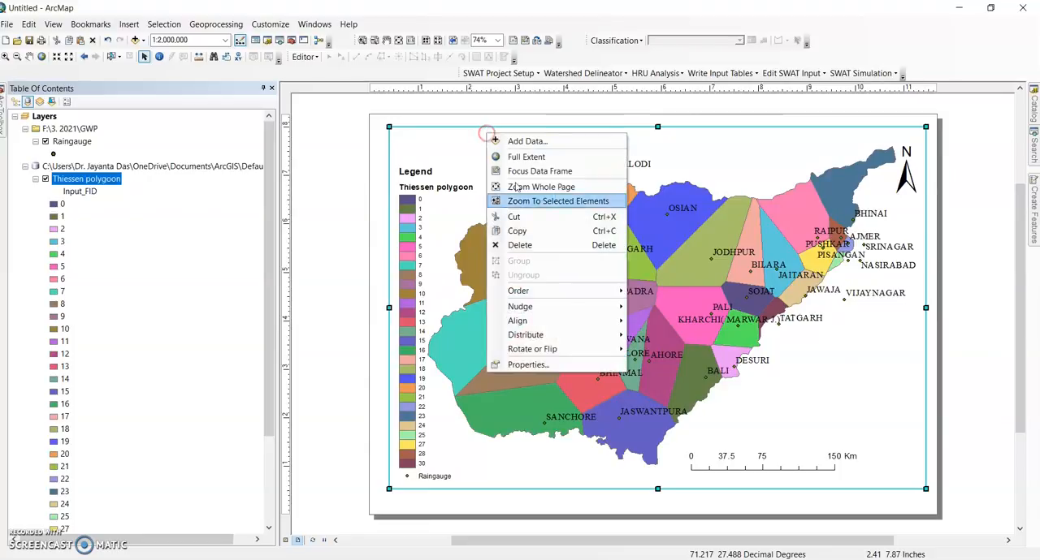
click(528, 365)
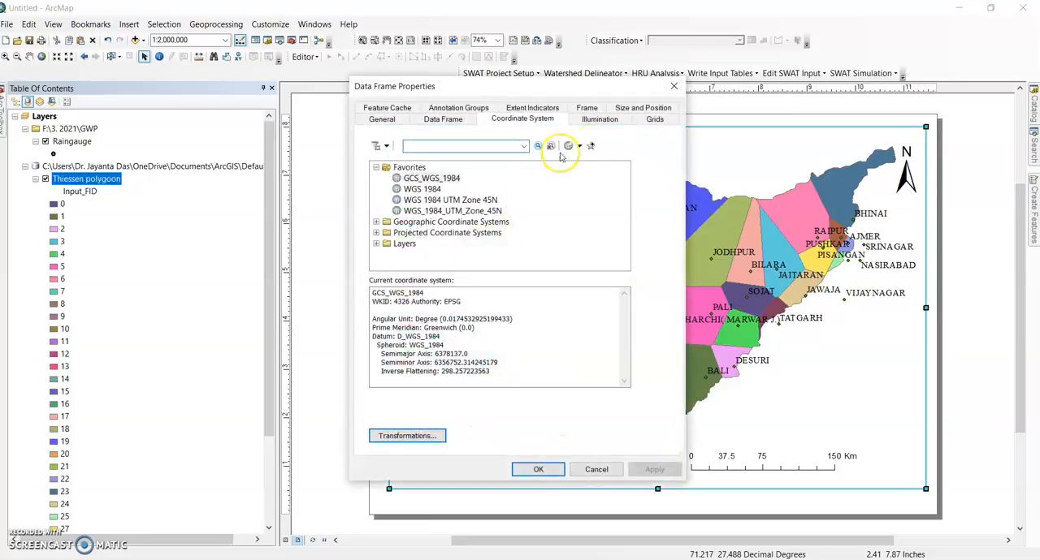
click(654, 119)
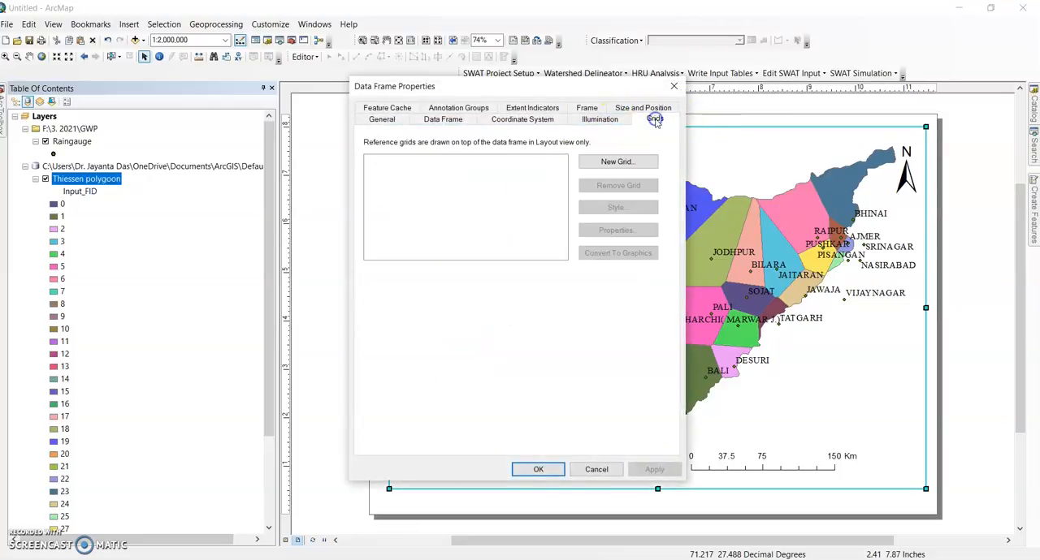
click(617, 160)
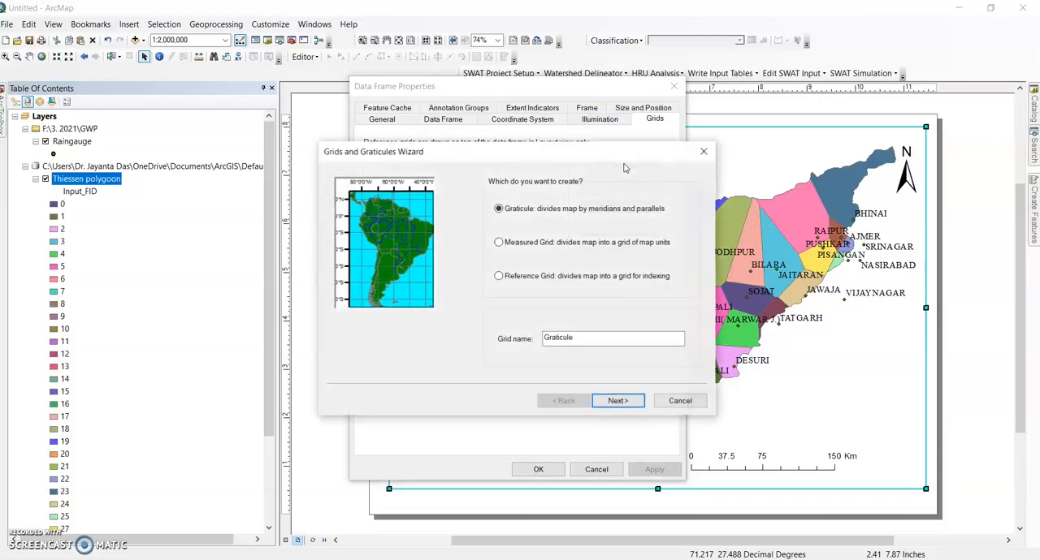
click(617, 400)
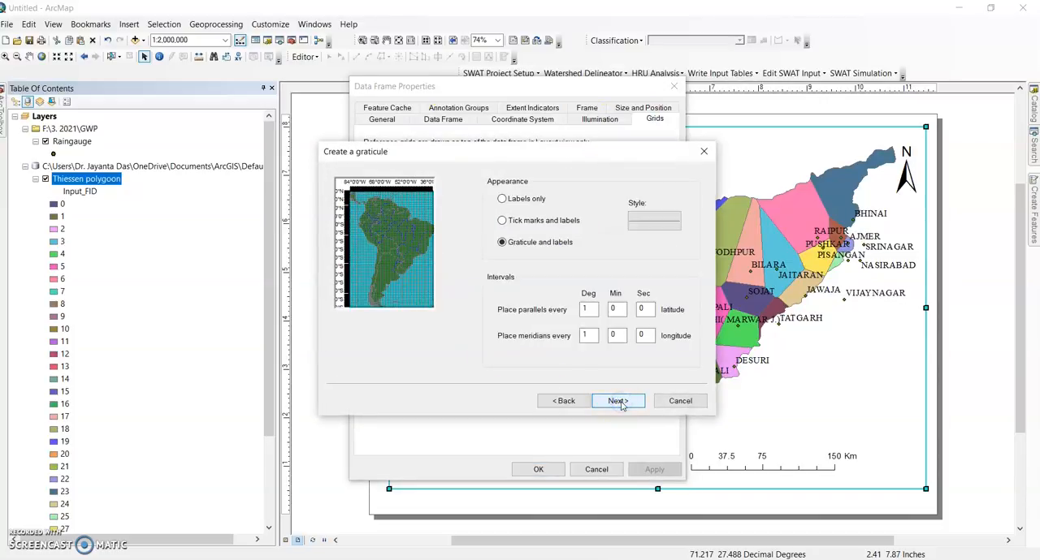
click(617, 401)
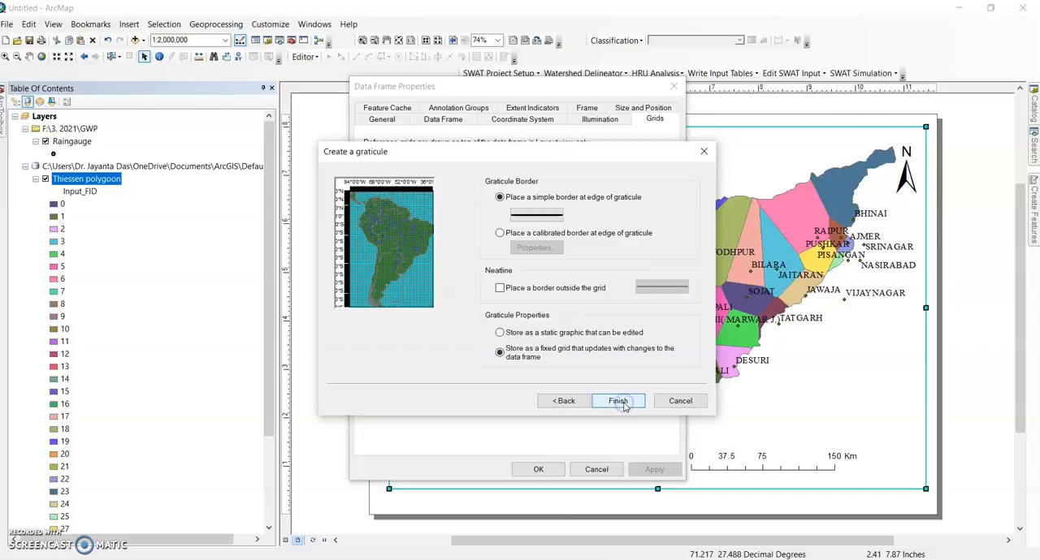
click(617, 401)
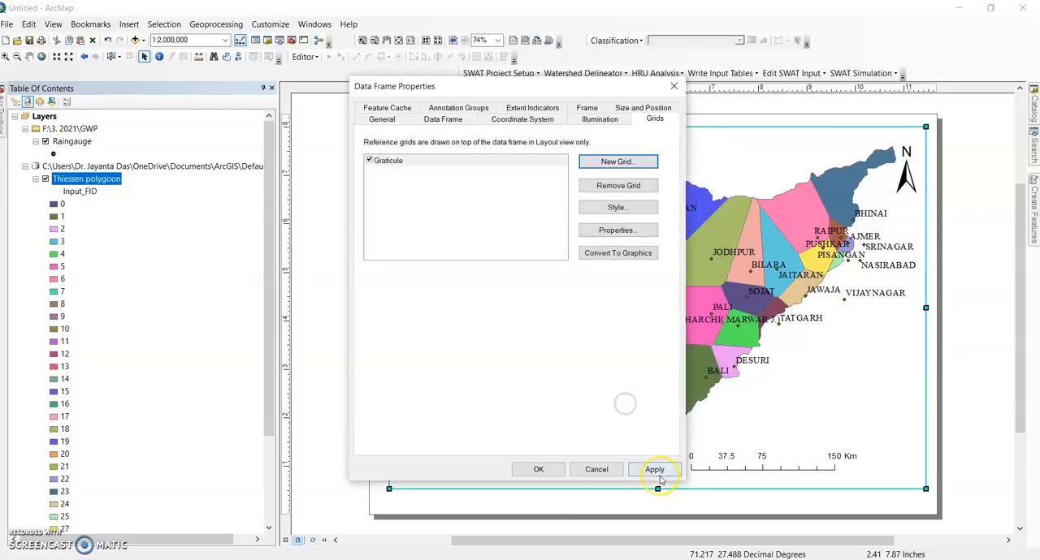
click(655, 470)
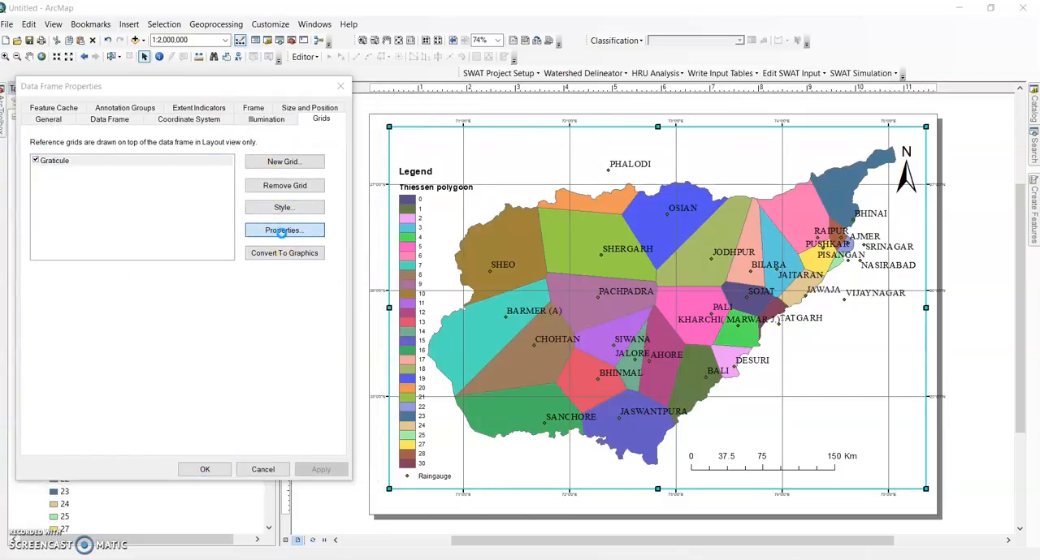
Give the graticule size 12 labels, no grid lines, and a 2° interval
click(284, 230)
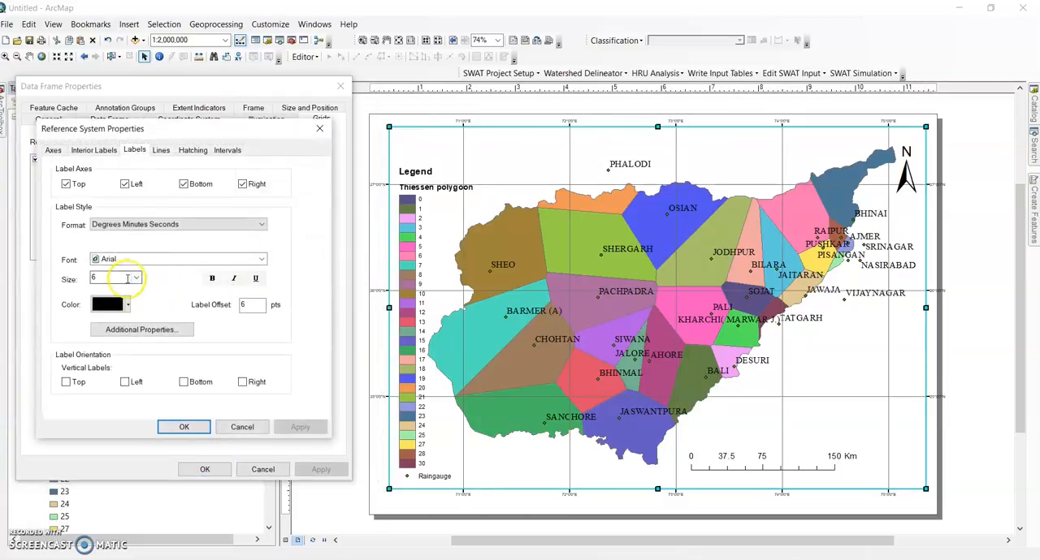
click(135, 278)
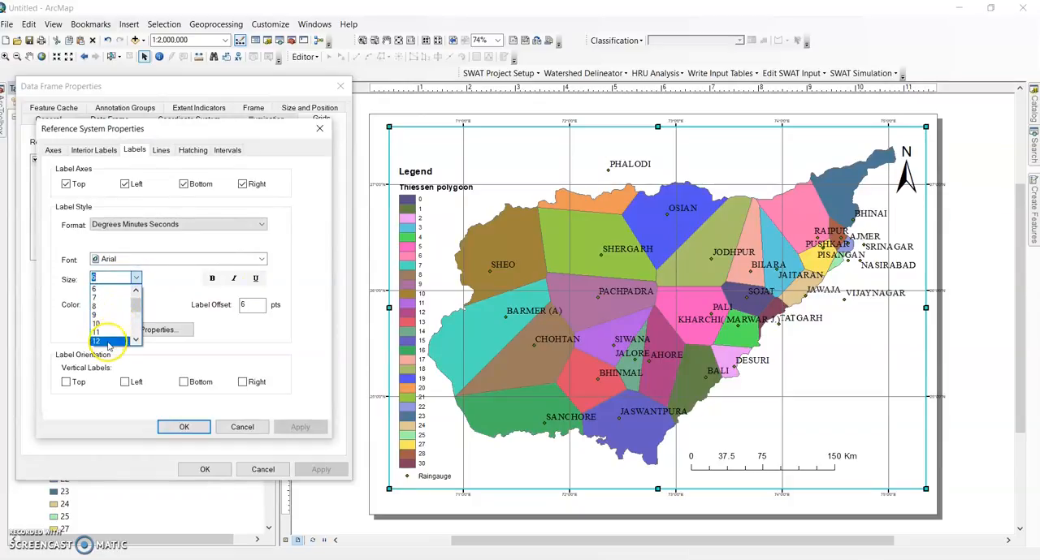
click(95, 340)
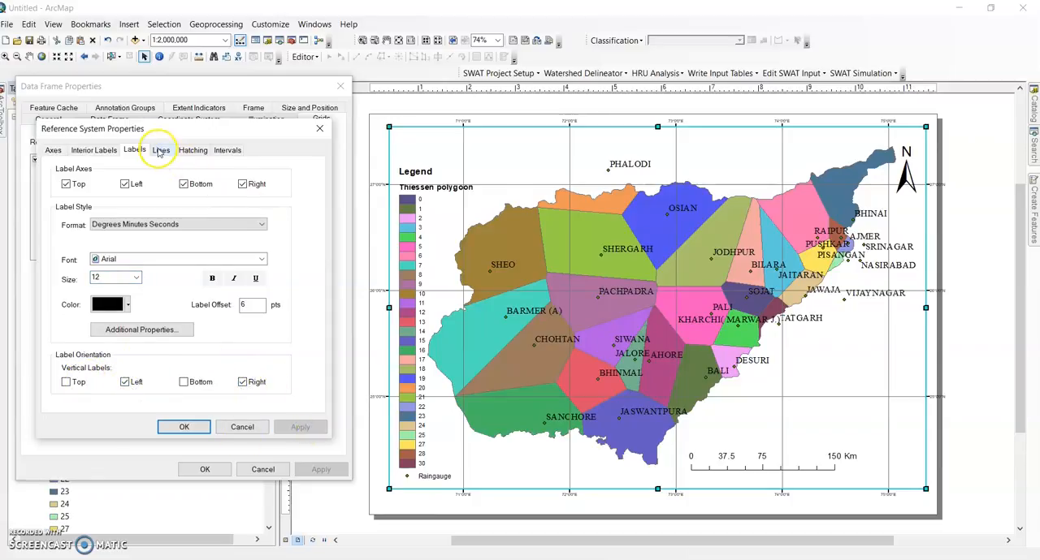
click(160, 150)
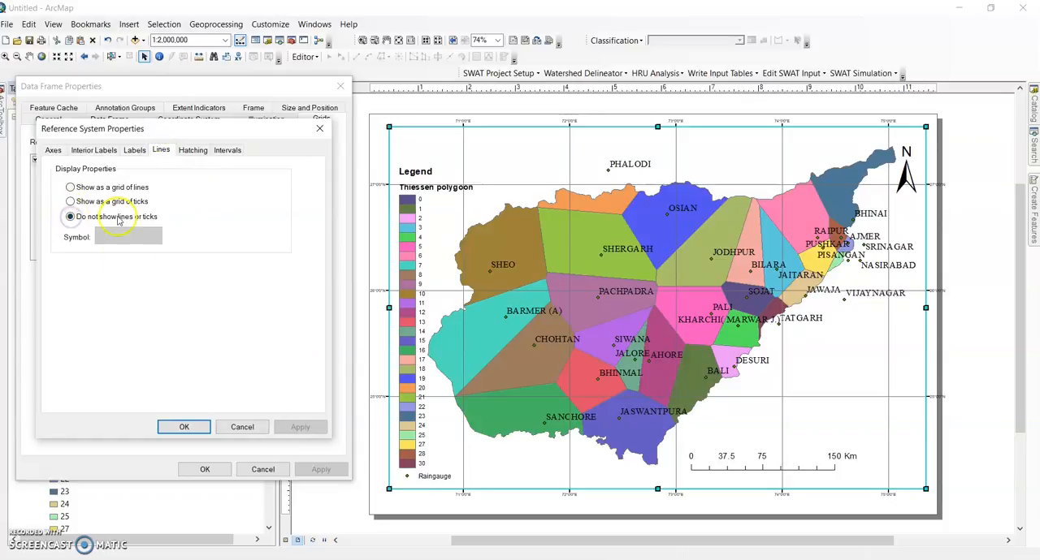
click(227, 150)
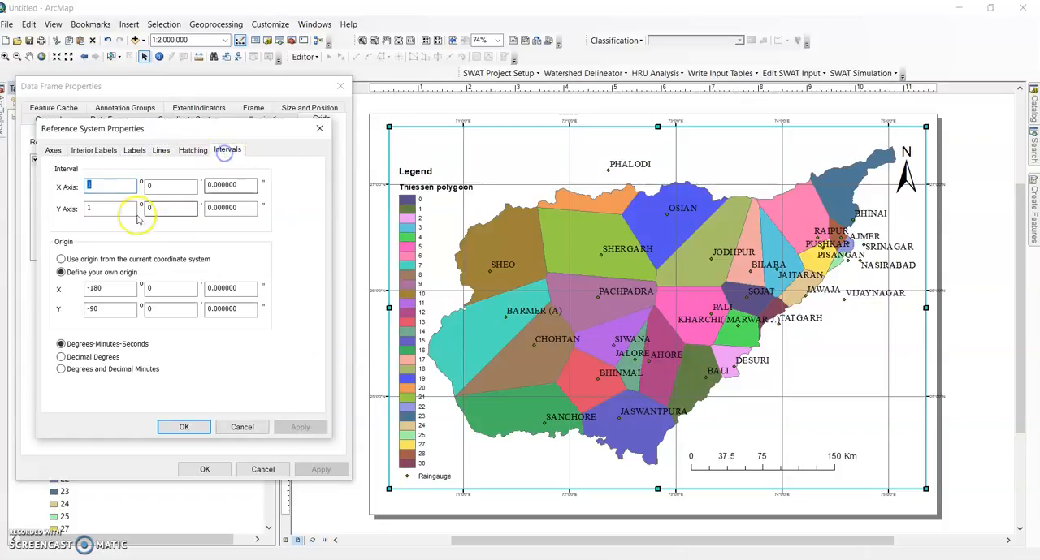
text(2)
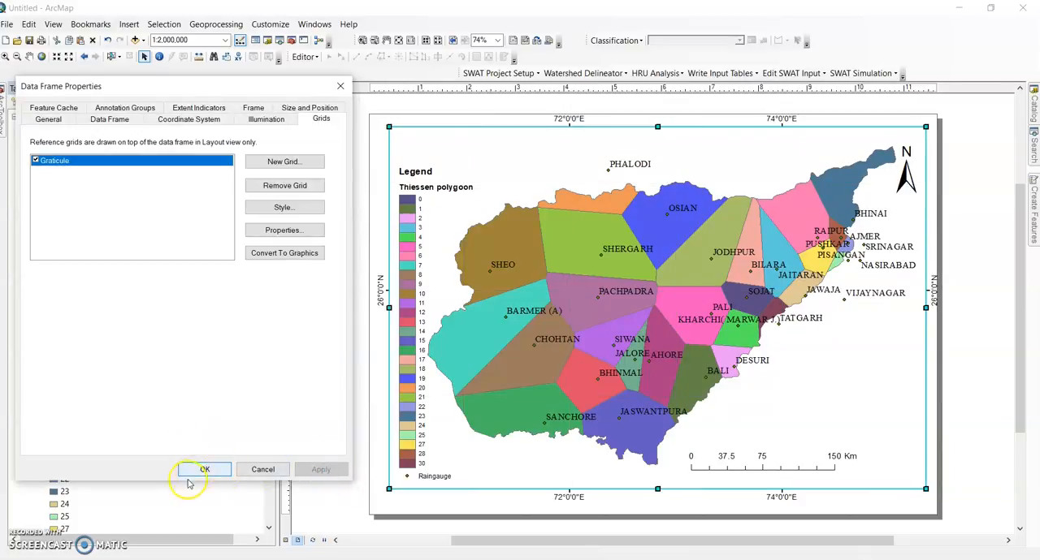
click(203, 469)
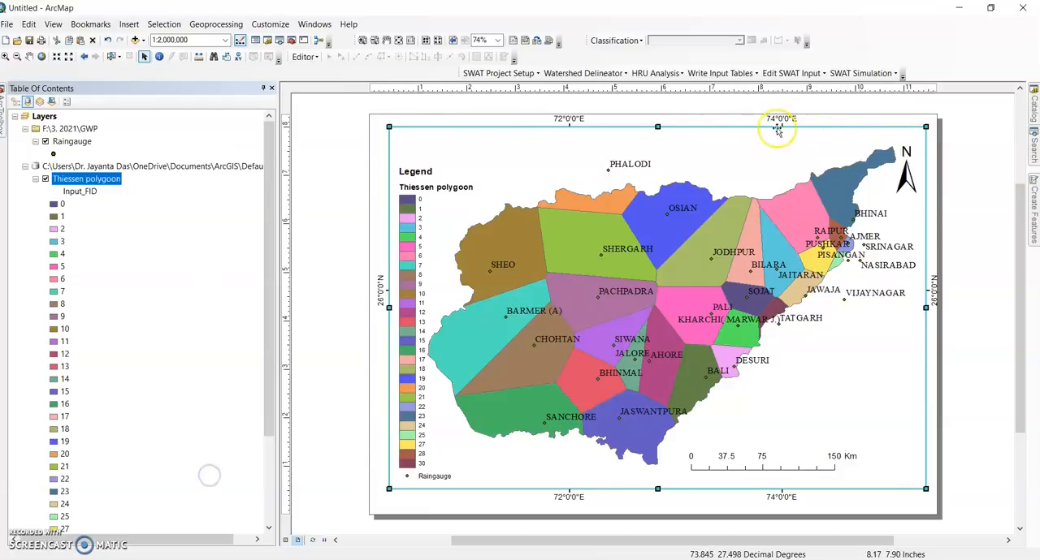